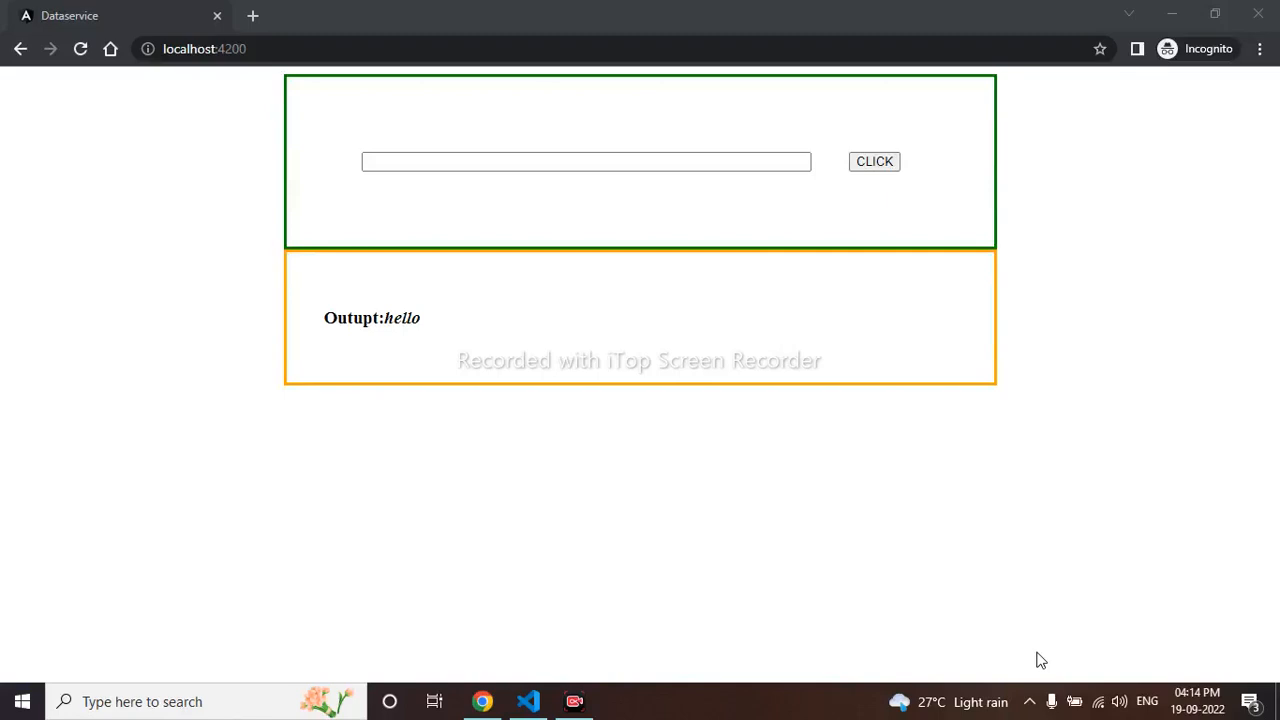
pyautogui.moveTo(587, 623)
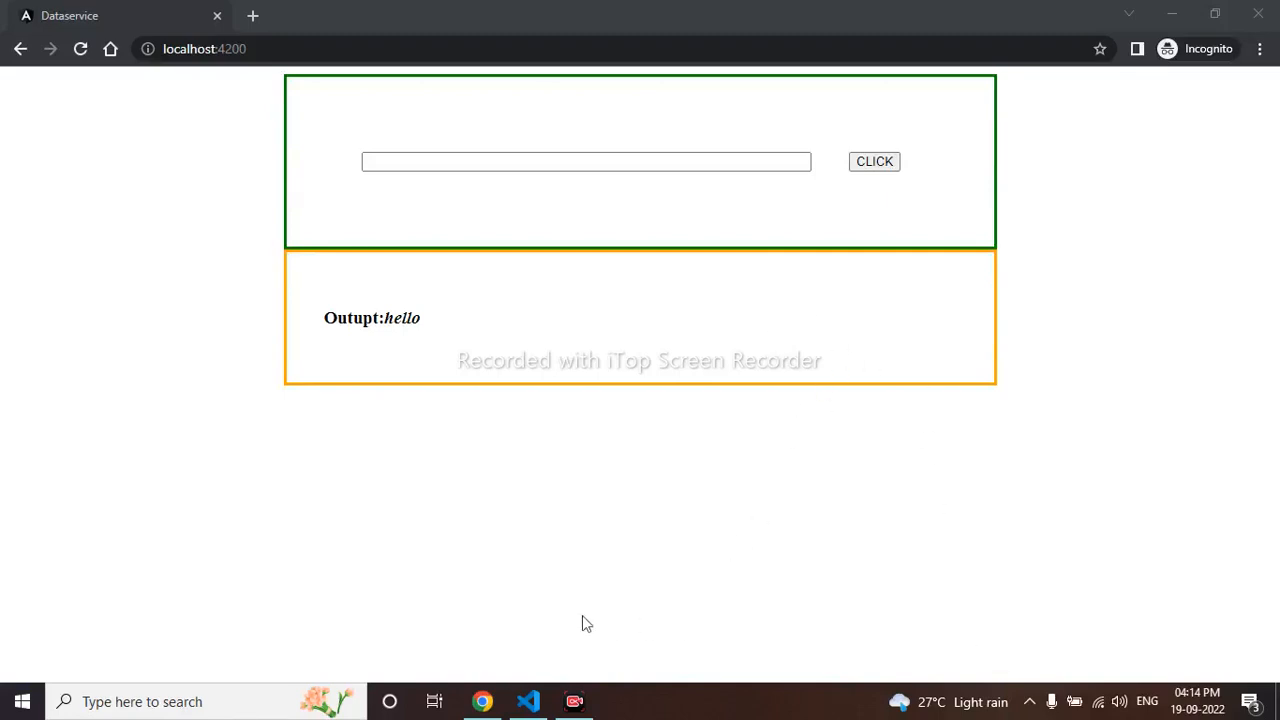
# Switch between the code and the running app, focusing the app's text box
pyautogui.click(528, 701)
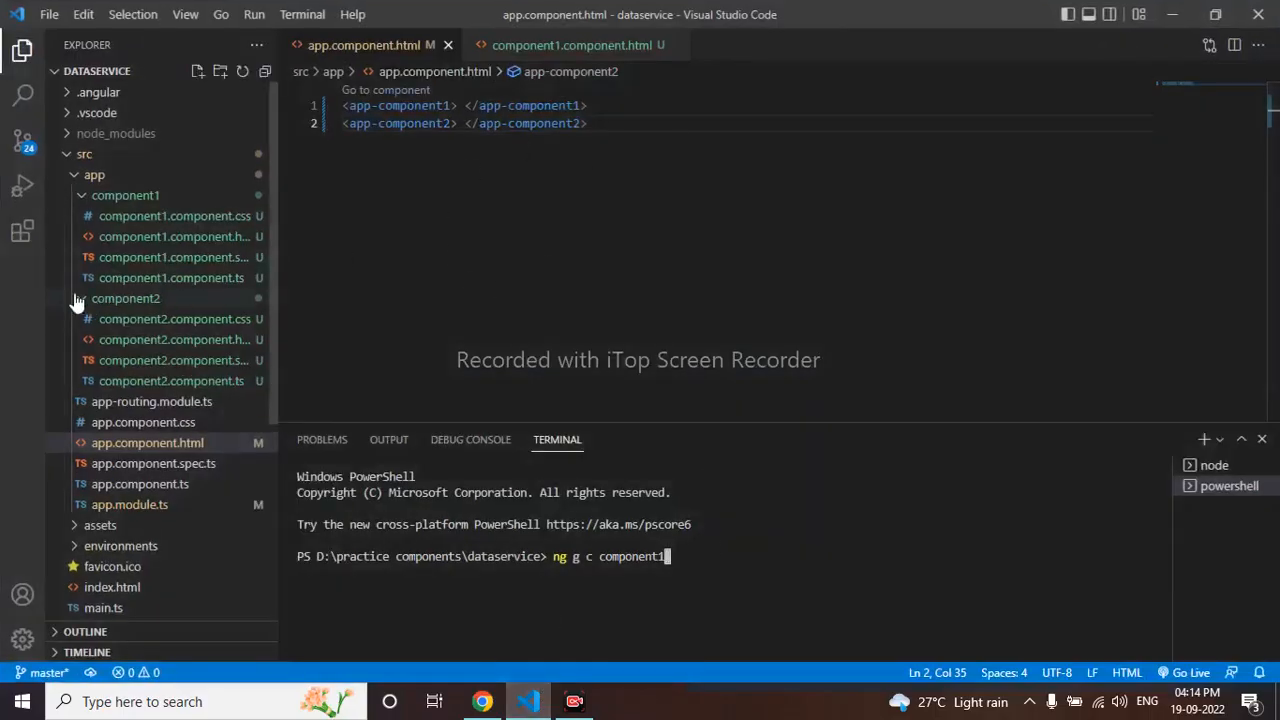
pyautogui.click(125, 195)
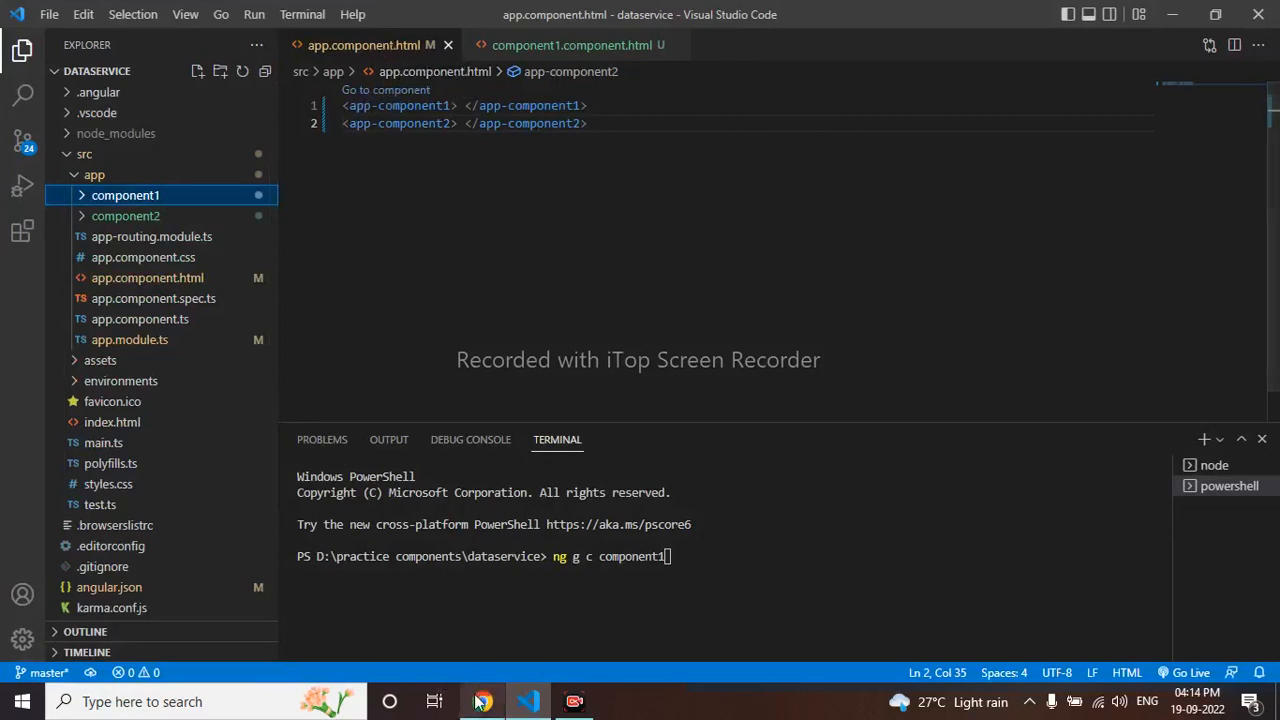
pyautogui.click(483, 701)
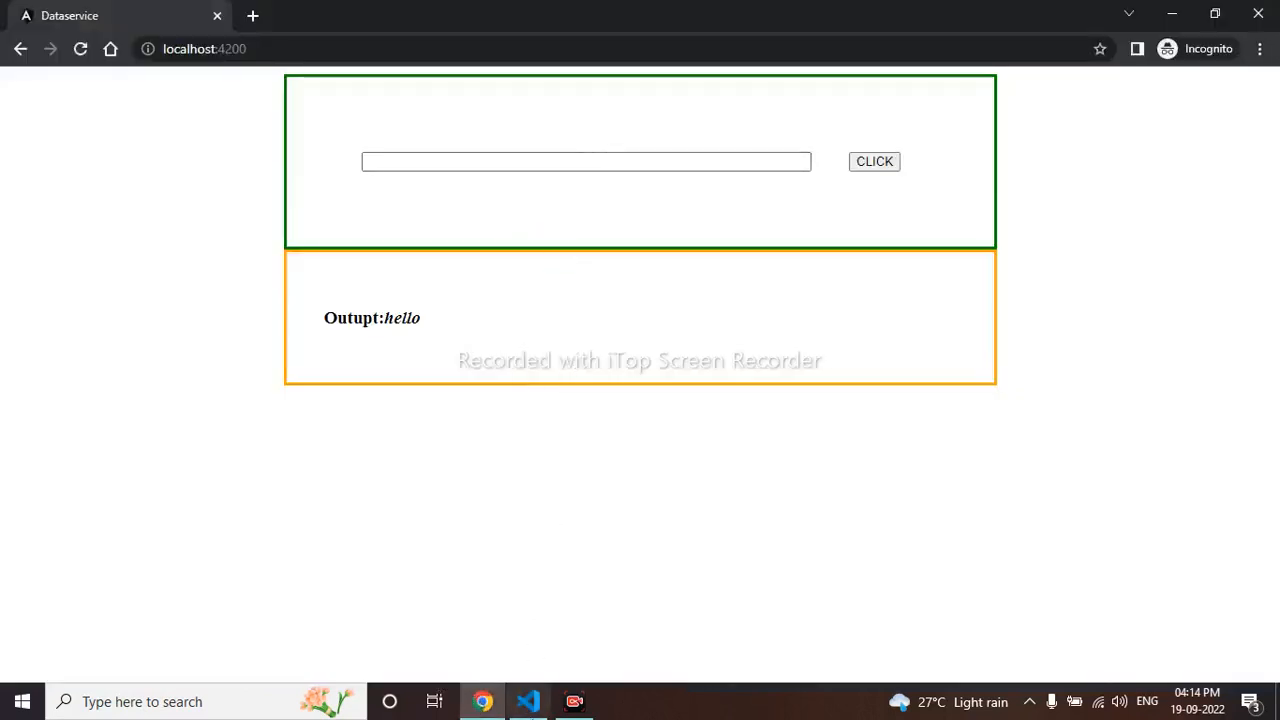
pyautogui.click(528, 701)
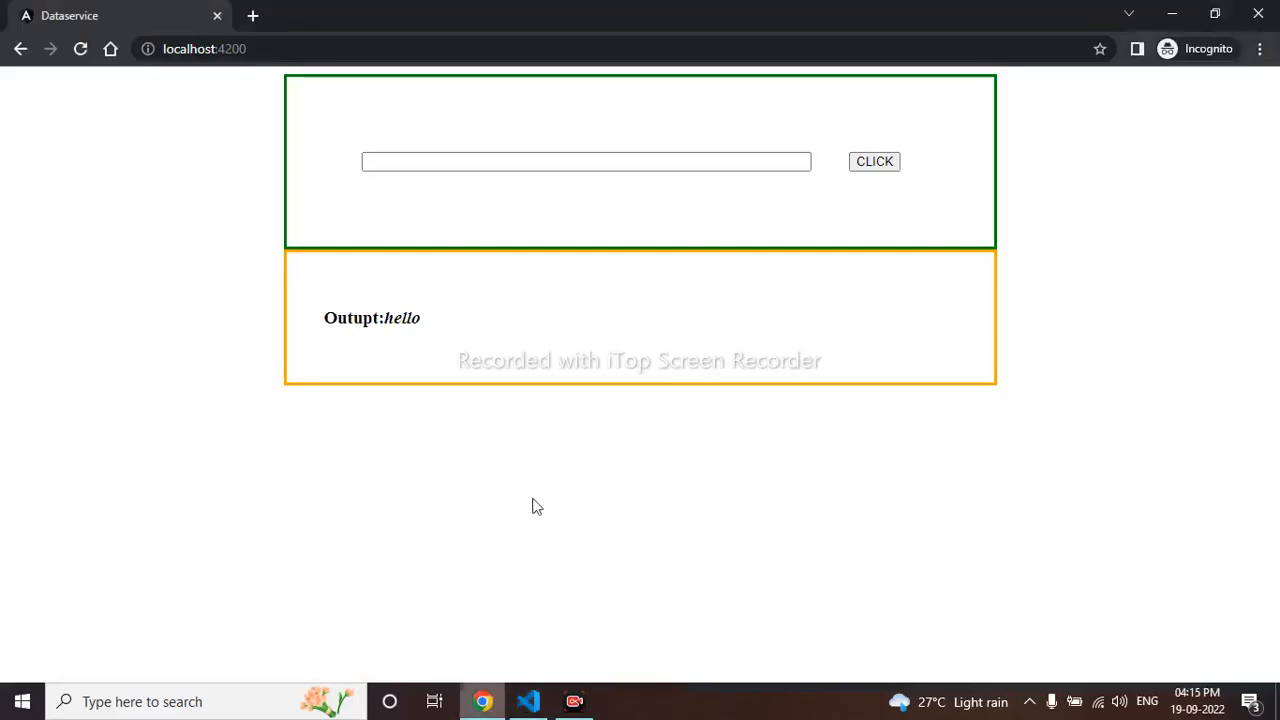
pyautogui.click(586, 161)
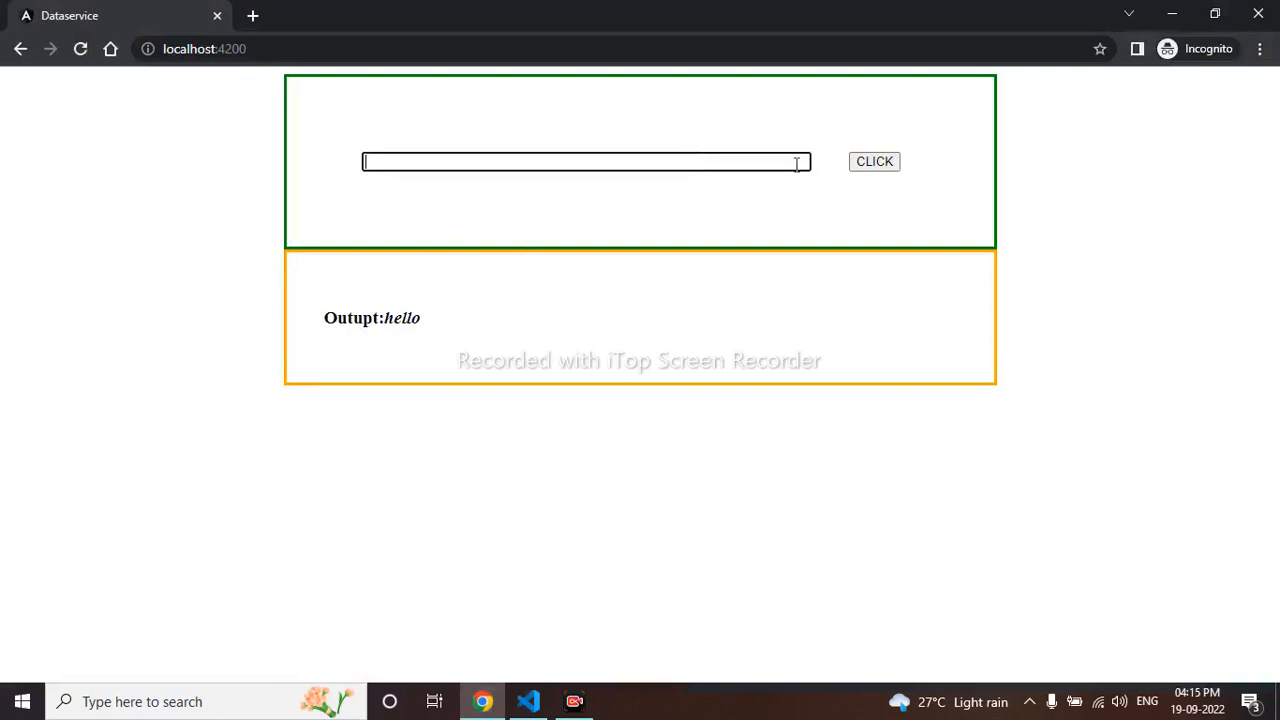
pyautogui.moveTo(485, 303)
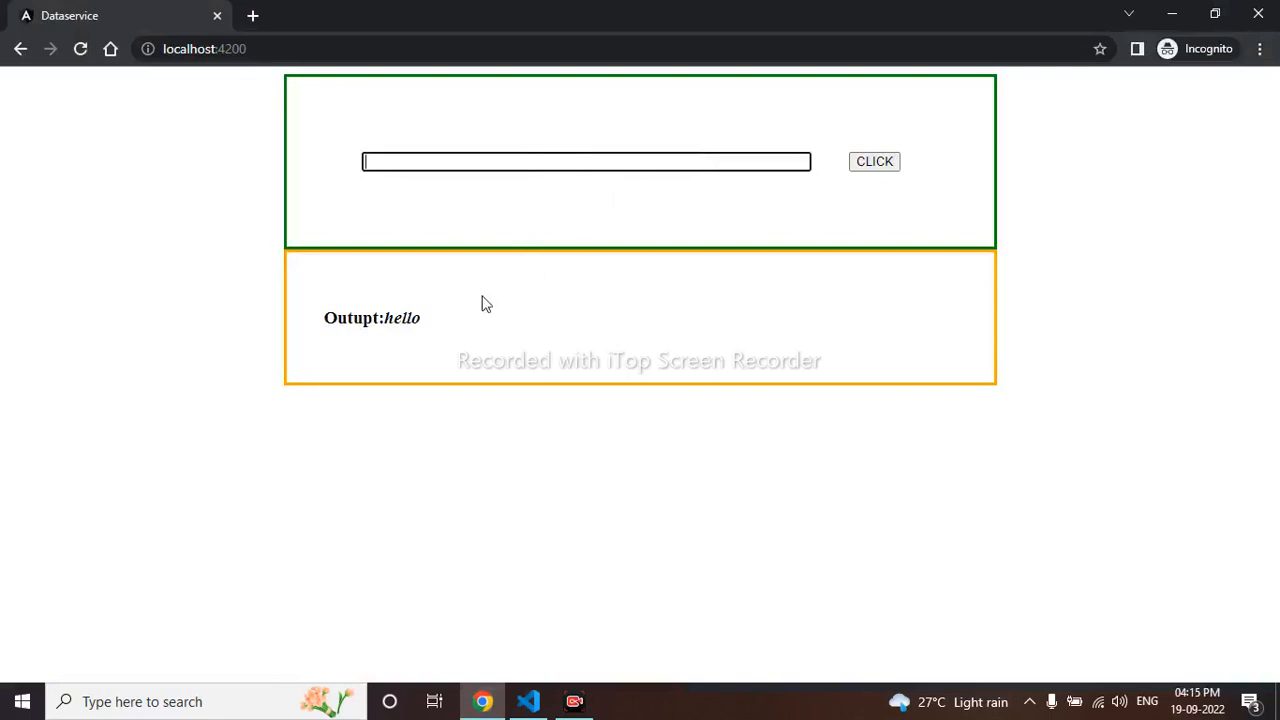
pyautogui.moveTo(430, 308)
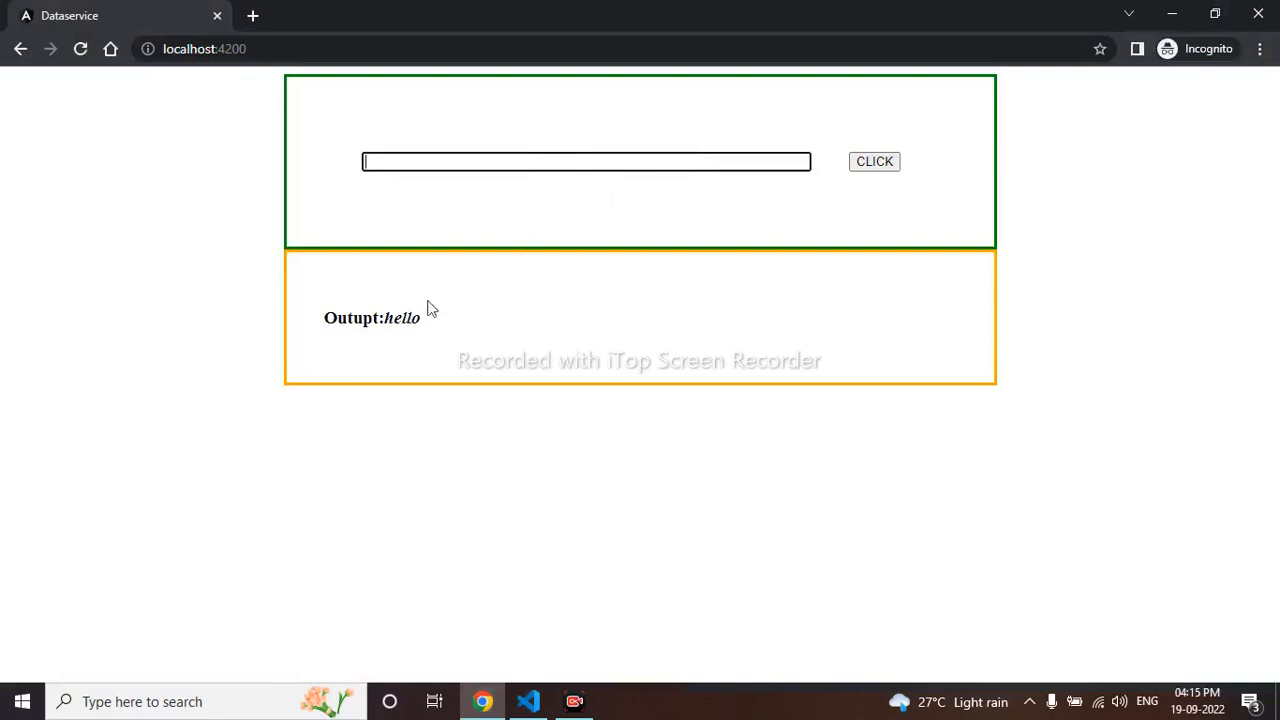
# Expand the component2 folder and open component2.component.html
pyautogui.click(528, 701)
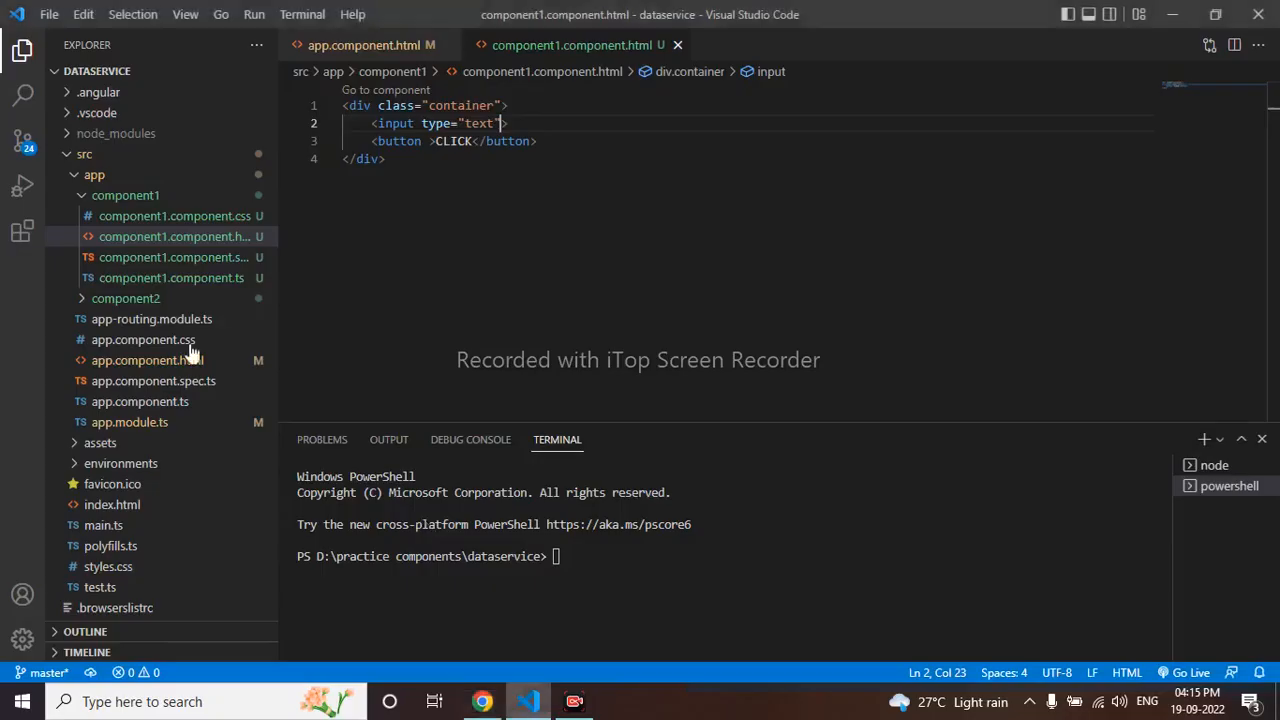
pyautogui.click(125, 298)
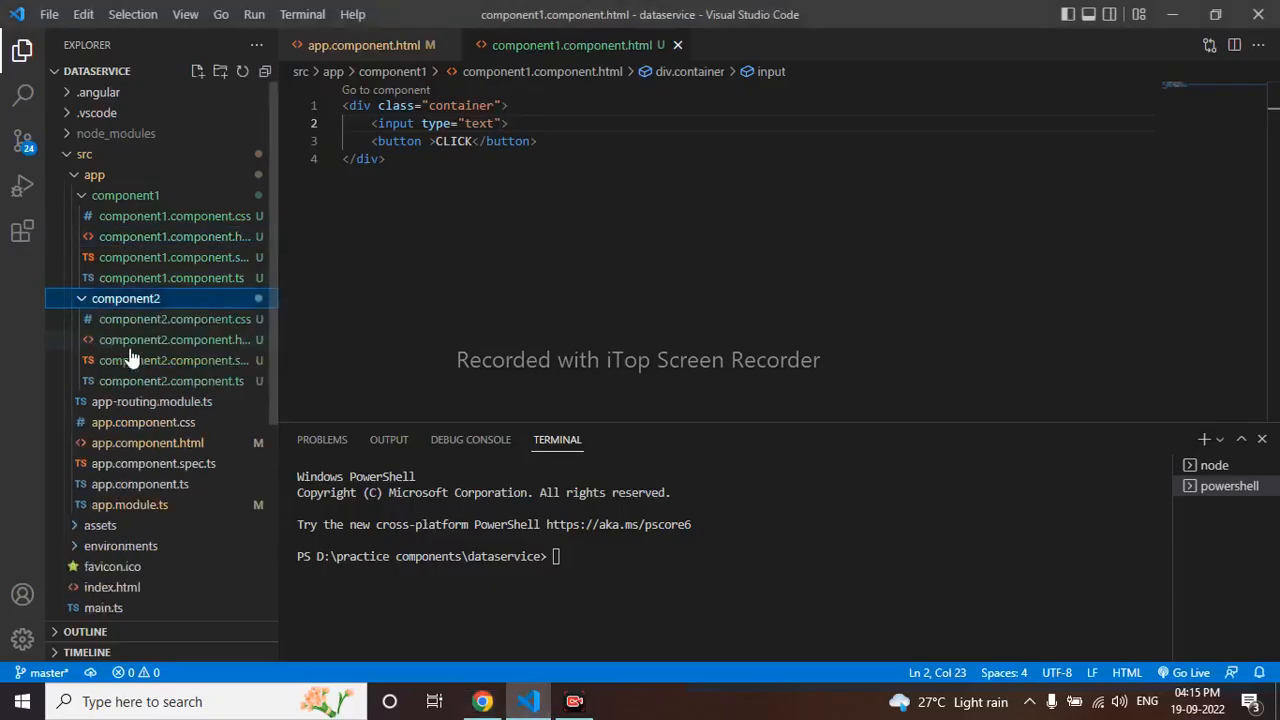
pyautogui.click(175, 339)
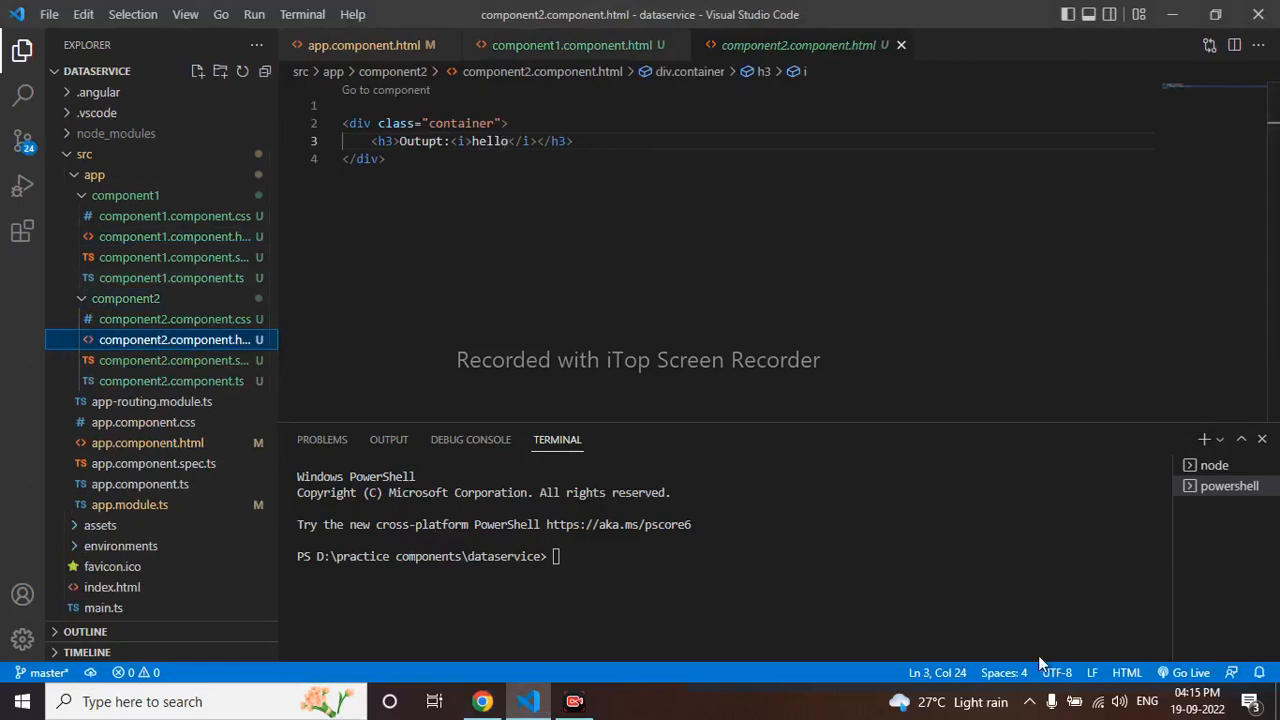
pyautogui.moveTo(1040, 665)
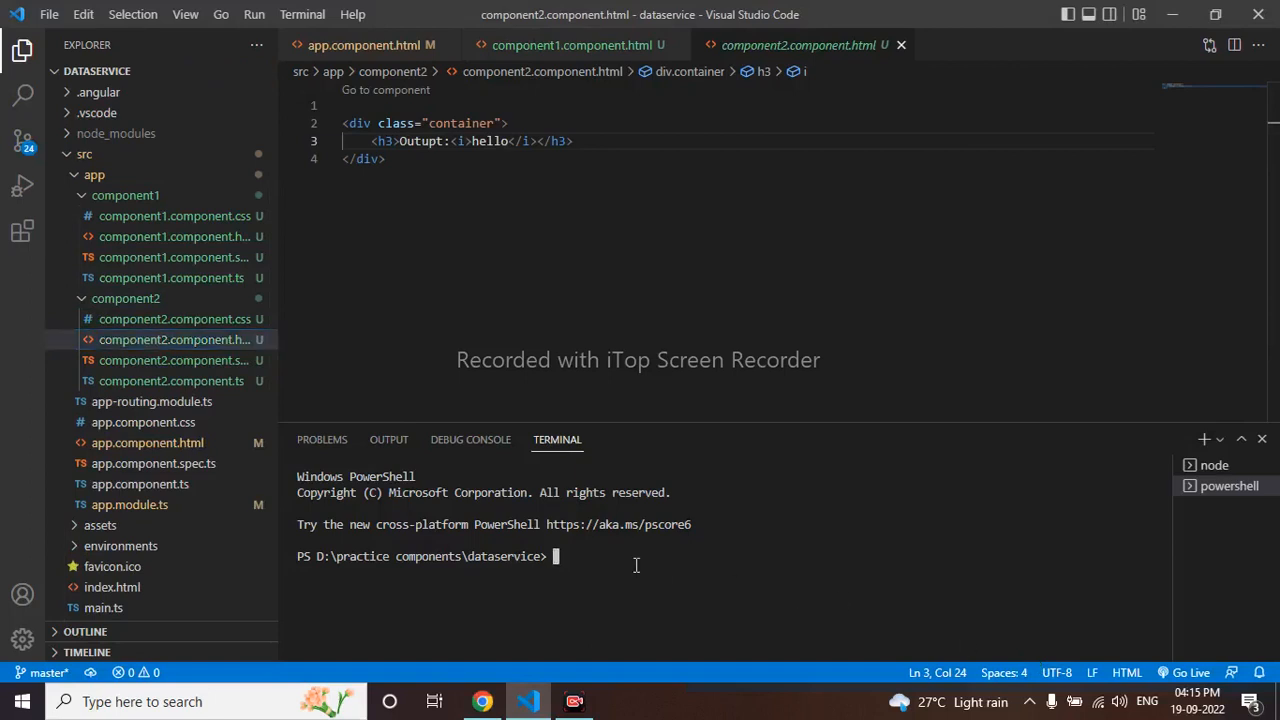
# Run 'ng g s data' to create data.service.ts and its spec file
pyautogui.write('ng')
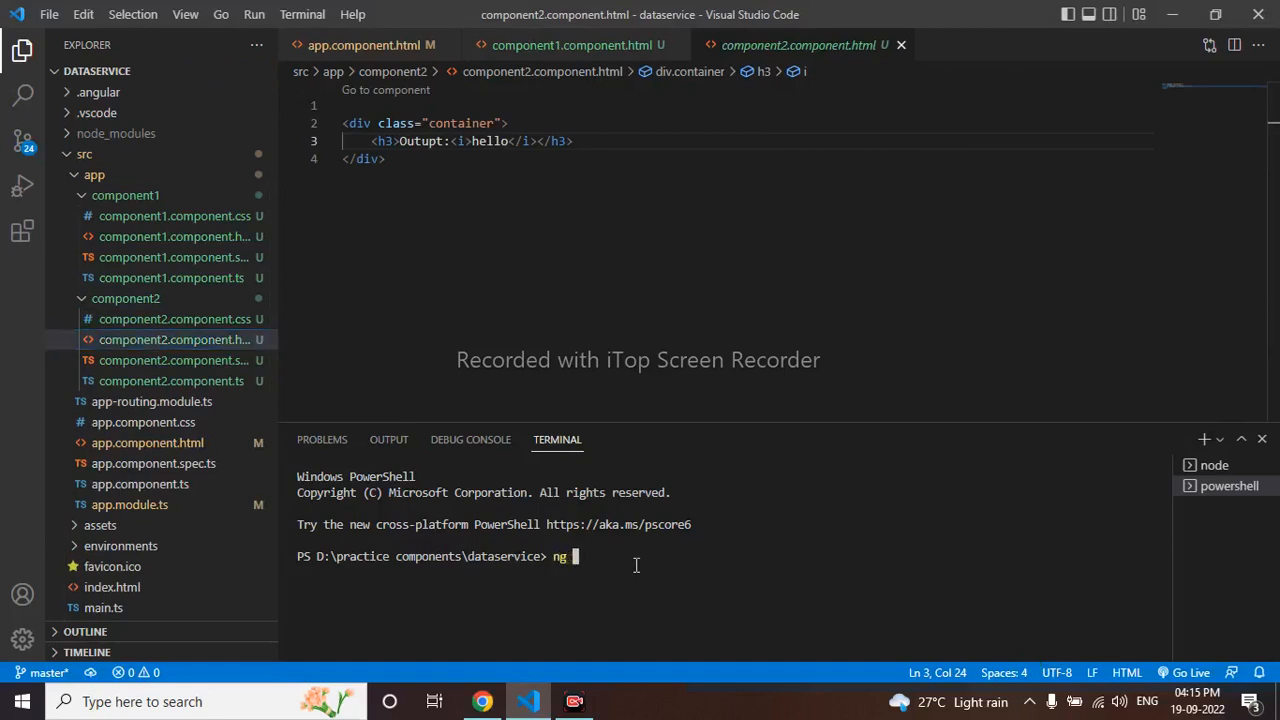
pyautogui.write('g')
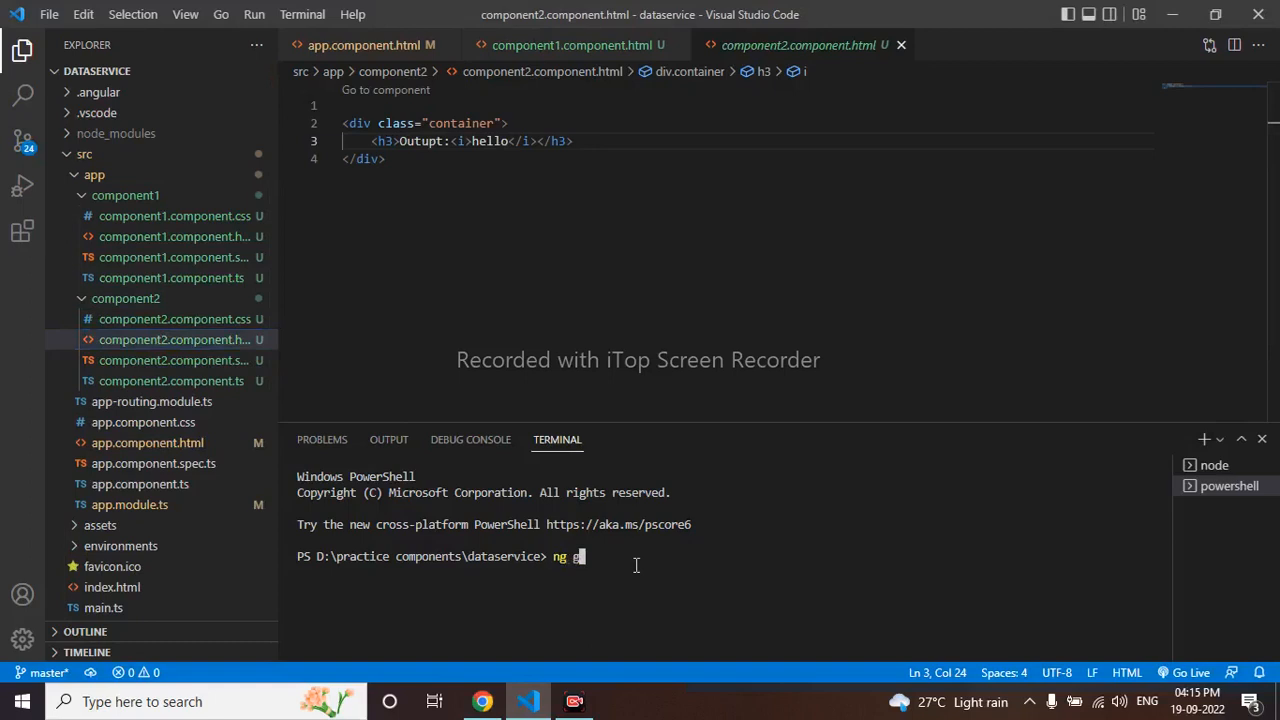
pyautogui.moveTo(1028, 647)
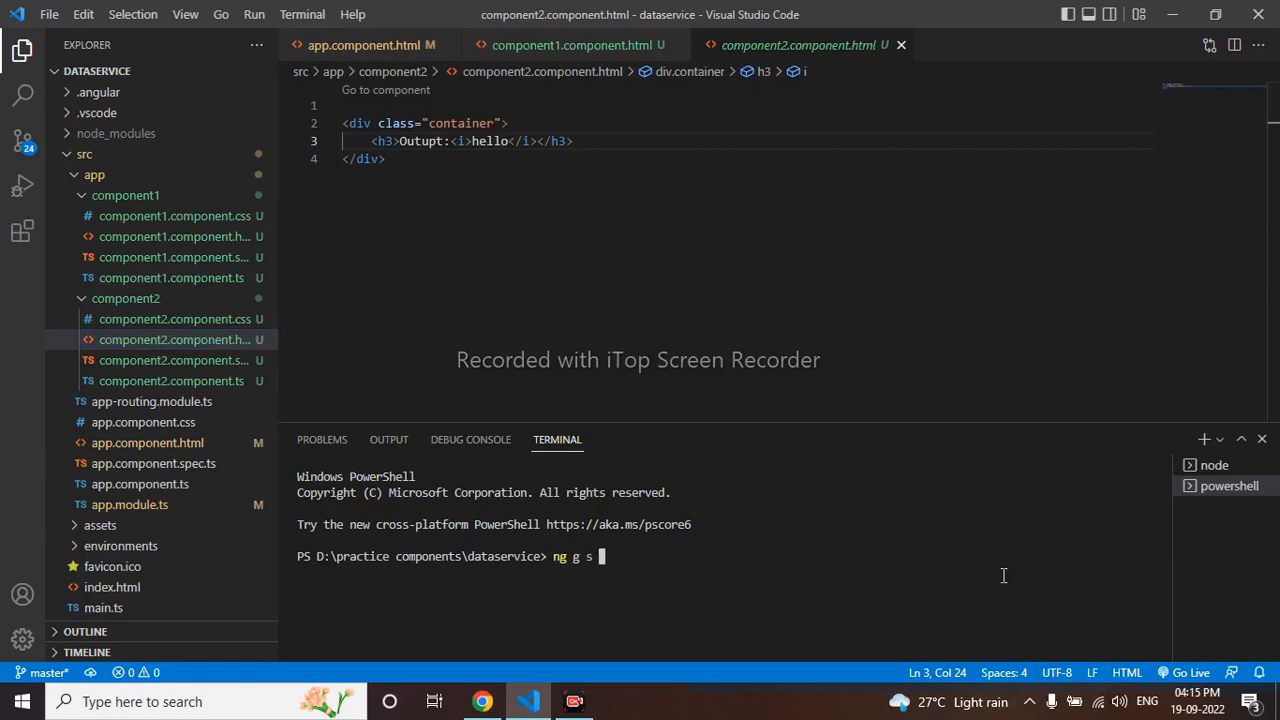
pyautogui.write('data')
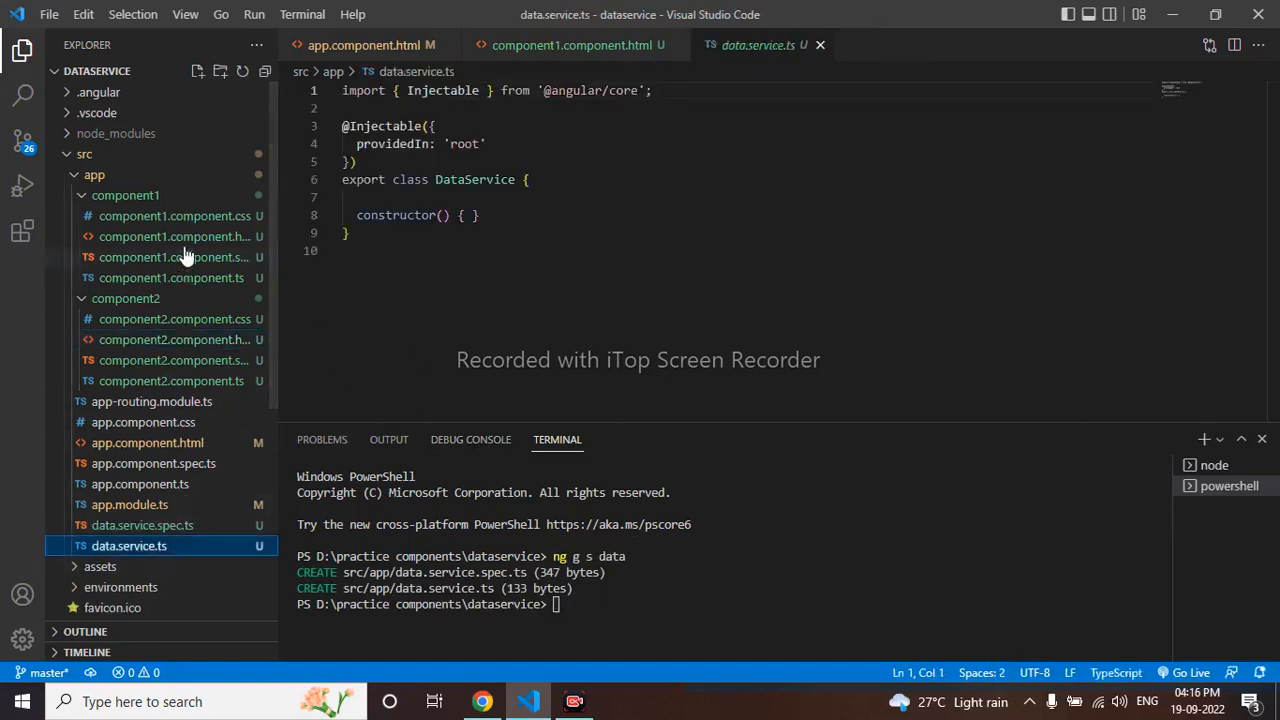
# Add 'text!:String;' to Component1Component in component1.component.ts
pyautogui.click(175, 236)
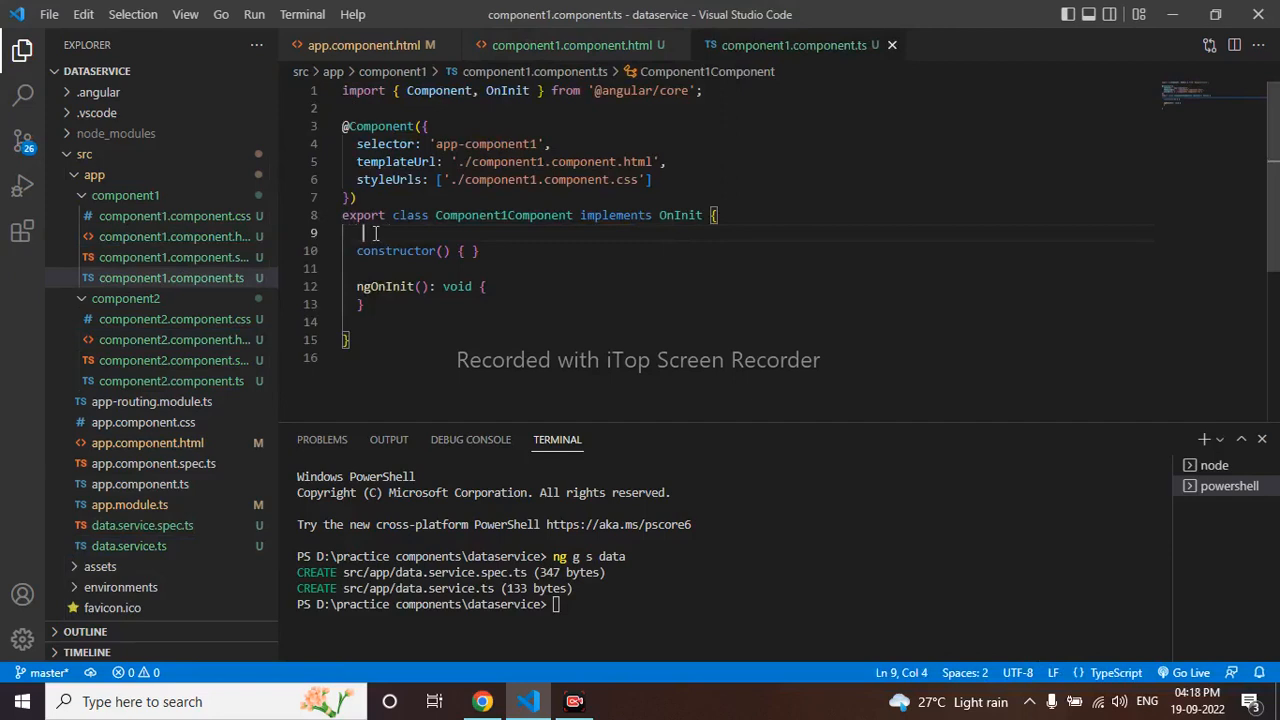
pyautogui.write('text!;')
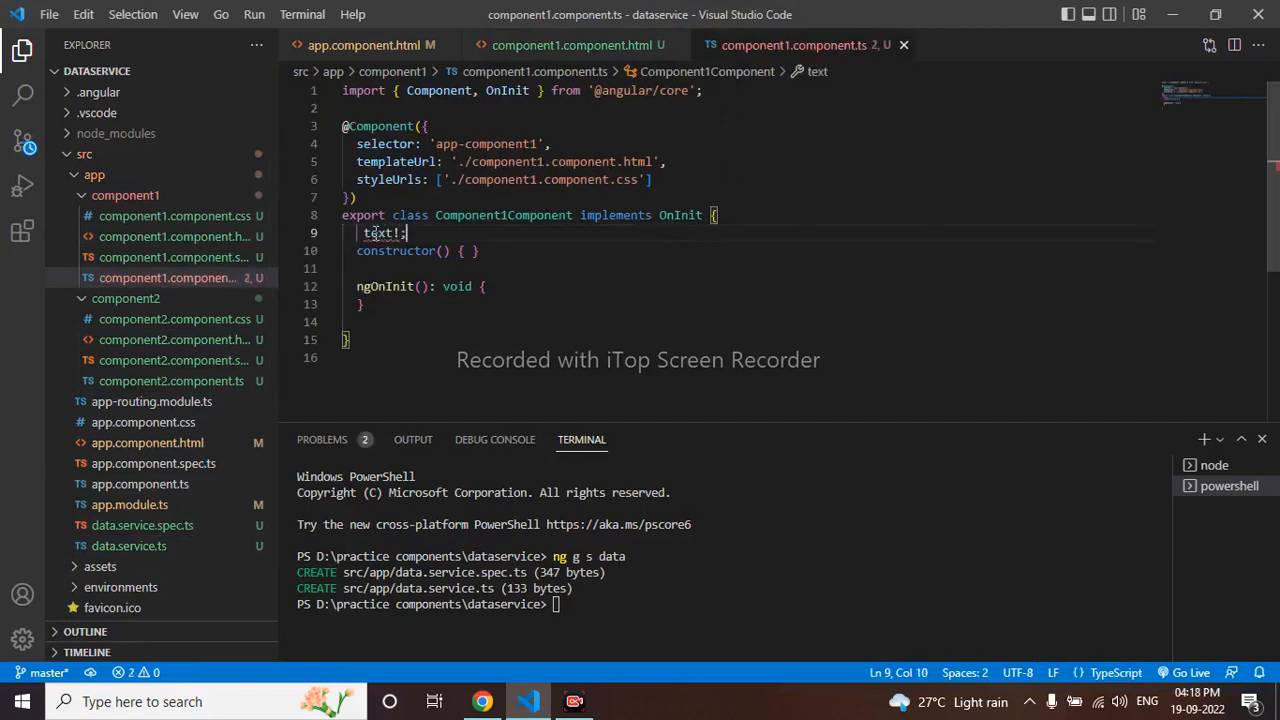
pyautogui.press('Backspace')
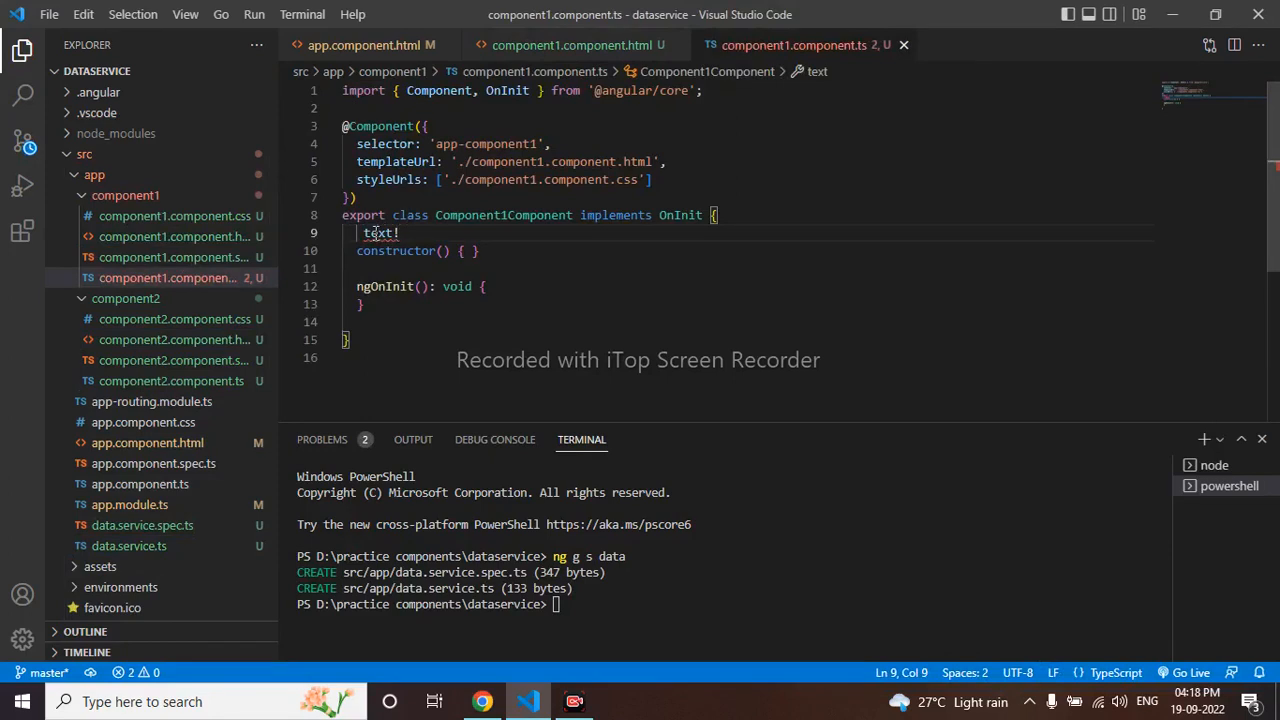
pyautogui.write('!:STR')
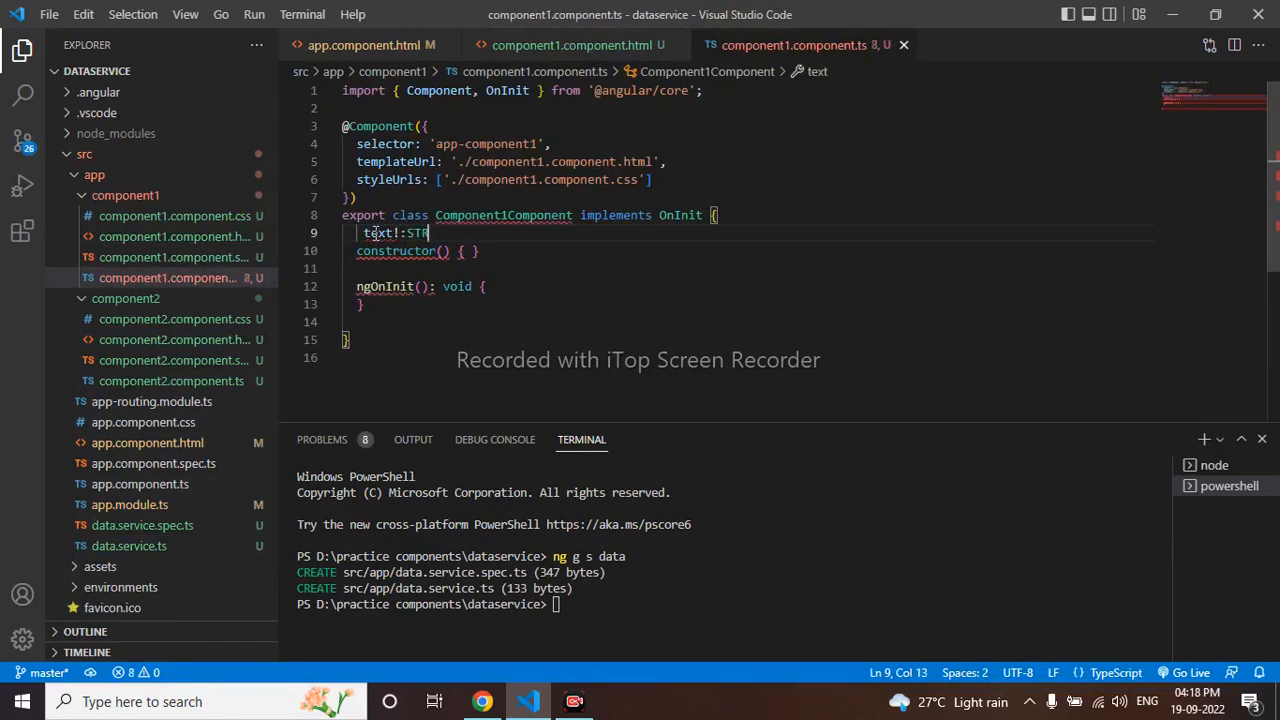
pyautogui.write('ING')
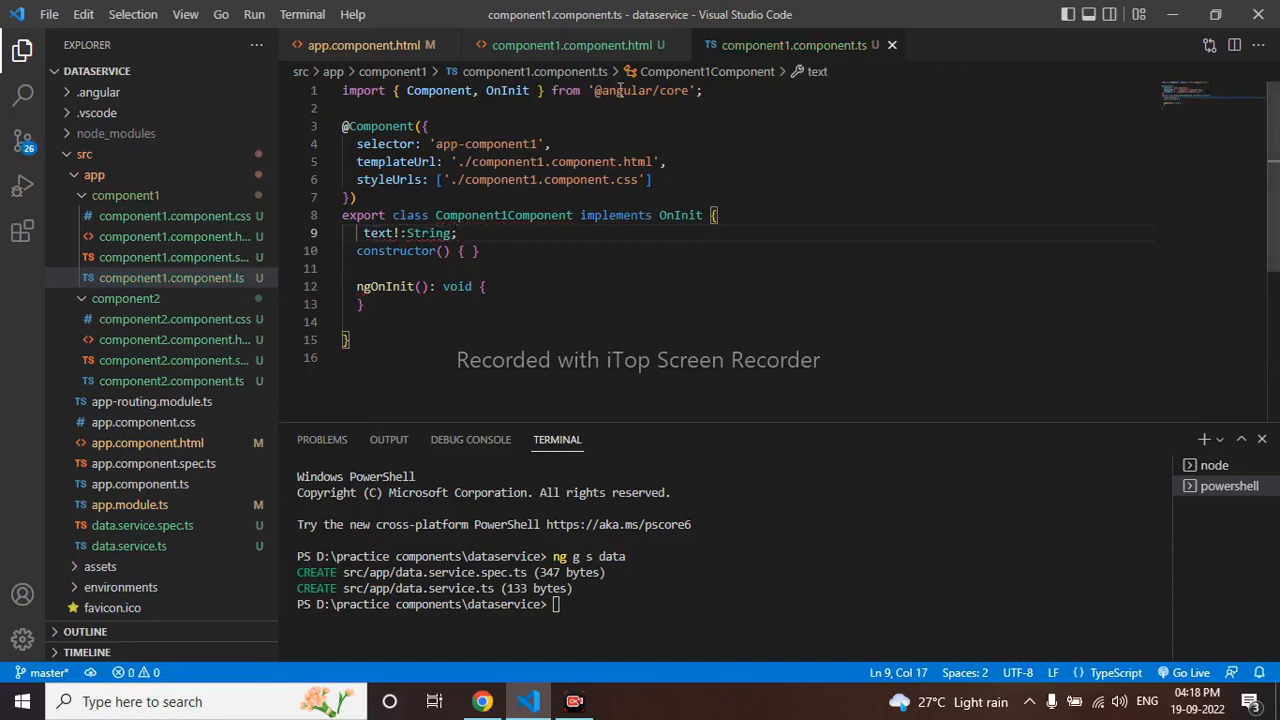
pyautogui.click(570, 45)
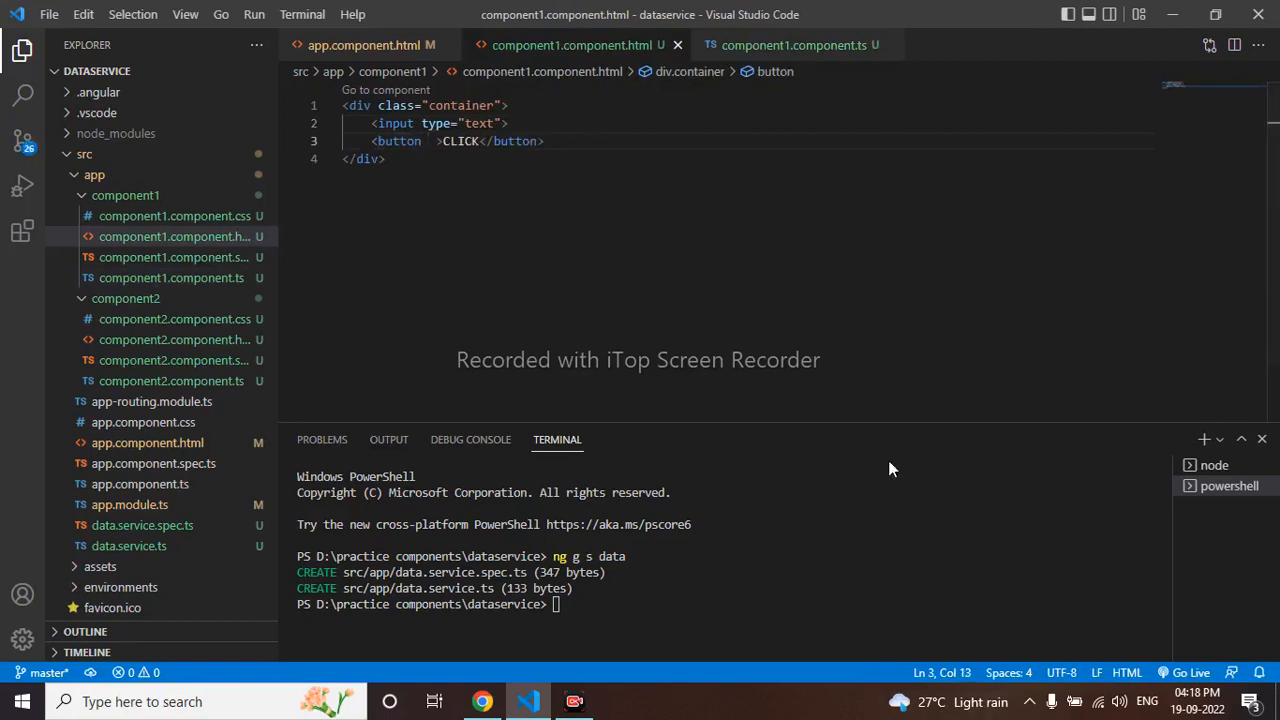
# Bind the CLICK button's (click) to onbuttonclick() and add an empty onbuttonclick() method
pyautogui.write('()')
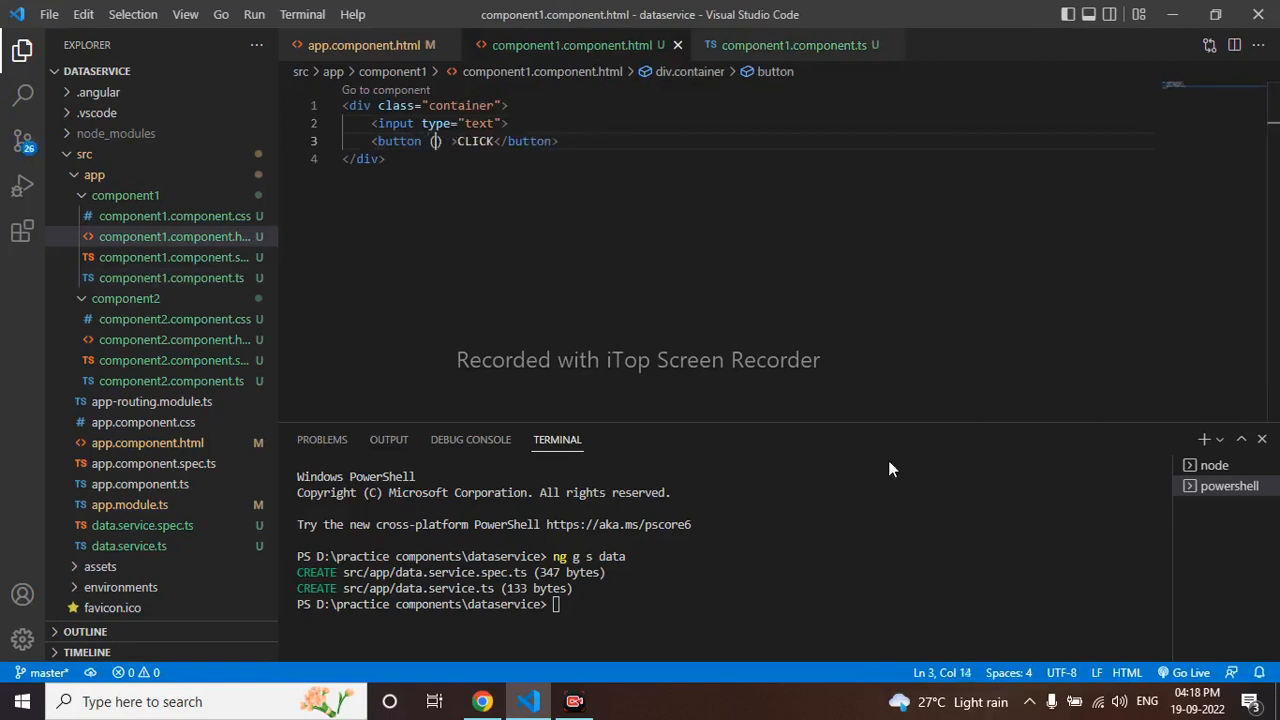
pyautogui.write('click')
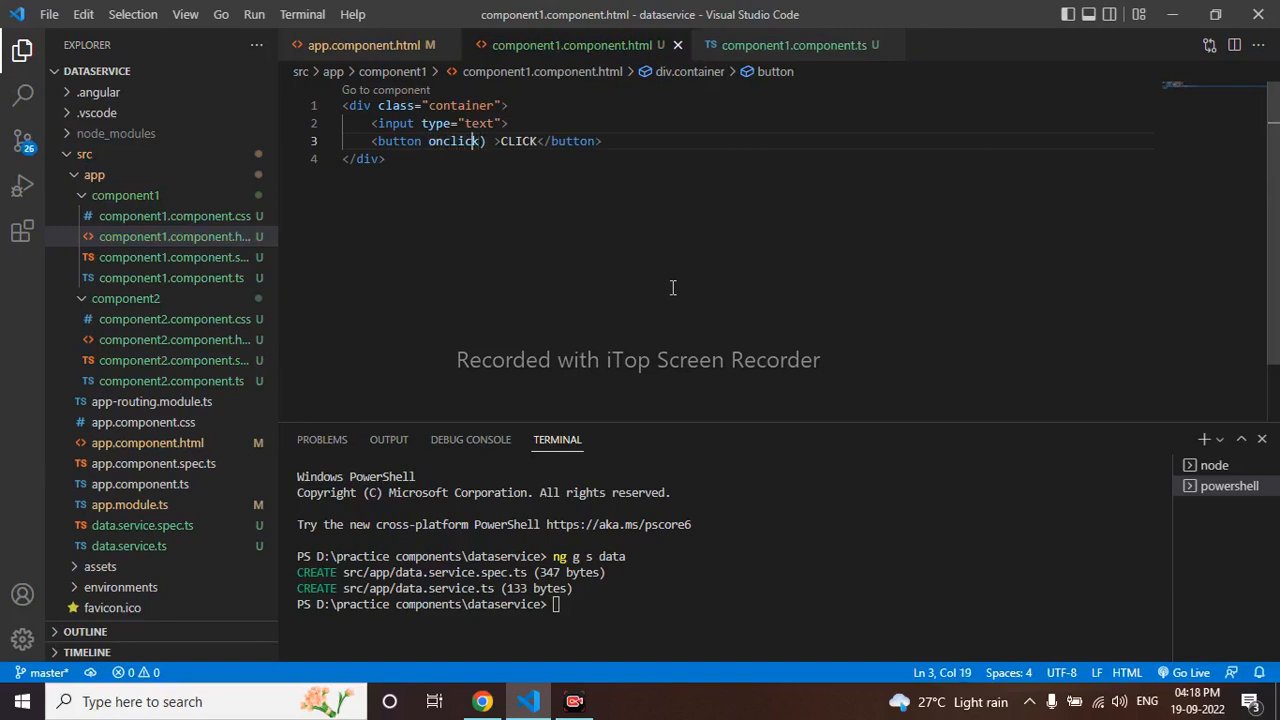
pyautogui.write('click="')
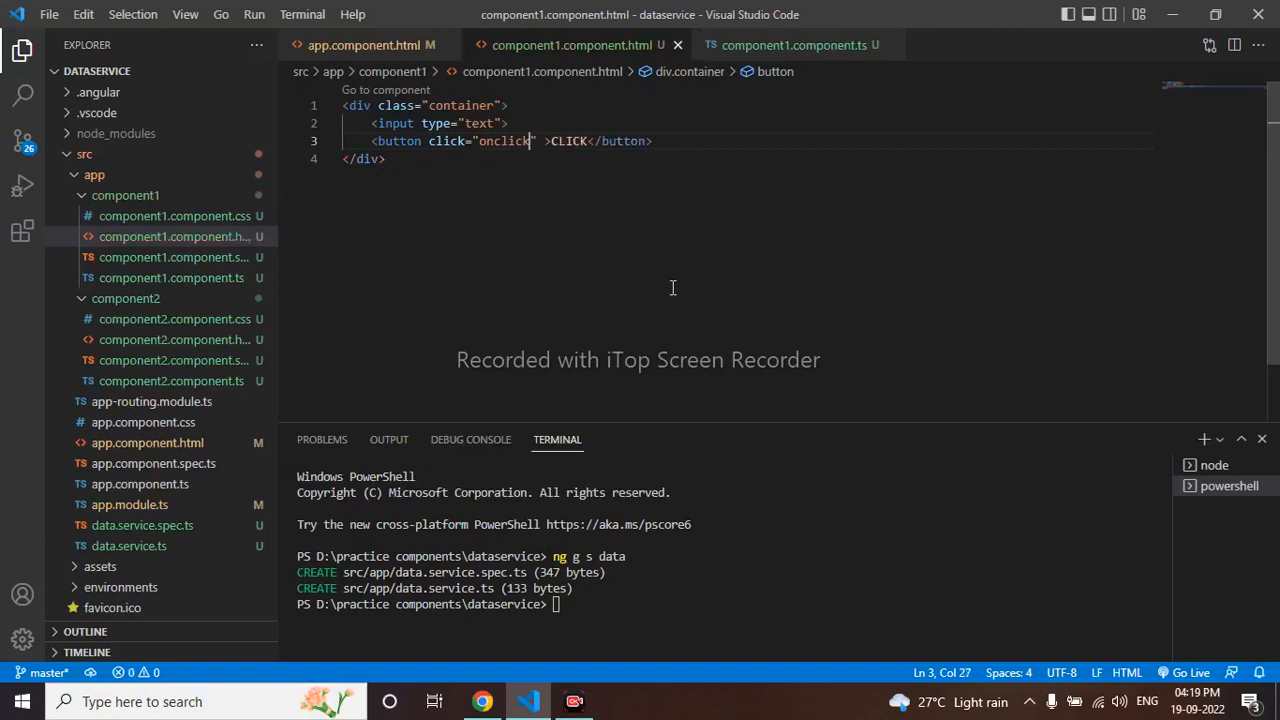
pyautogui.write('()')
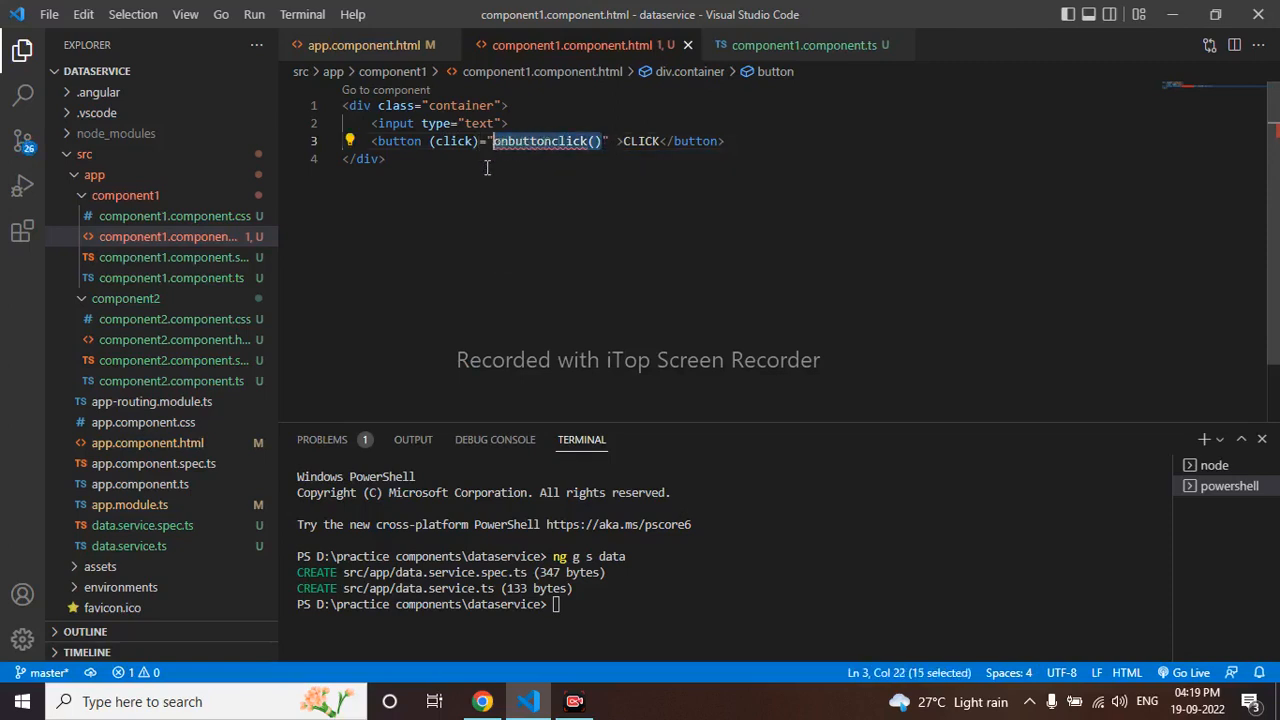
pyautogui.click(800, 45)
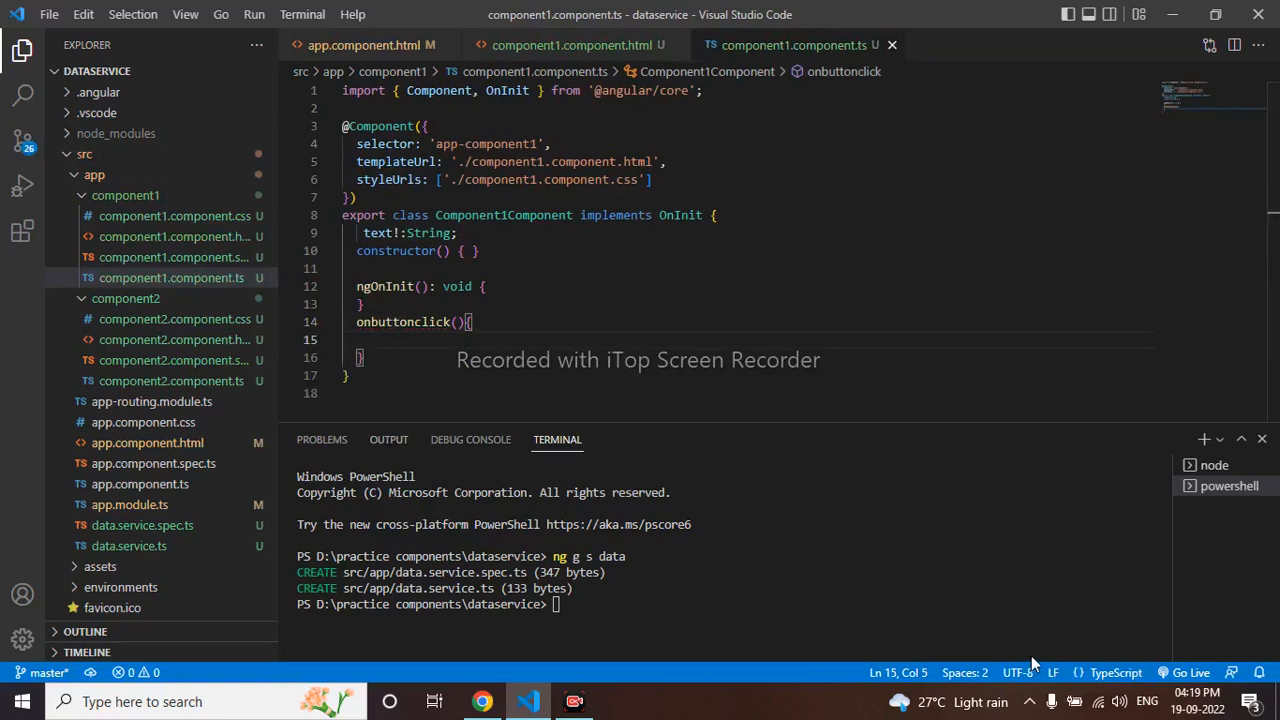
# Add [(ngModel)]="text" to the input element in component1.component.html
pyautogui.click(565, 45)
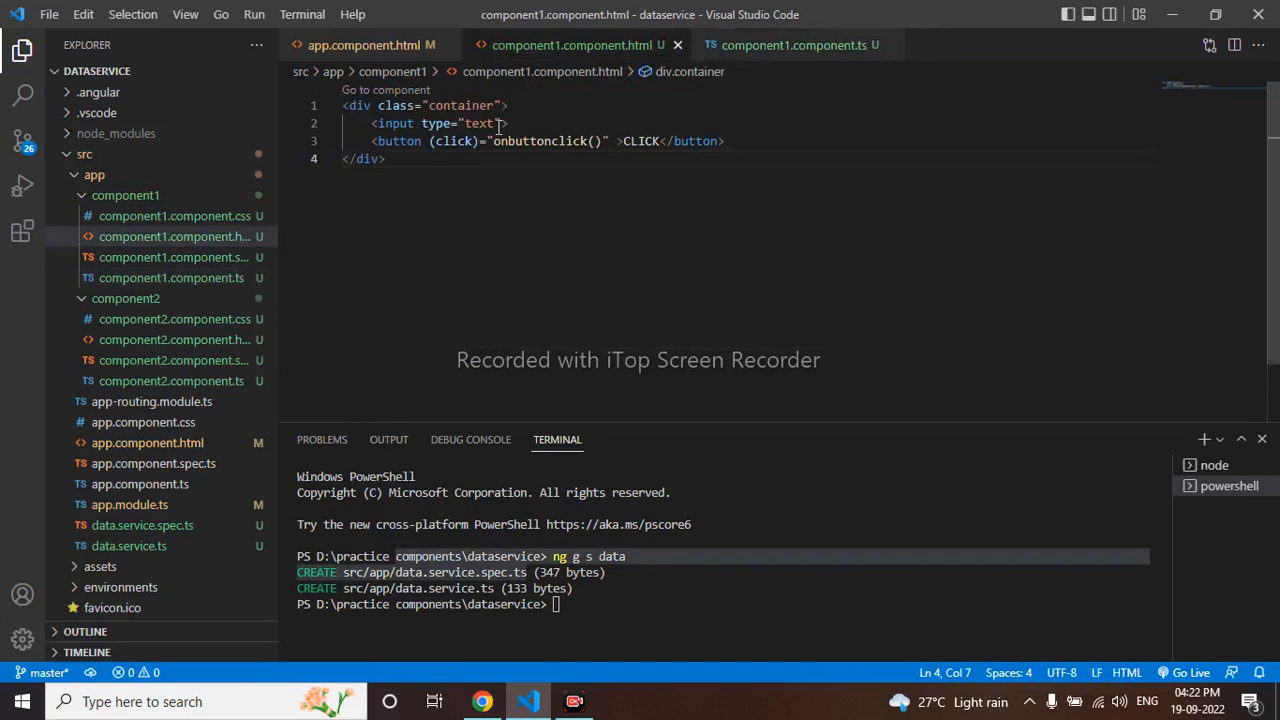
pyautogui.write('[')
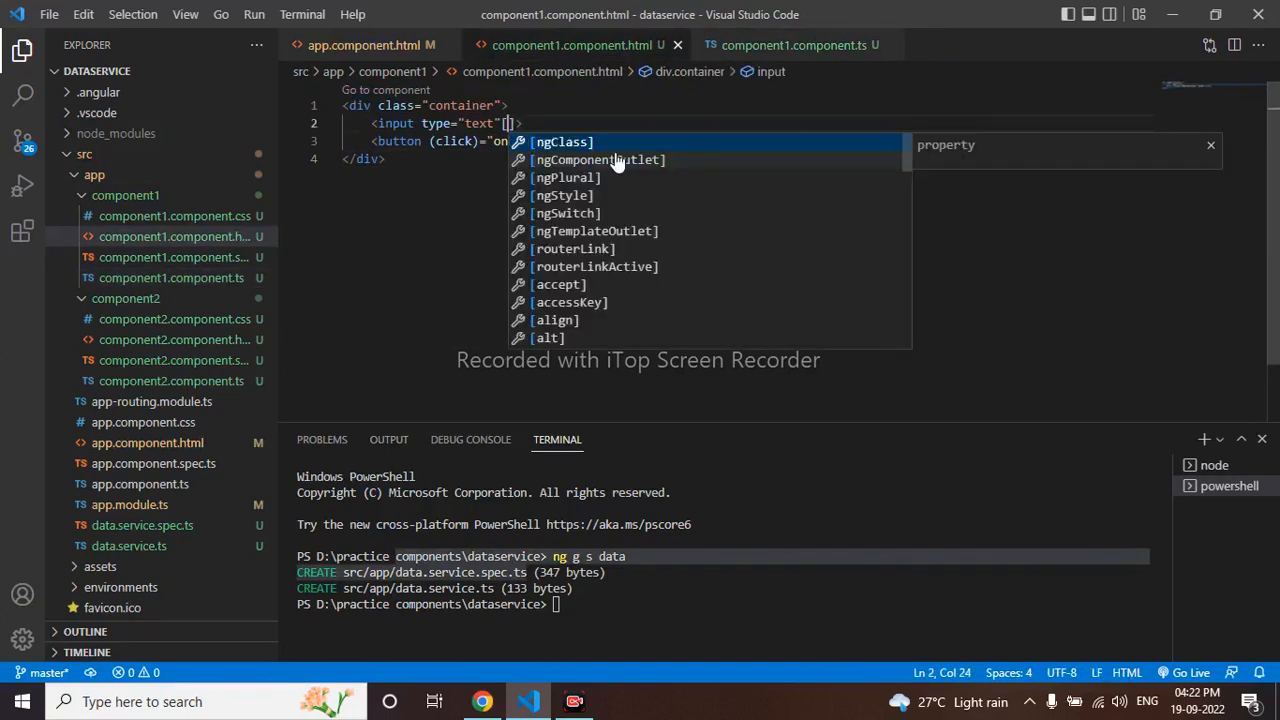
pyautogui.write(')')
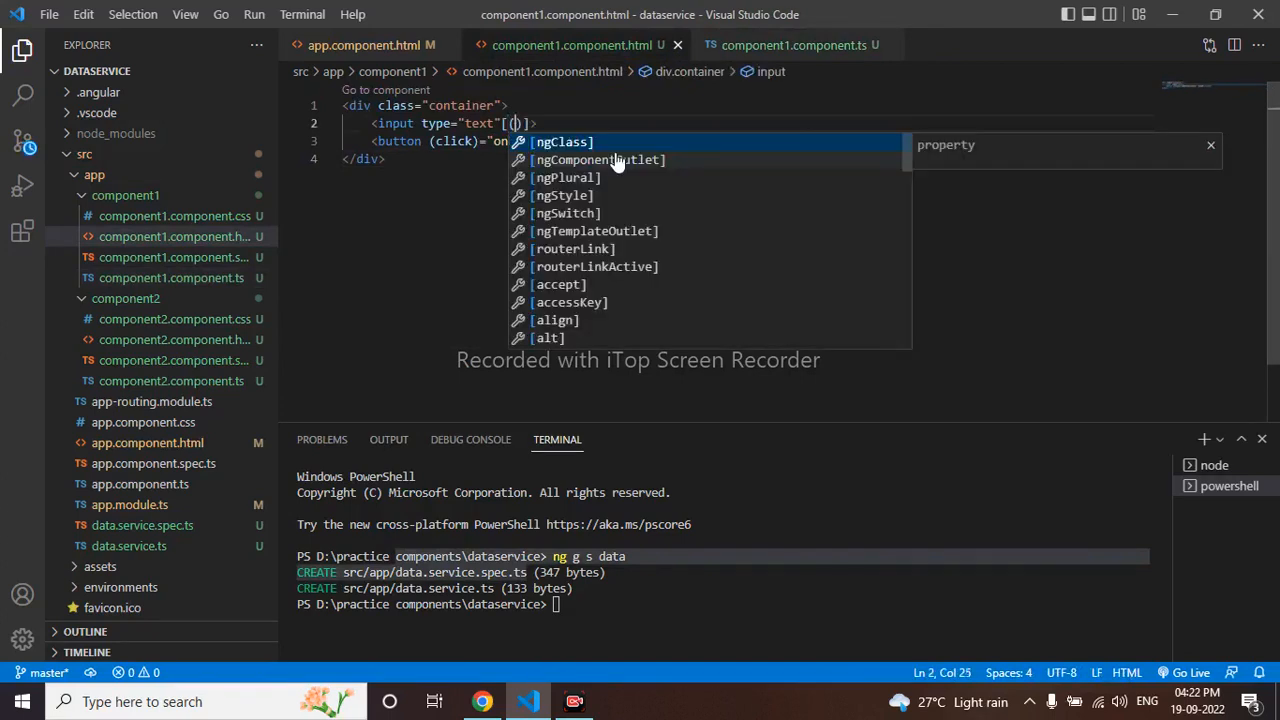
pyautogui.write('ngModel')
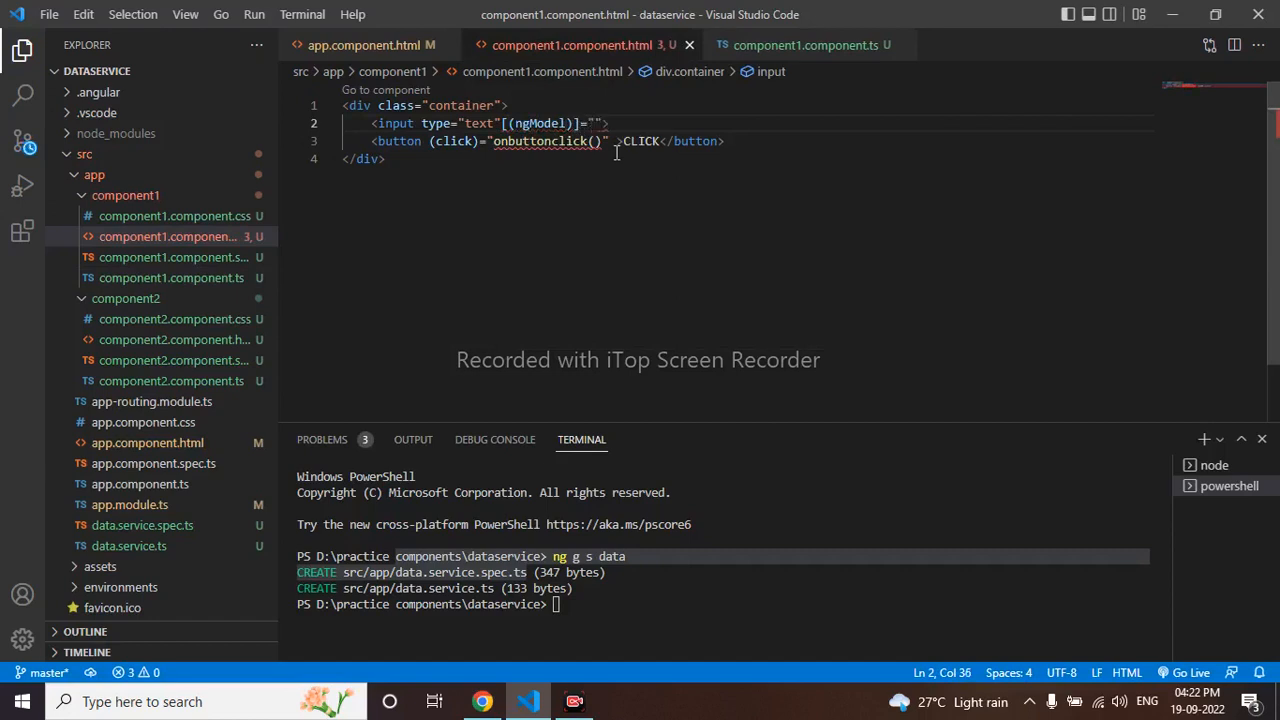
pyautogui.write('text')
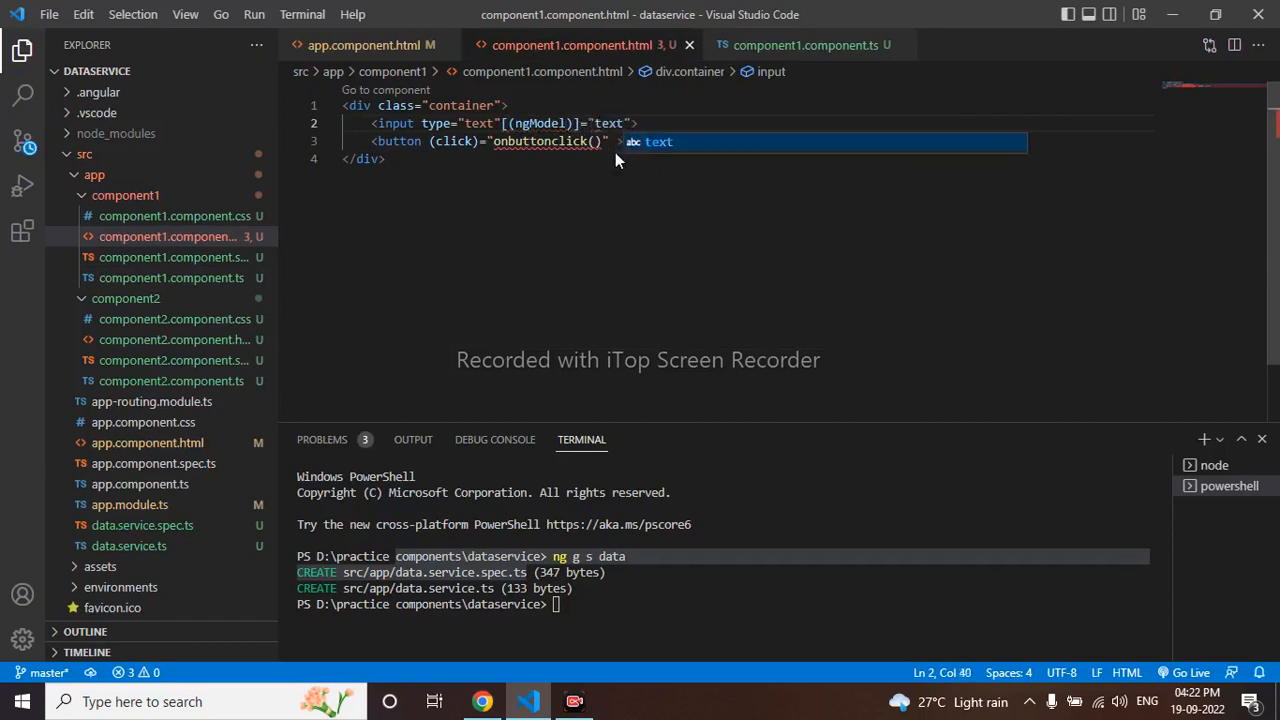
pyautogui.write('CLICK</button>')
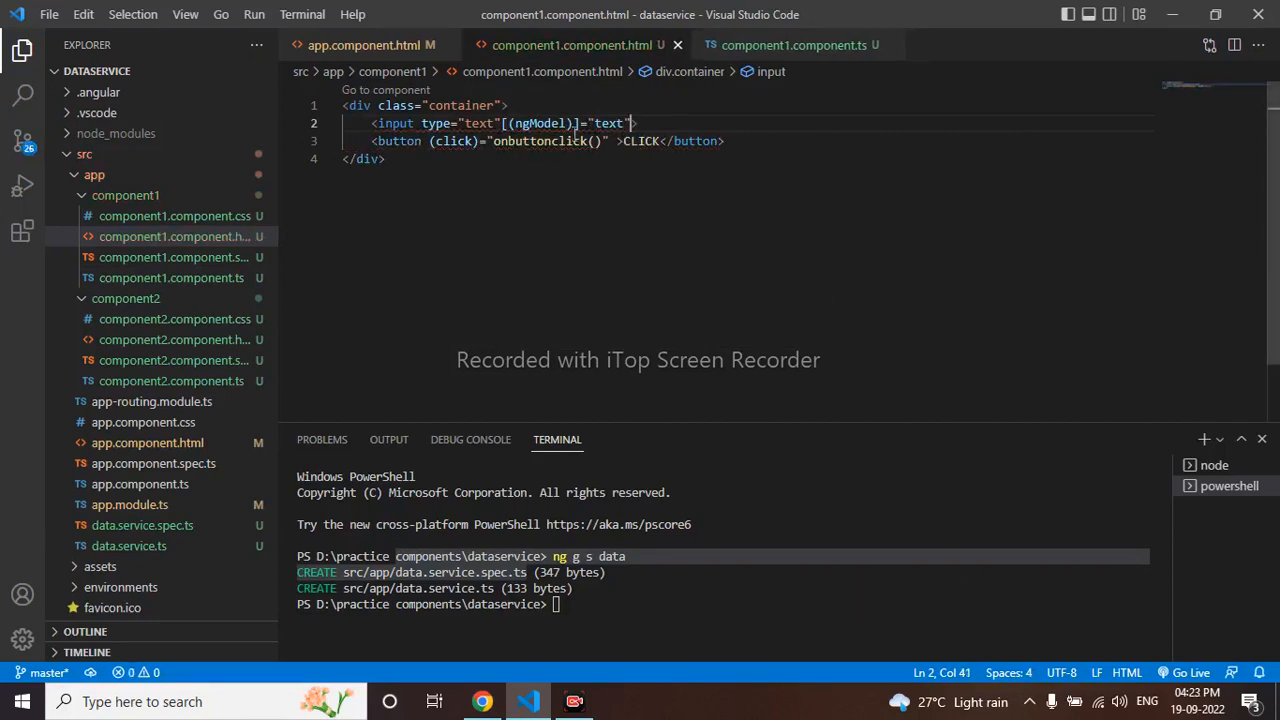
pyautogui.click(175, 236)
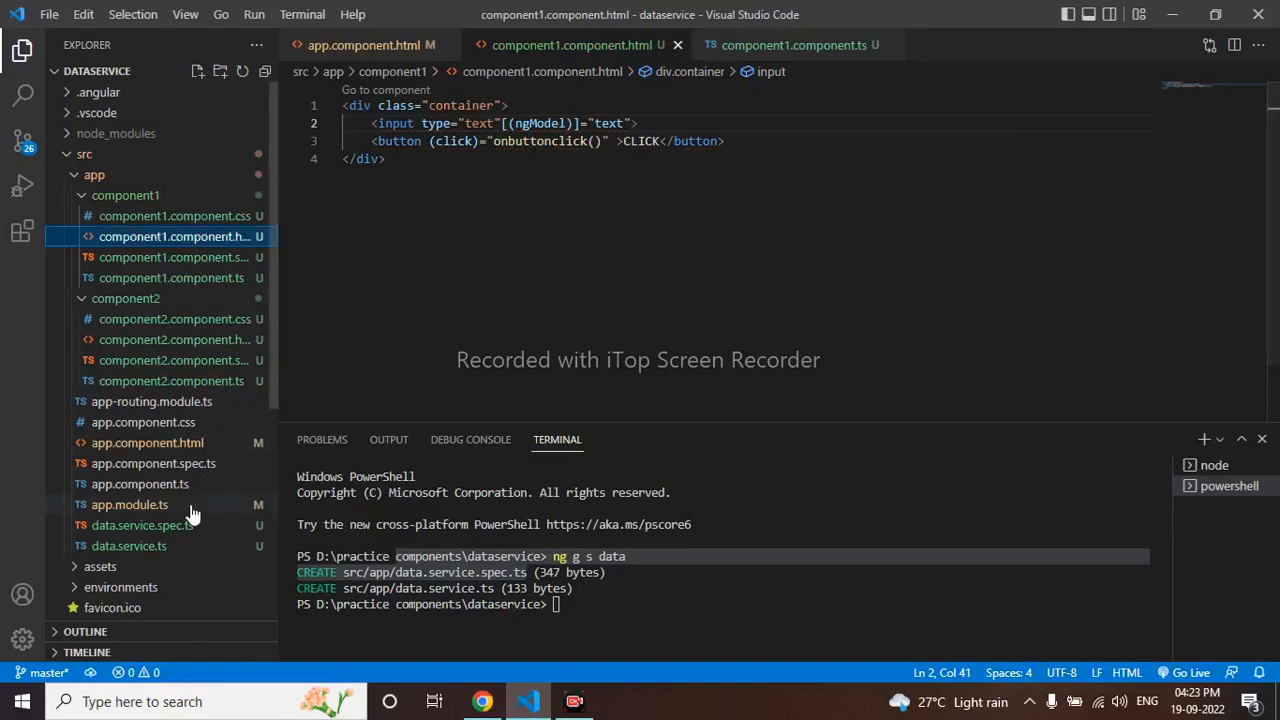
# Open app.module.ts and scroll to confirm FormsModule is imported
pyautogui.click(129, 504)
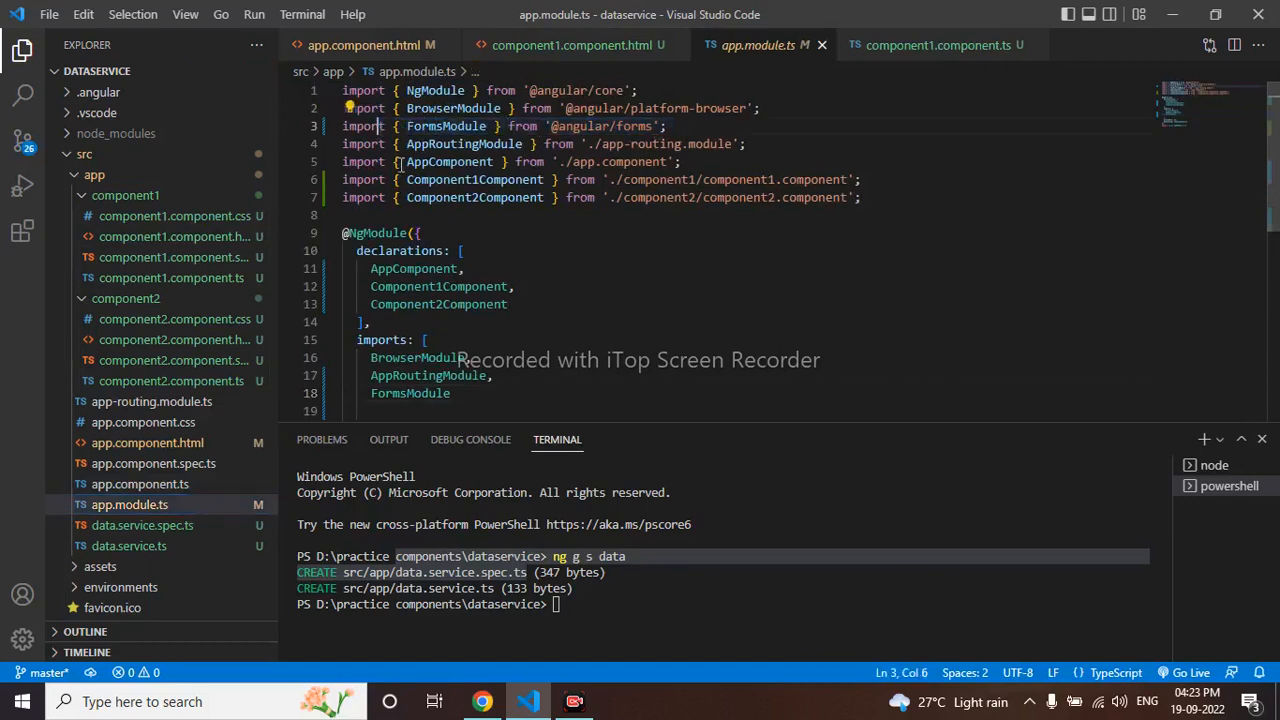
pyautogui.scroll(-3)
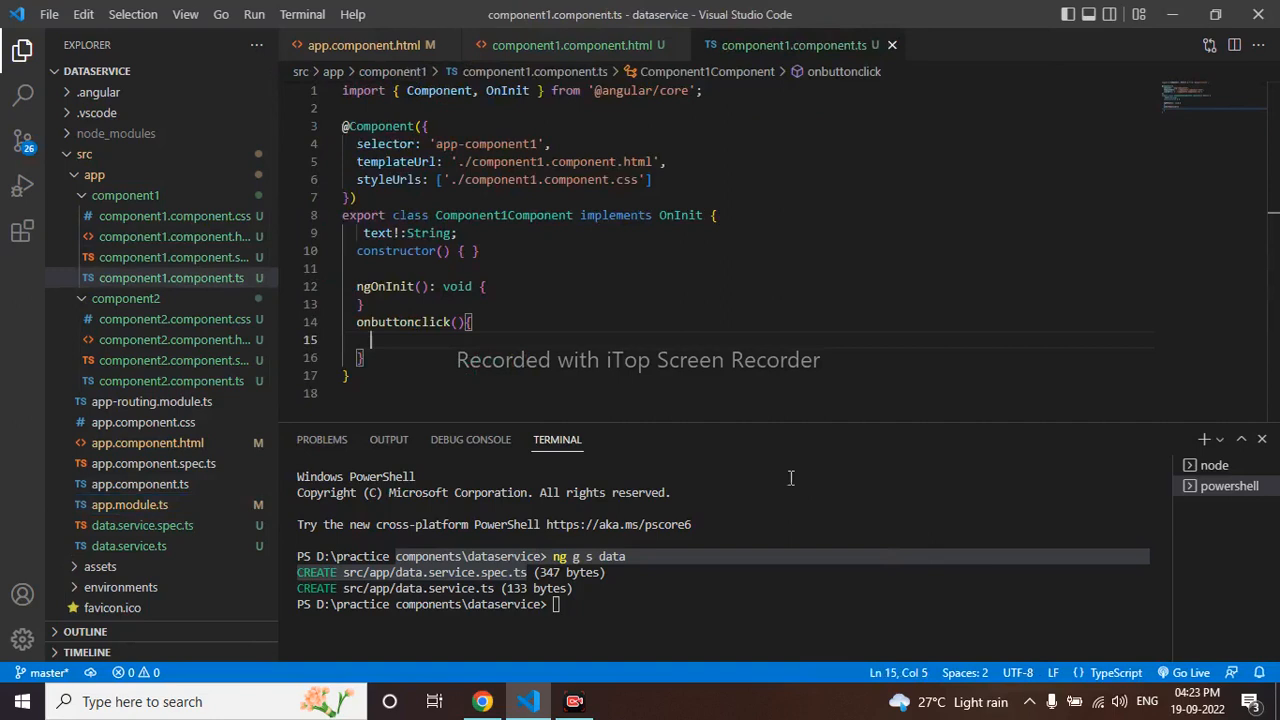
pyautogui.moveTo(710, 356)
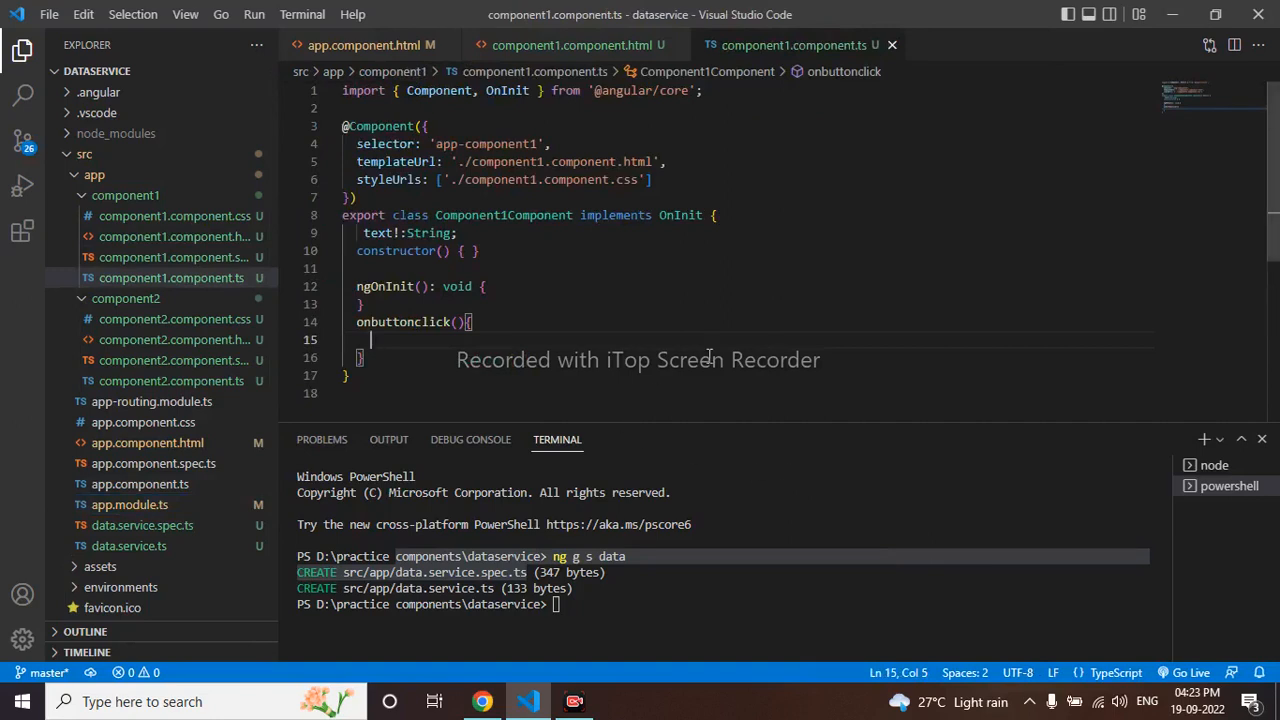
# Type console.log(this.text) inside the onbuttonclick() method
pyautogui.write('cons')
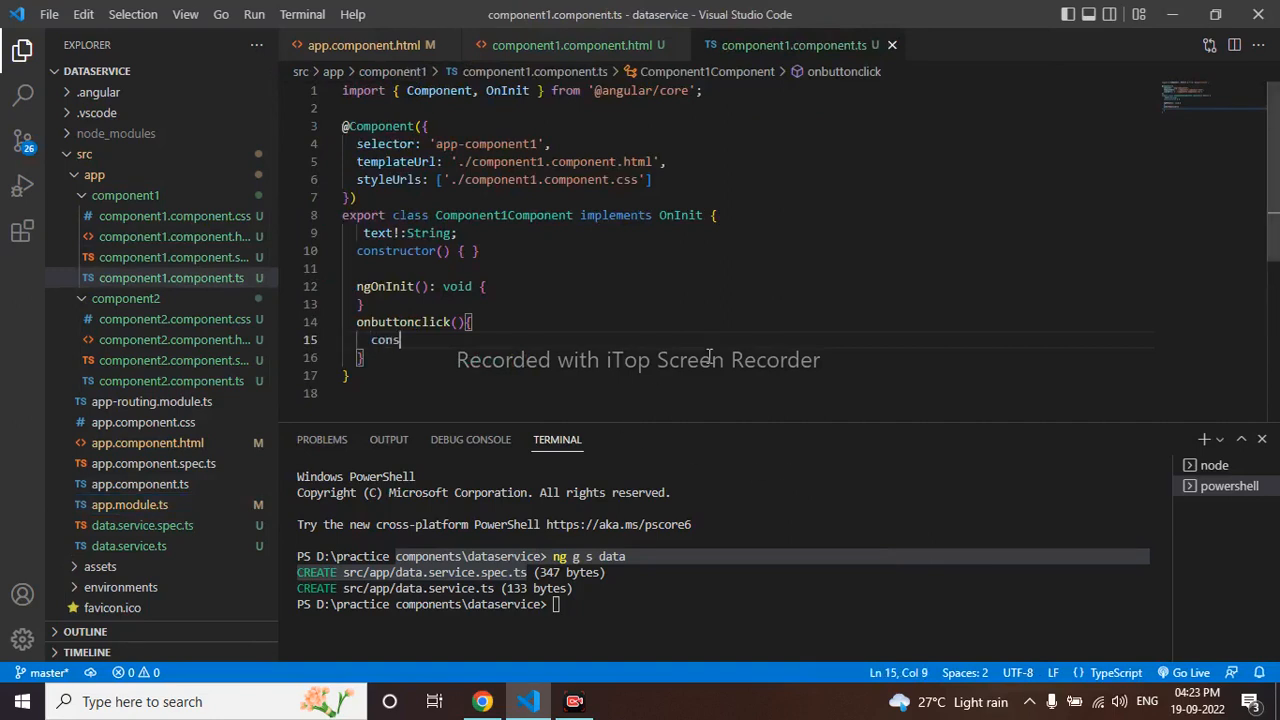
pyautogui.write('ole')
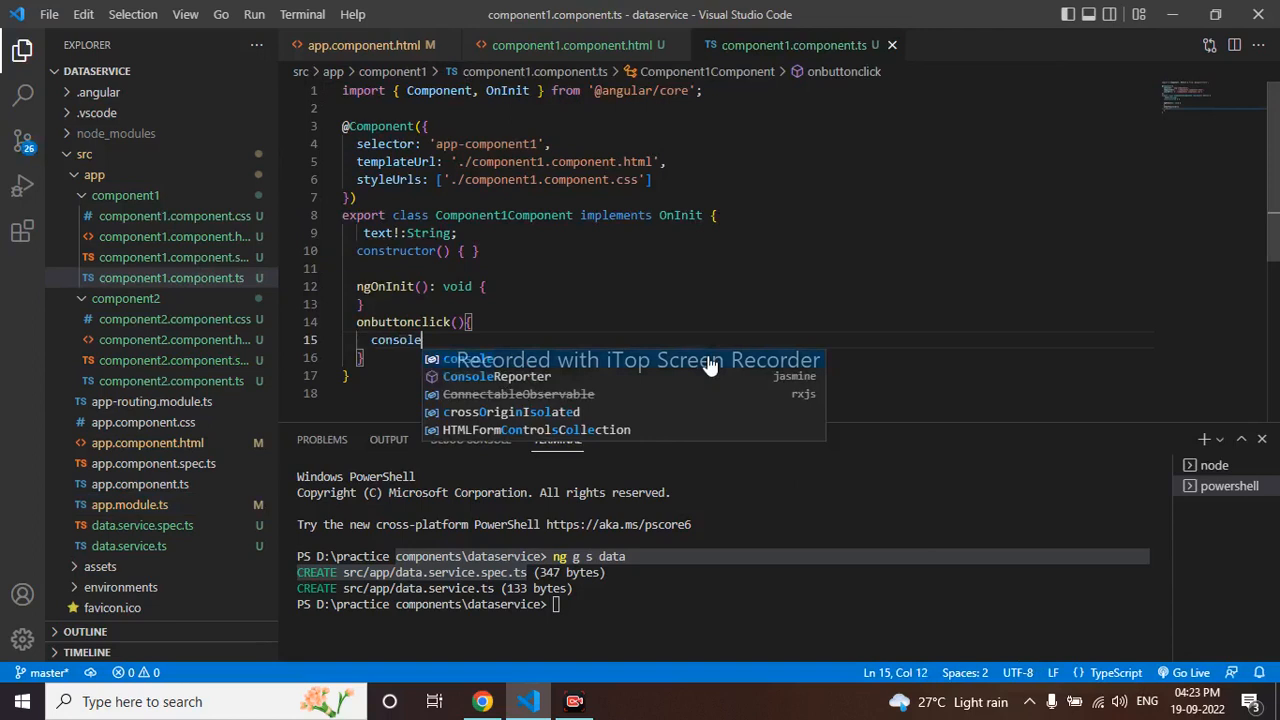
pyautogui.write('.log')
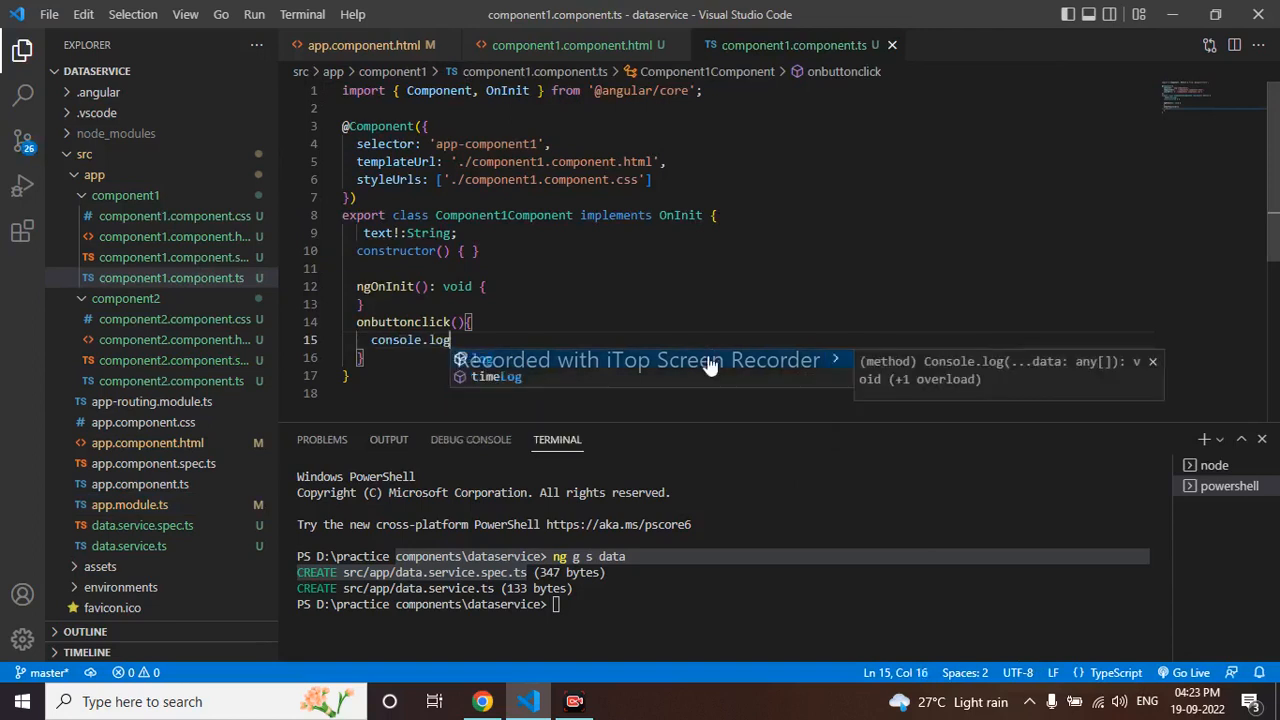
pyautogui.write('(thi')
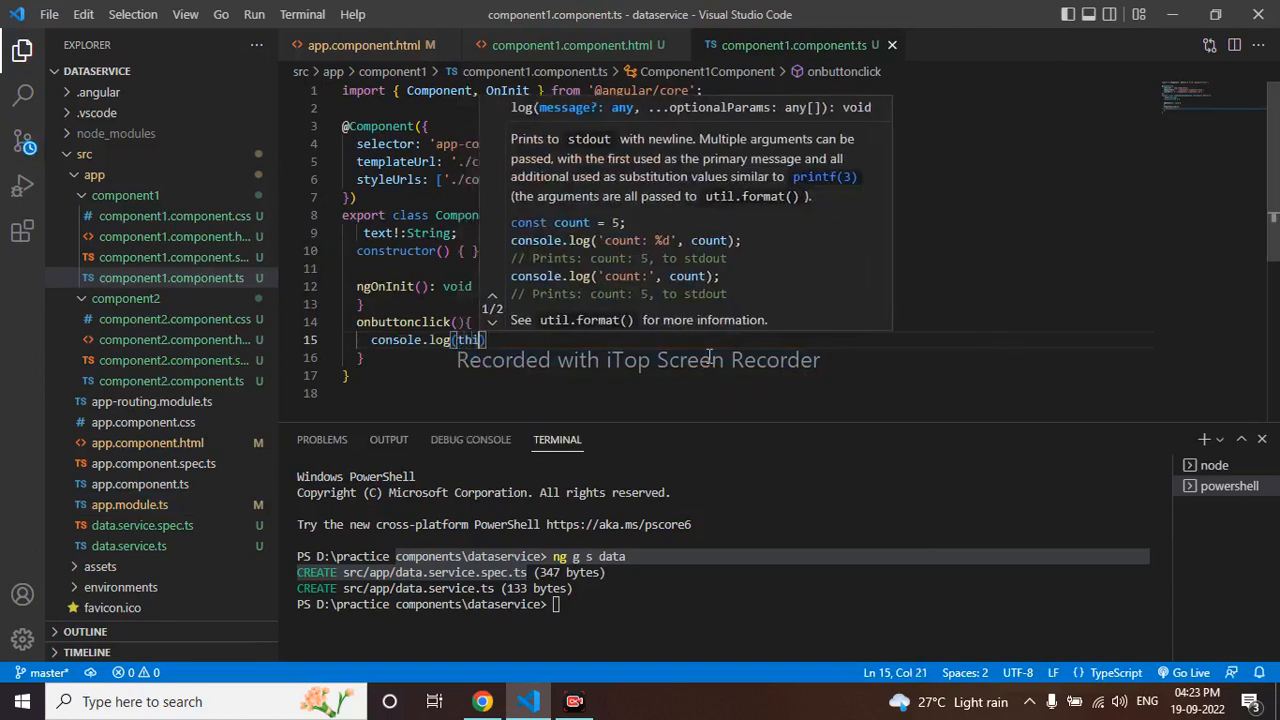
pyautogui.write('.')
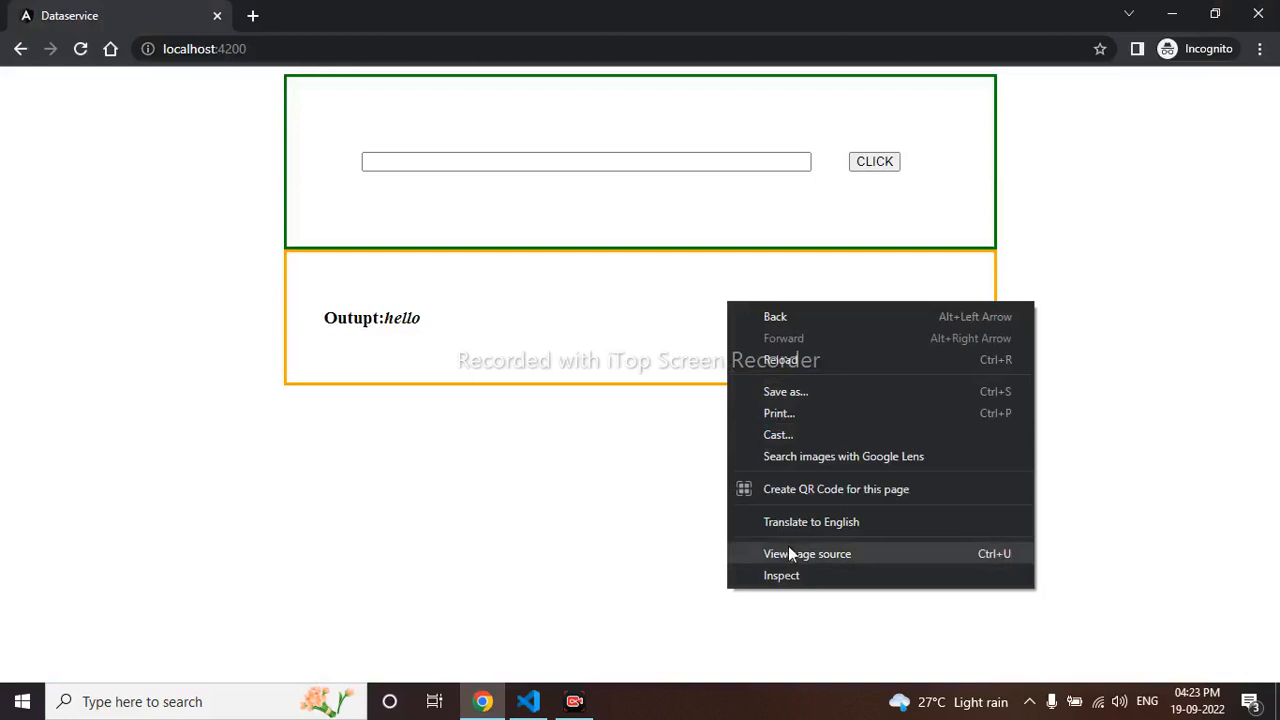
# Type 'hello', then 'hi', into the app's text box and check the Output line
pyautogui.click(781, 575)
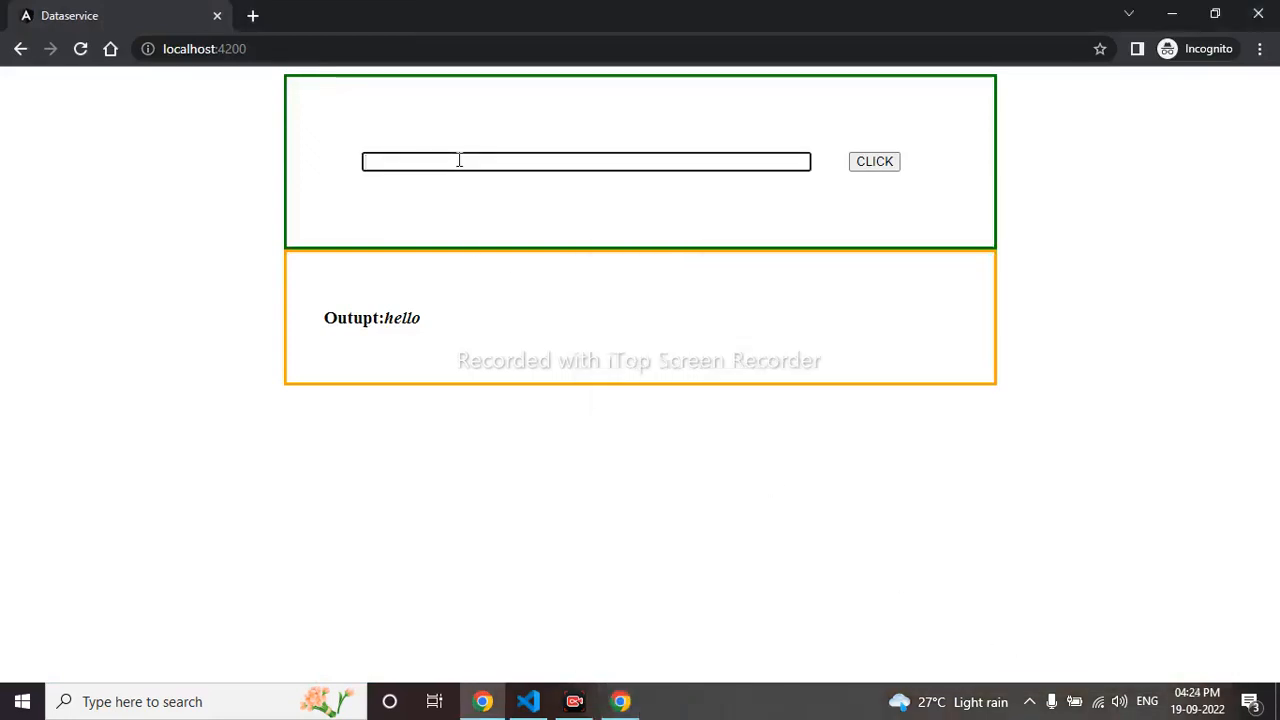
pyautogui.write('hello')
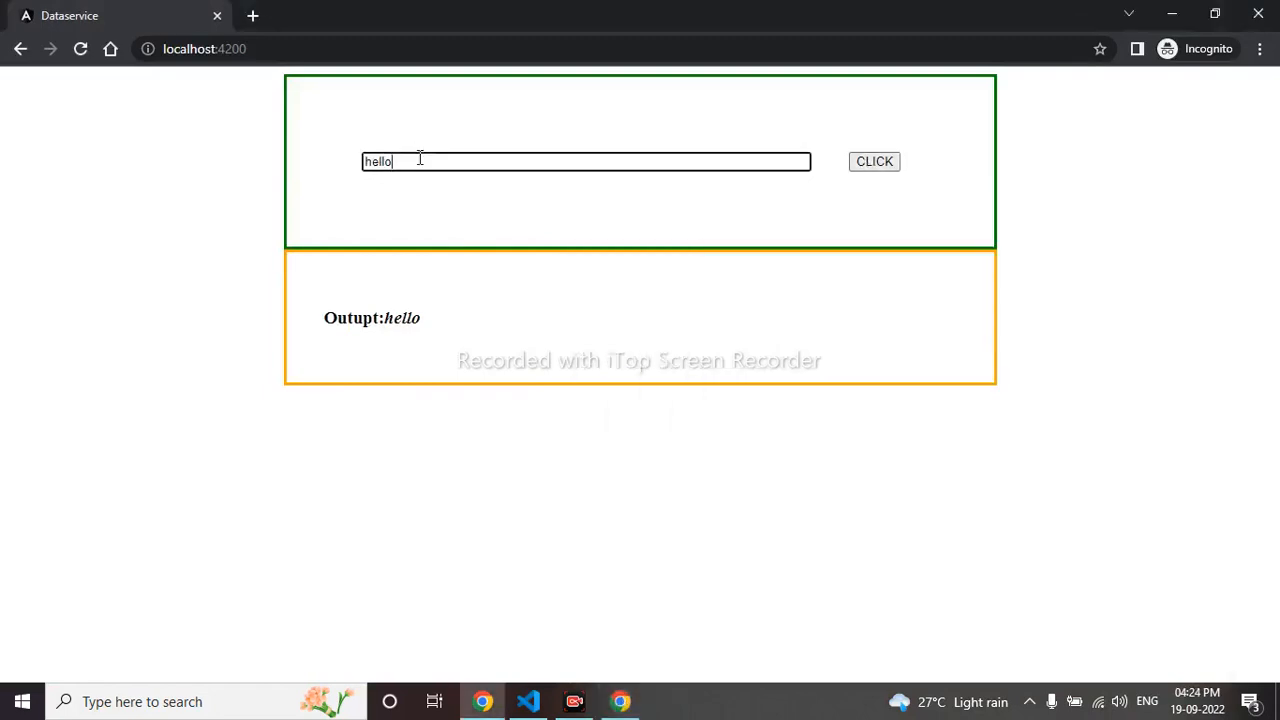
pyautogui.write('hi')
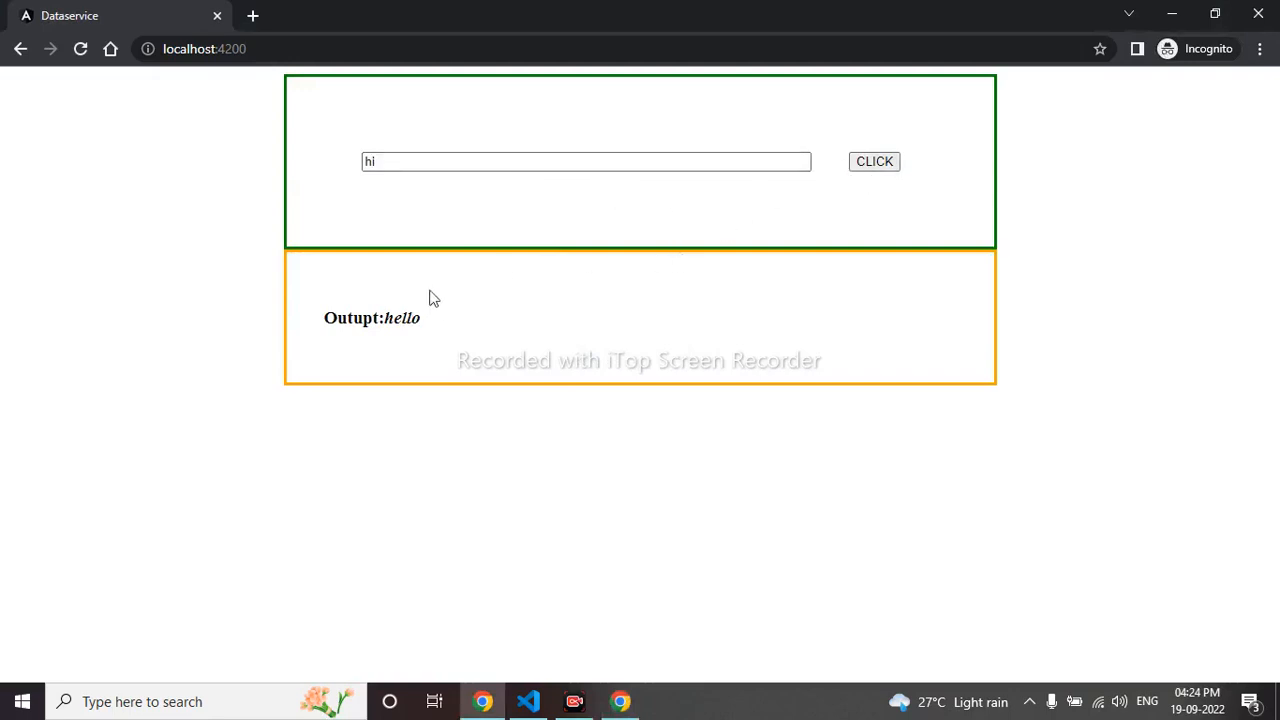
pyautogui.moveTo(457, 333)
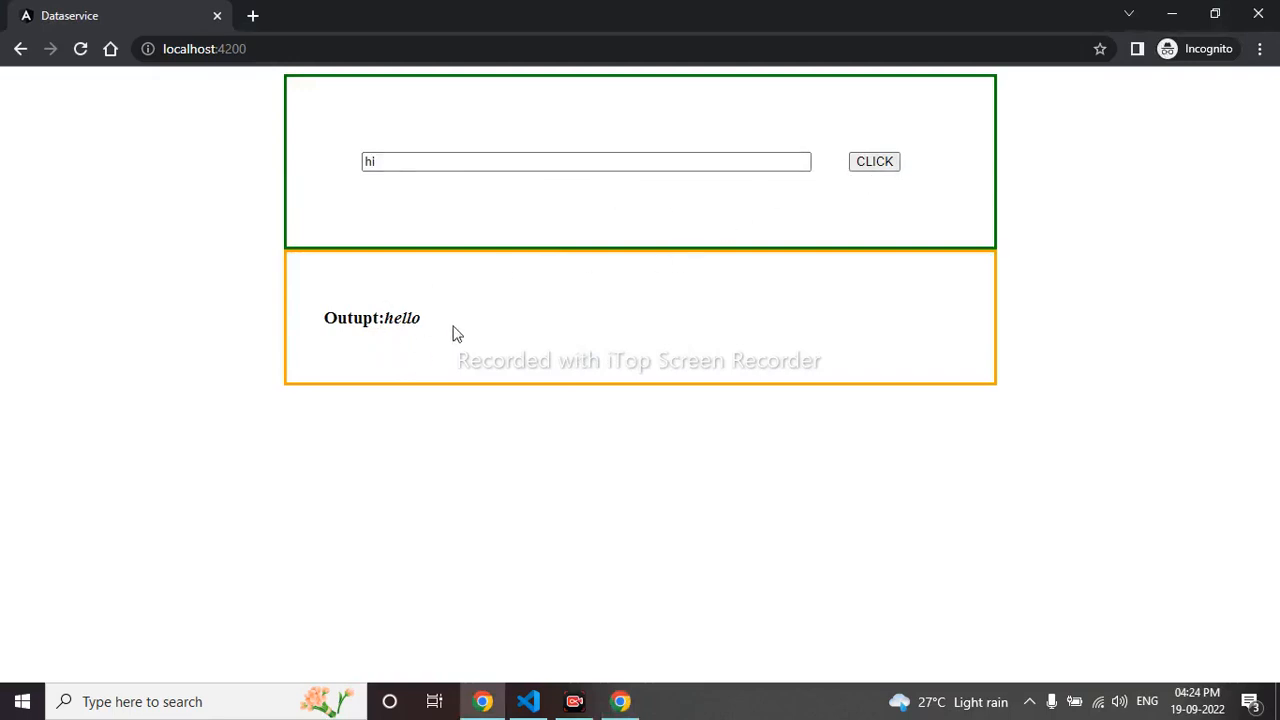
pyautogui.click(528, 701)
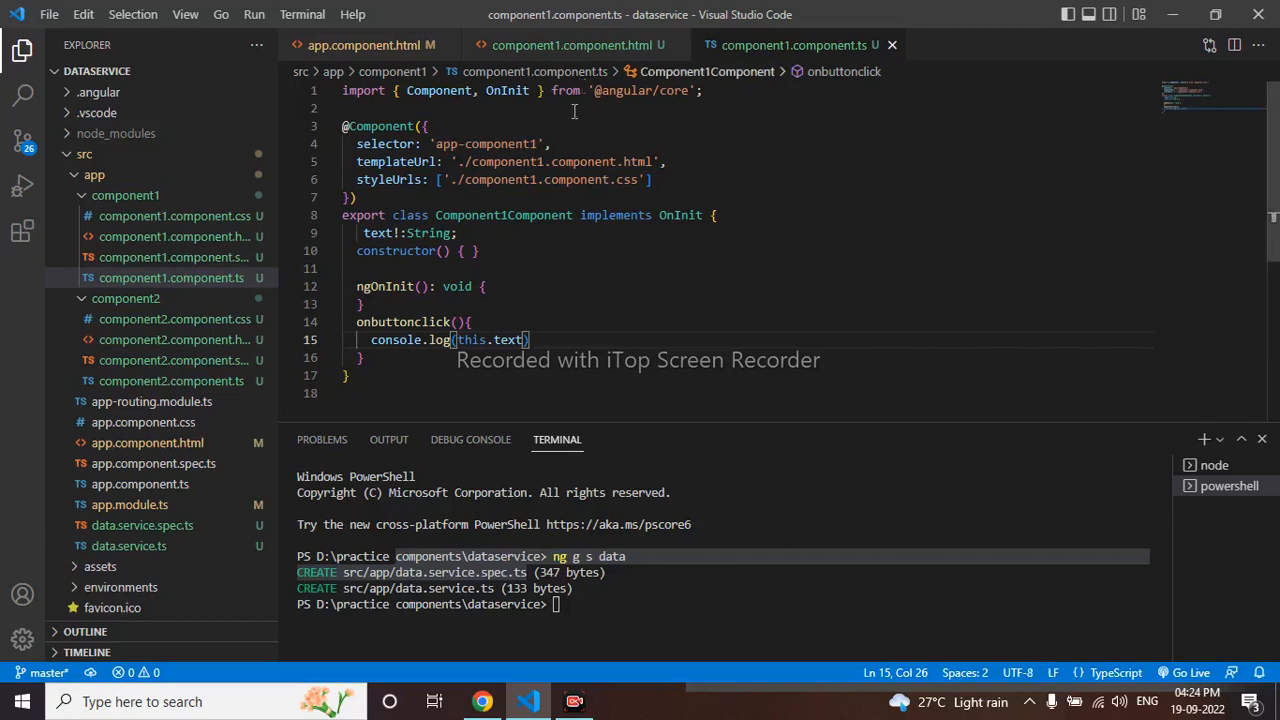
# Declare 'mytext!:string;' in Component2Component in component2.component.ts
pyautogui.click(171, 278)
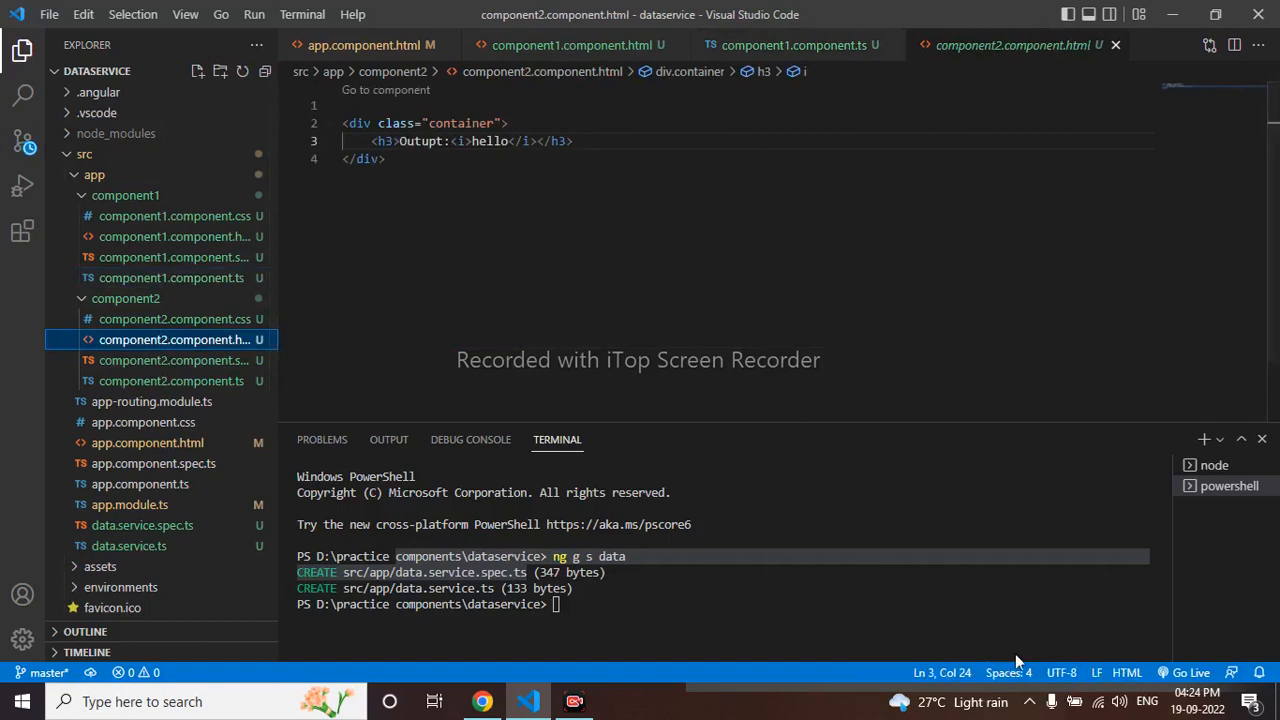
pyautogui.moveTo(172, 388)
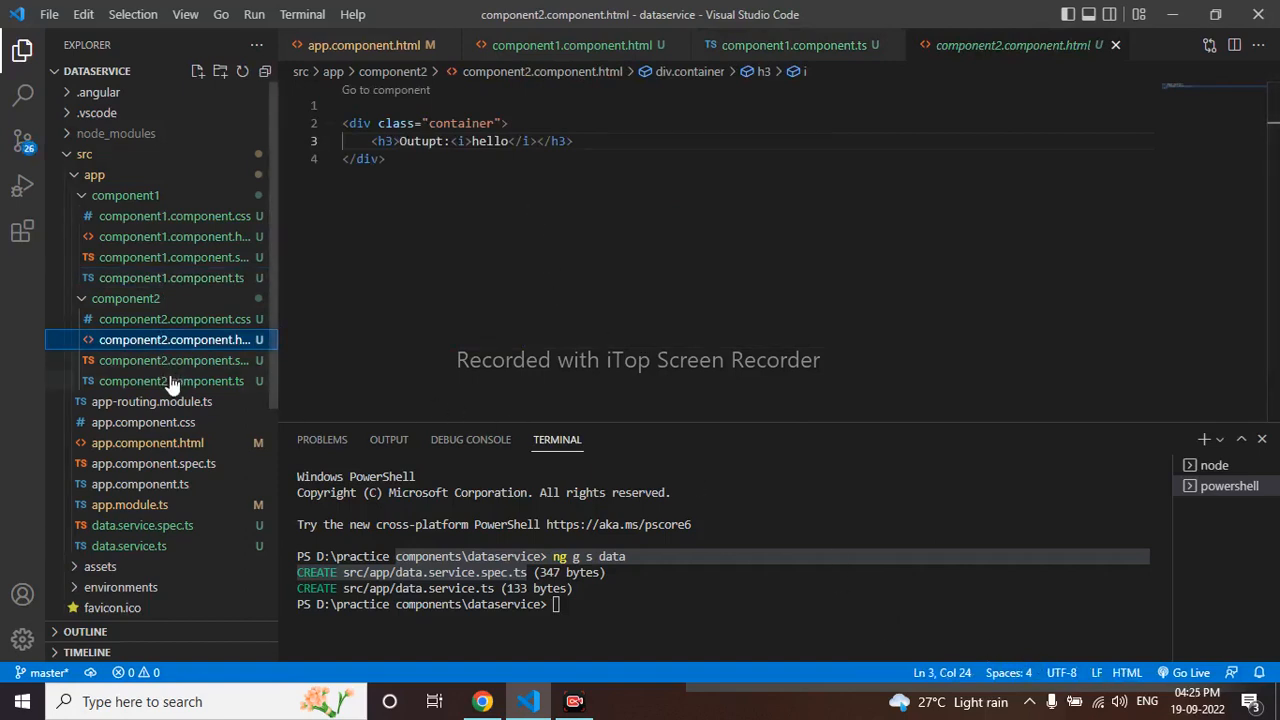
pyautogui.click(171, 381)
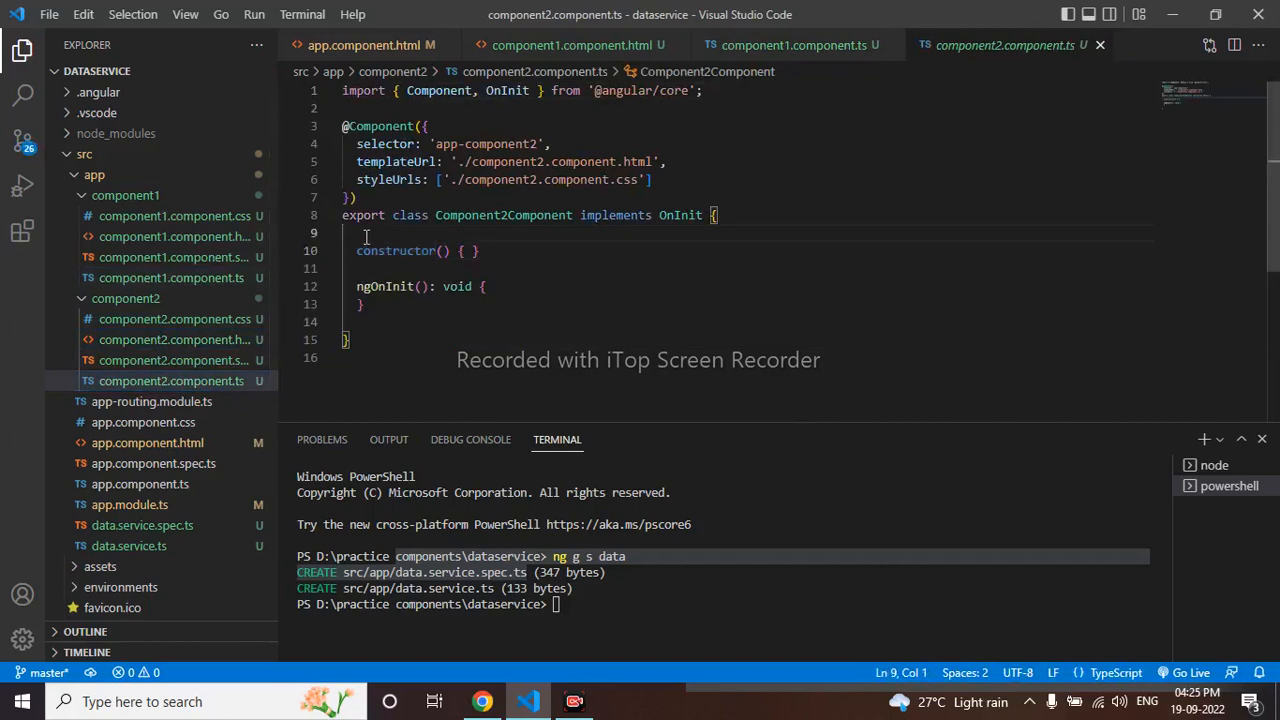
pyautogui.write('mytext!')
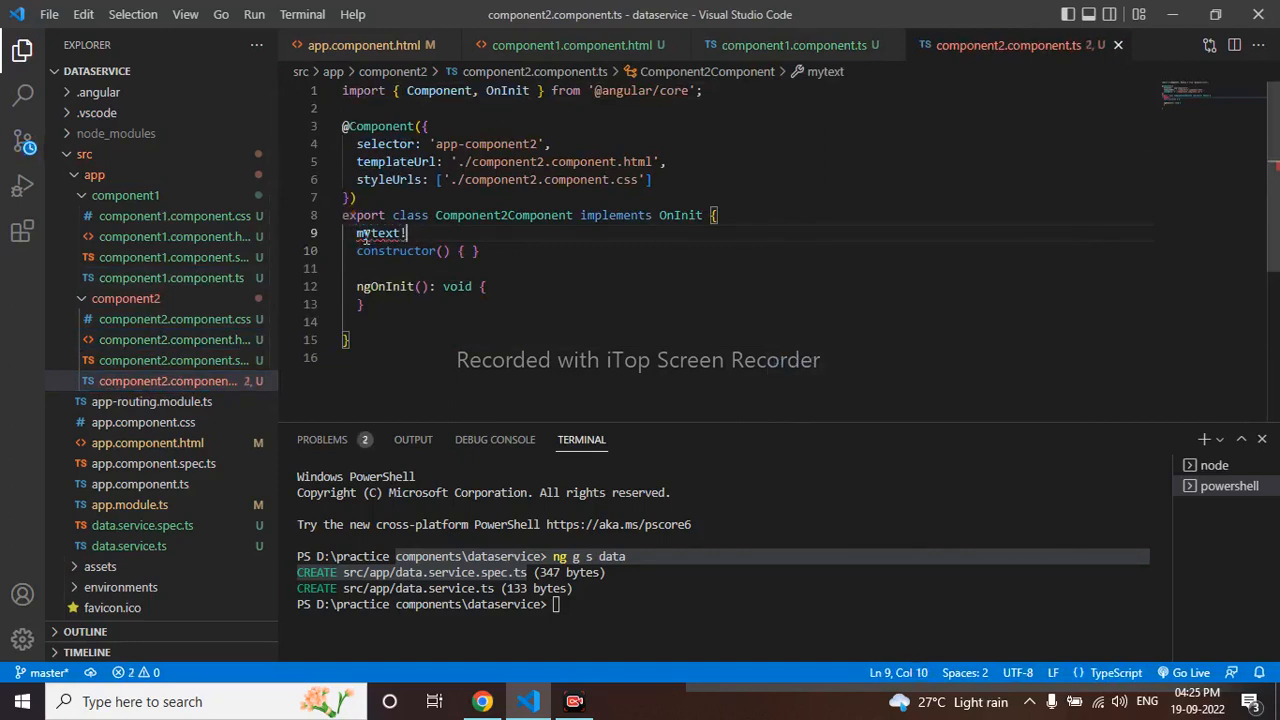
pyautogui.write(':strin')
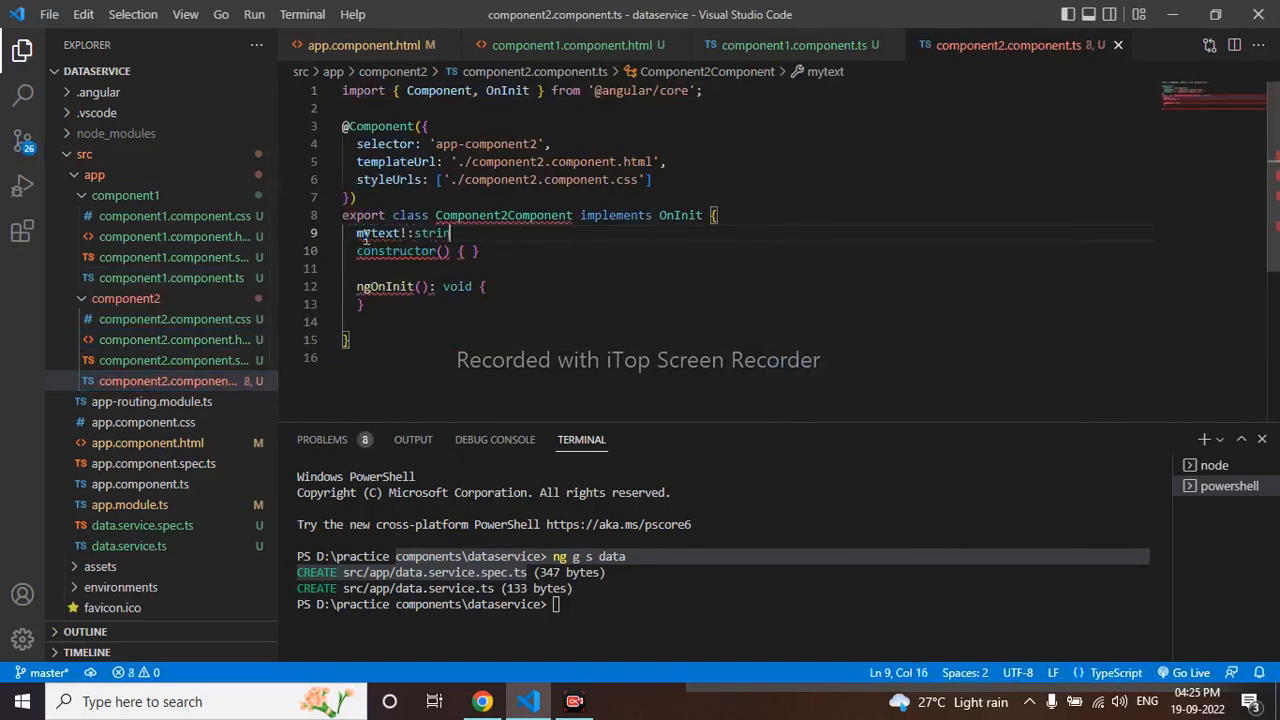
pyautogui.write(';')
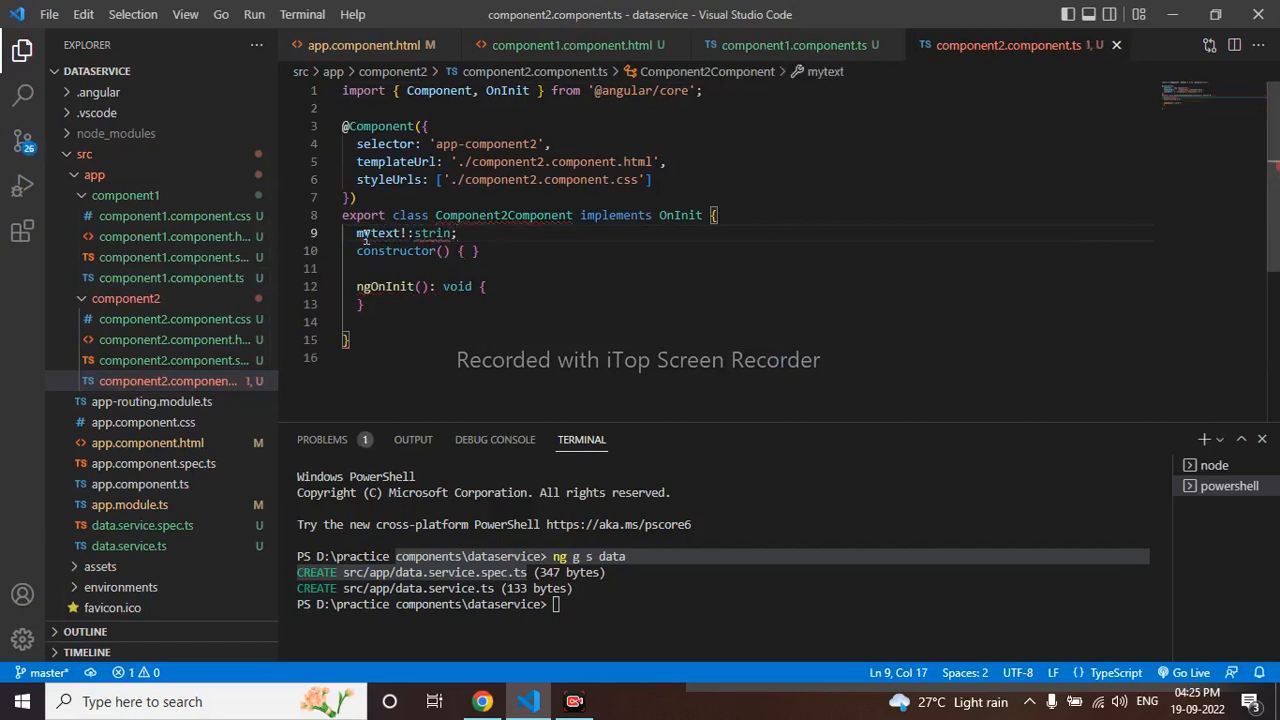
pyautogui.write('g')
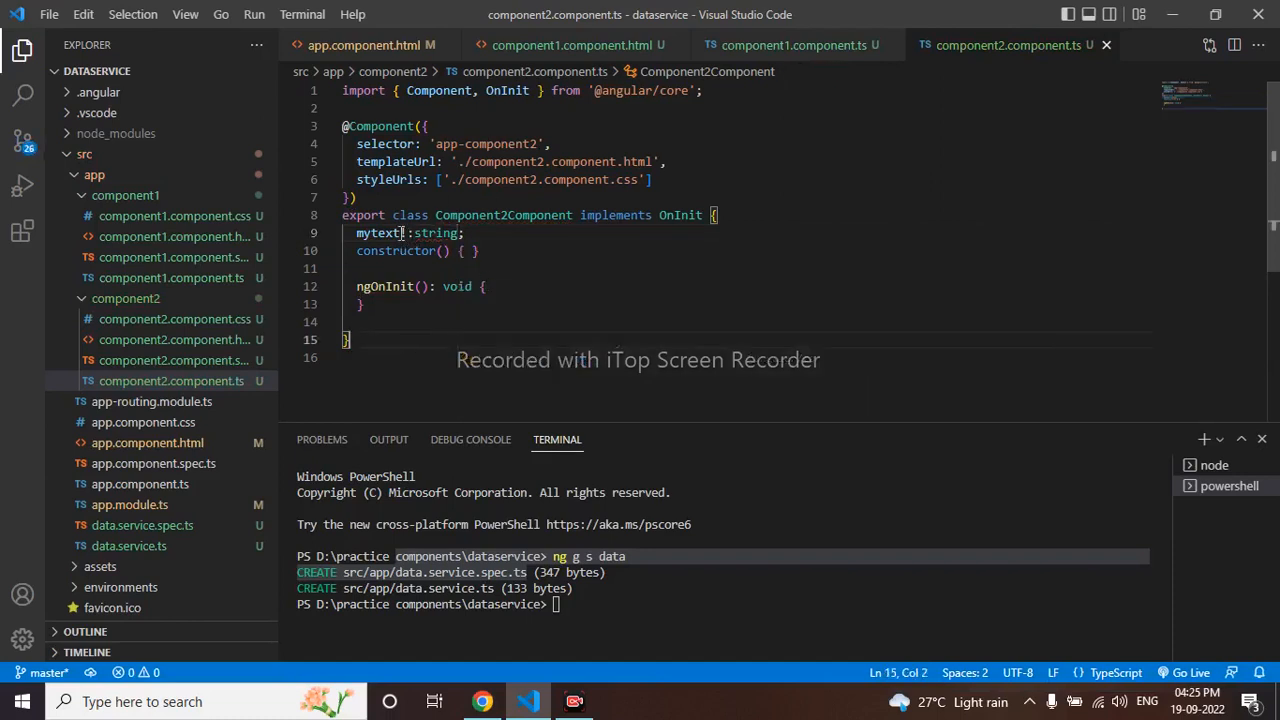
pyautogui.write('!')
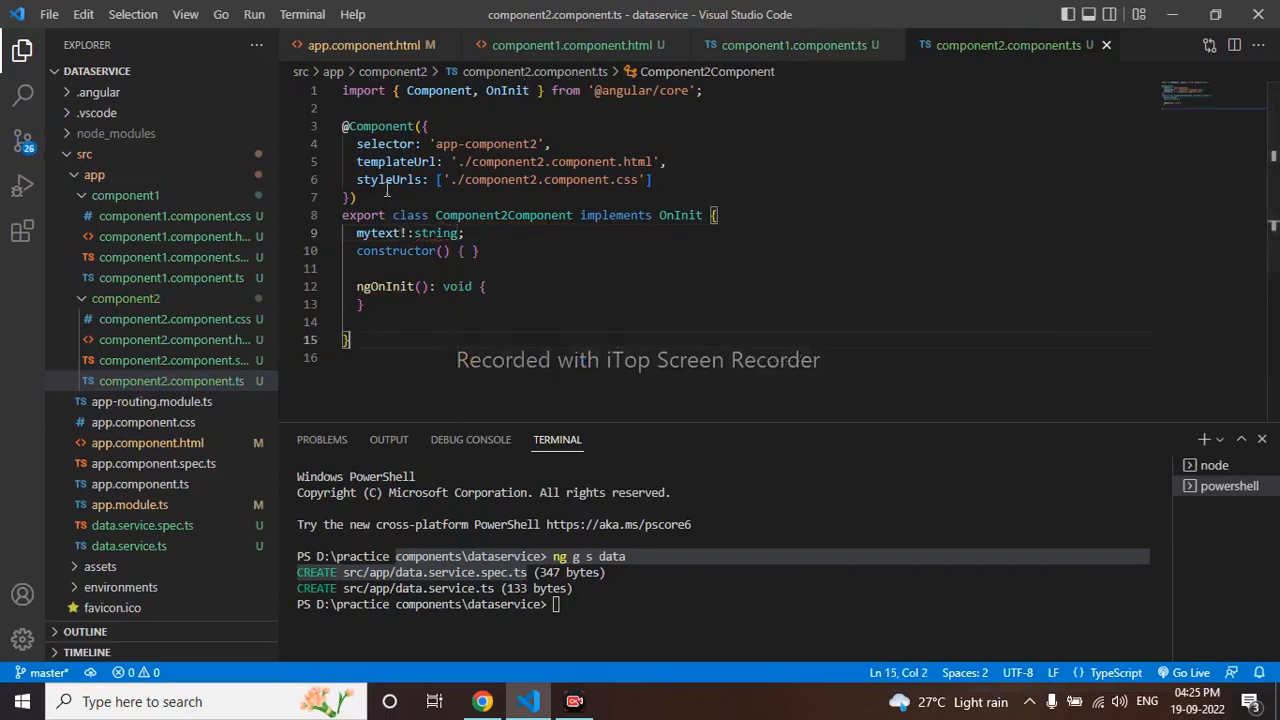
pyautogui.click(176, 339)
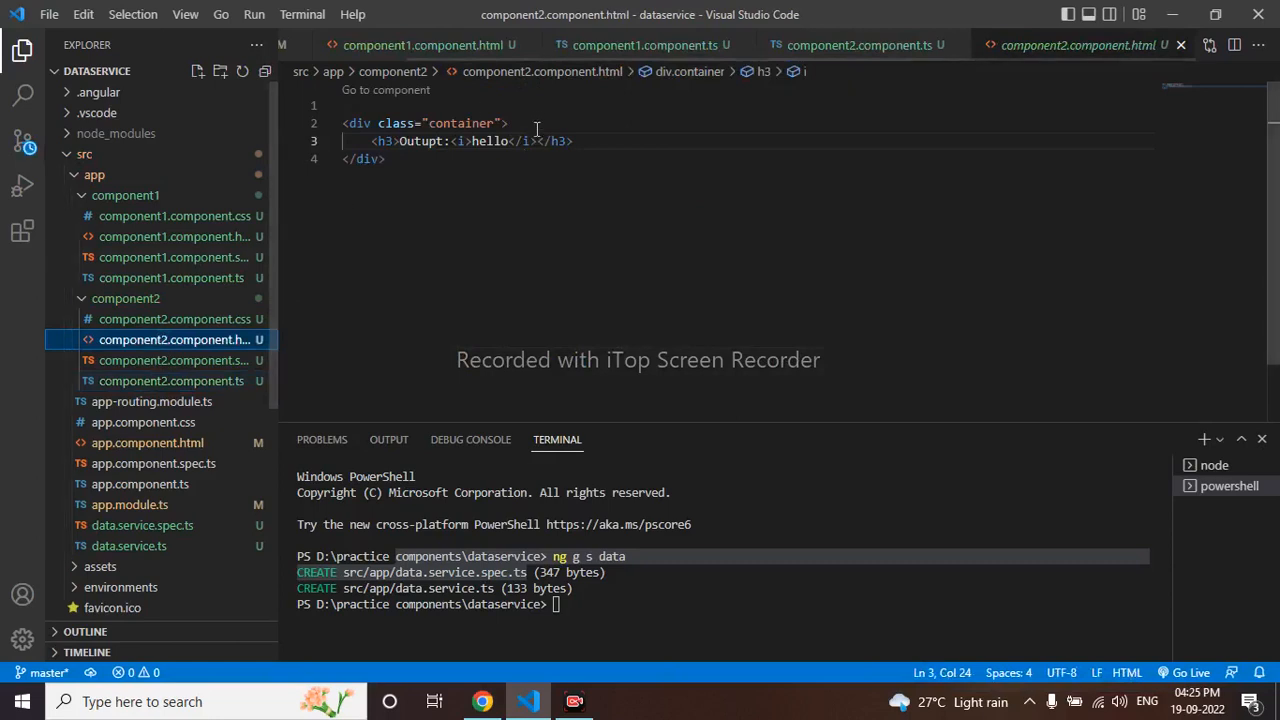
# Replace 'hello' in component2's <i> heading with {{mytext}}
pyautogui.press('Backspace')
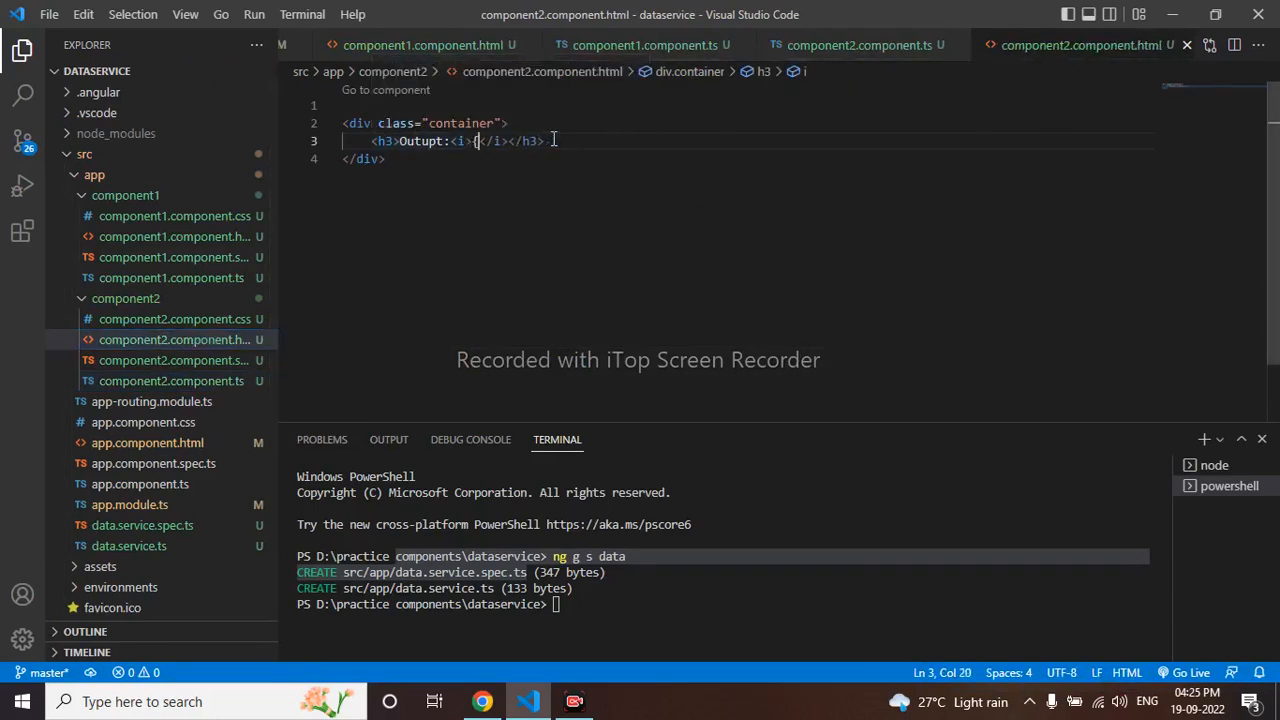
pyautogui.write('{{}}')
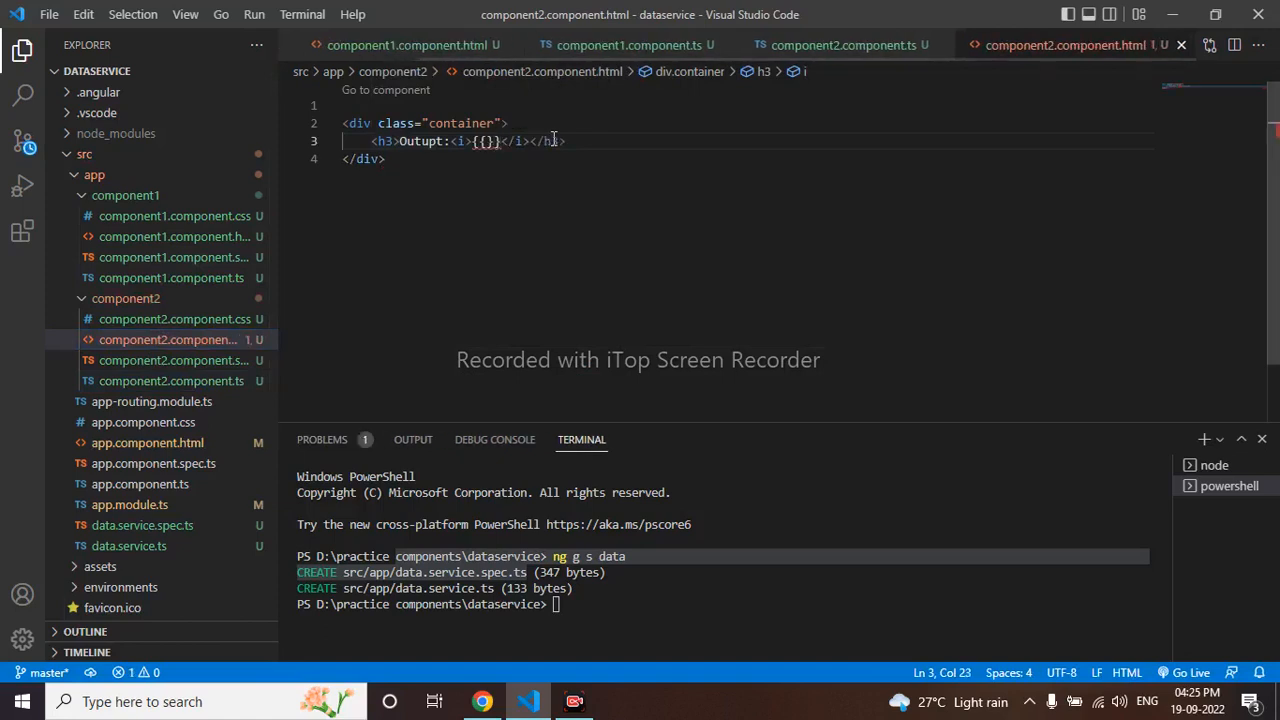
pyautogui.write('mytext')
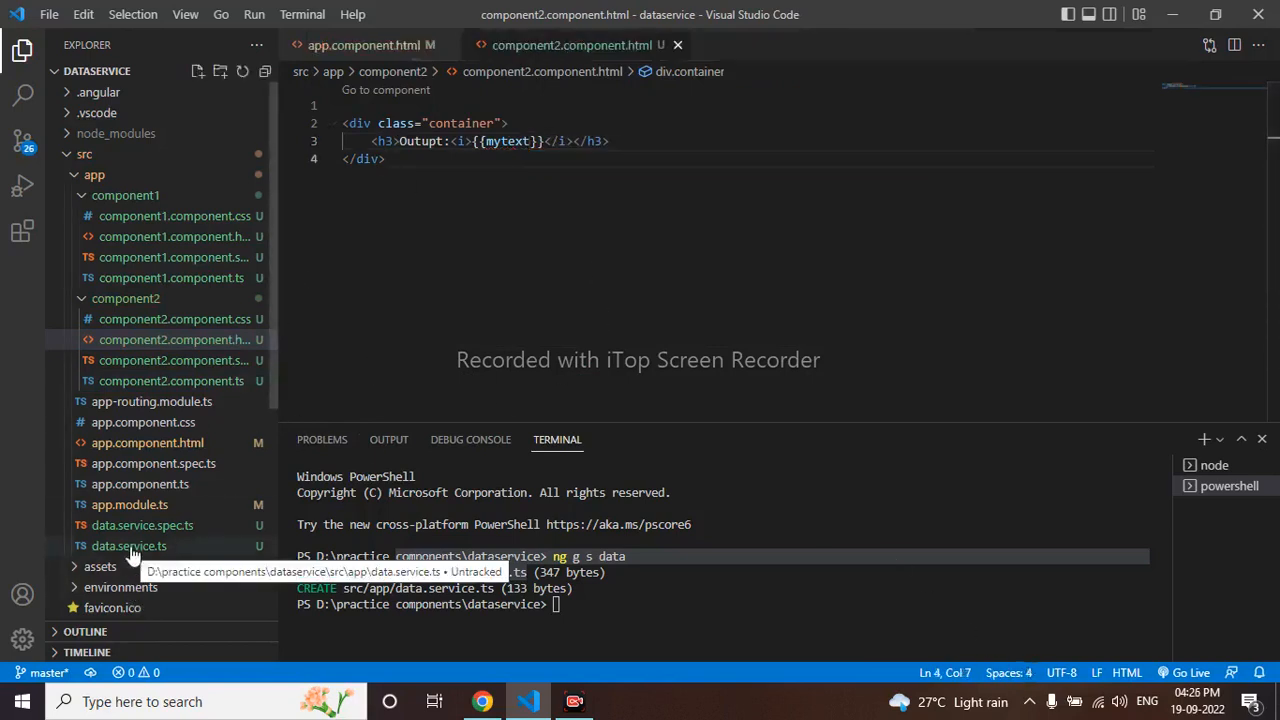
# In data.service.ts, declare mydata = new EventEmitter<string>() and import EventEmitter
pyautogui.click(128, 545)
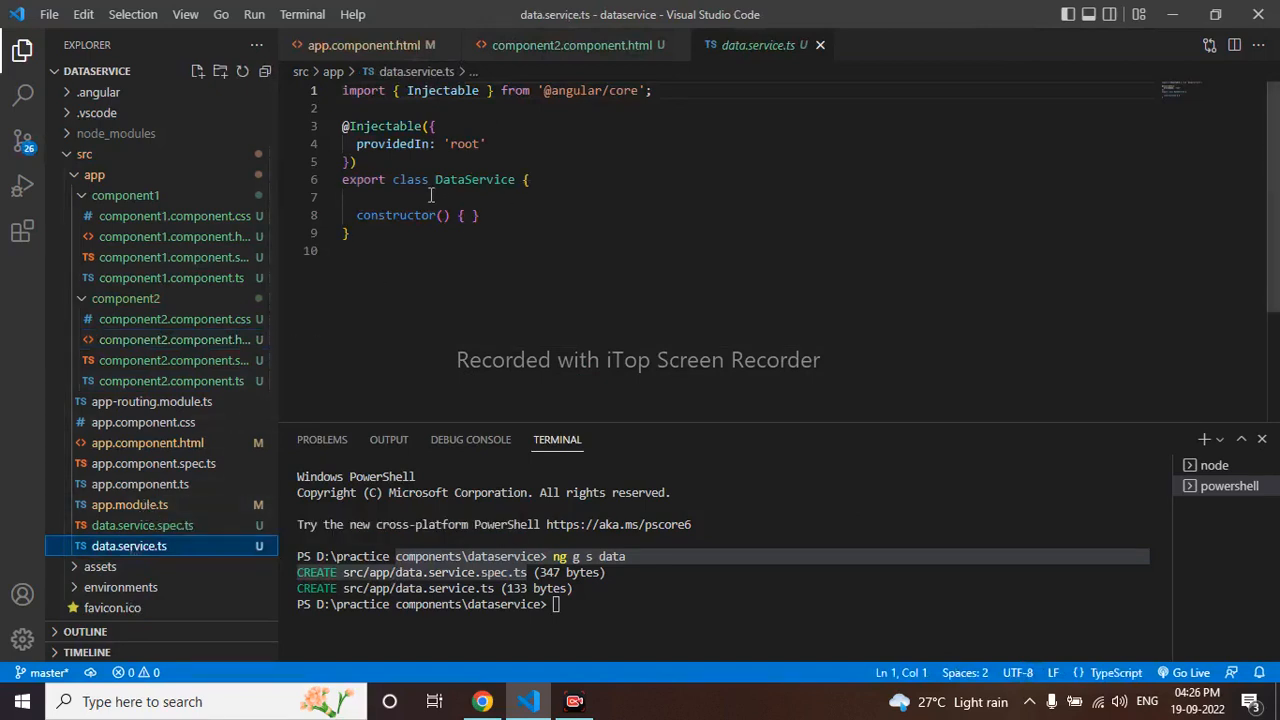
pyautogui.write('my')
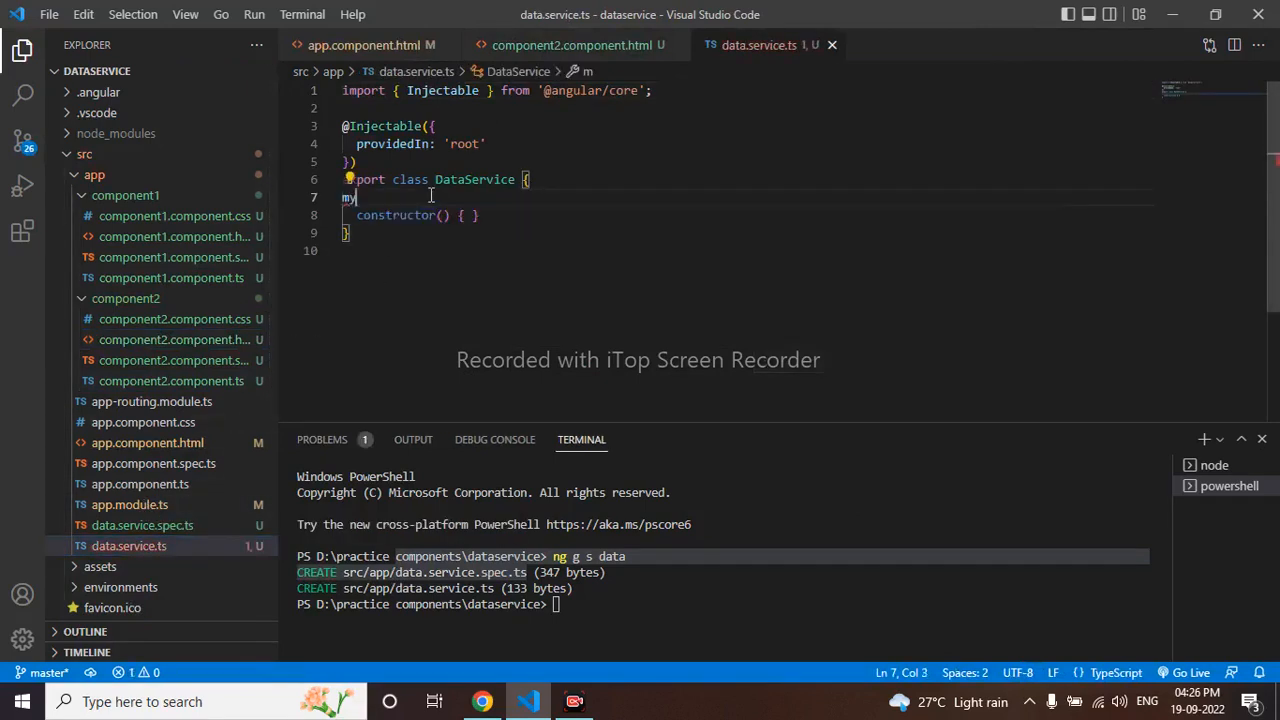
pyautogui.write('data')
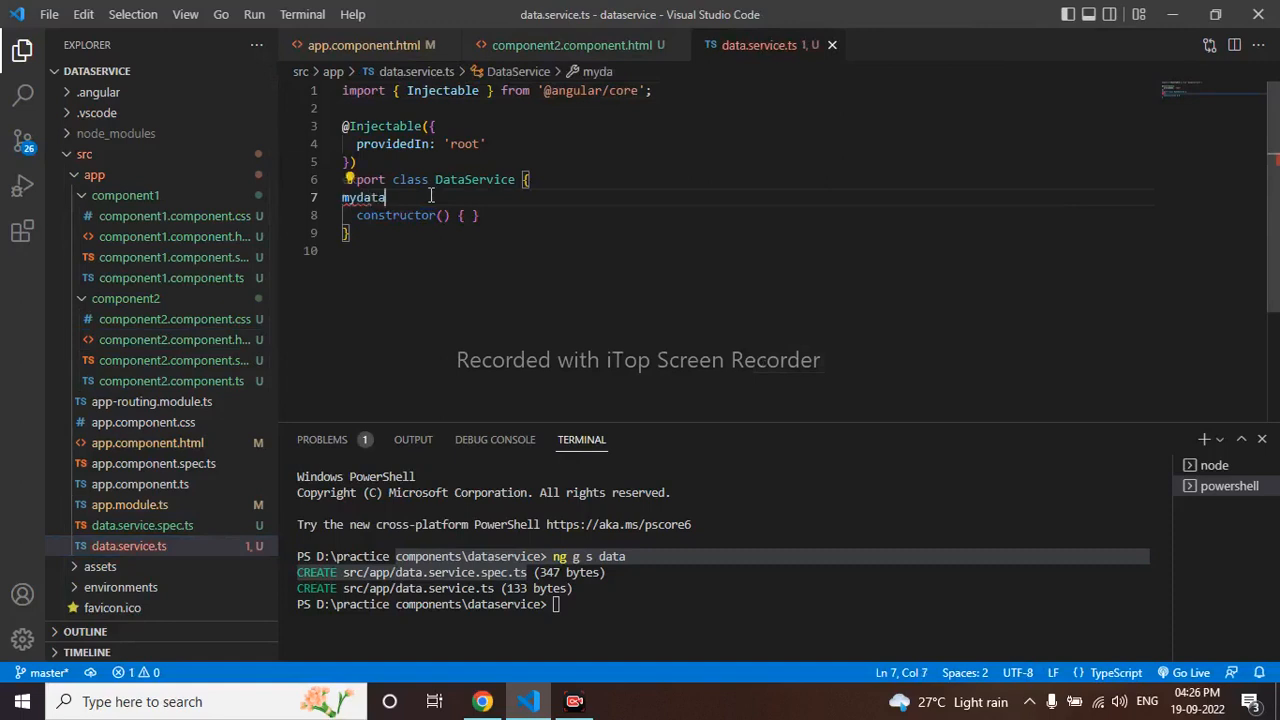
pyautogui.write('=')
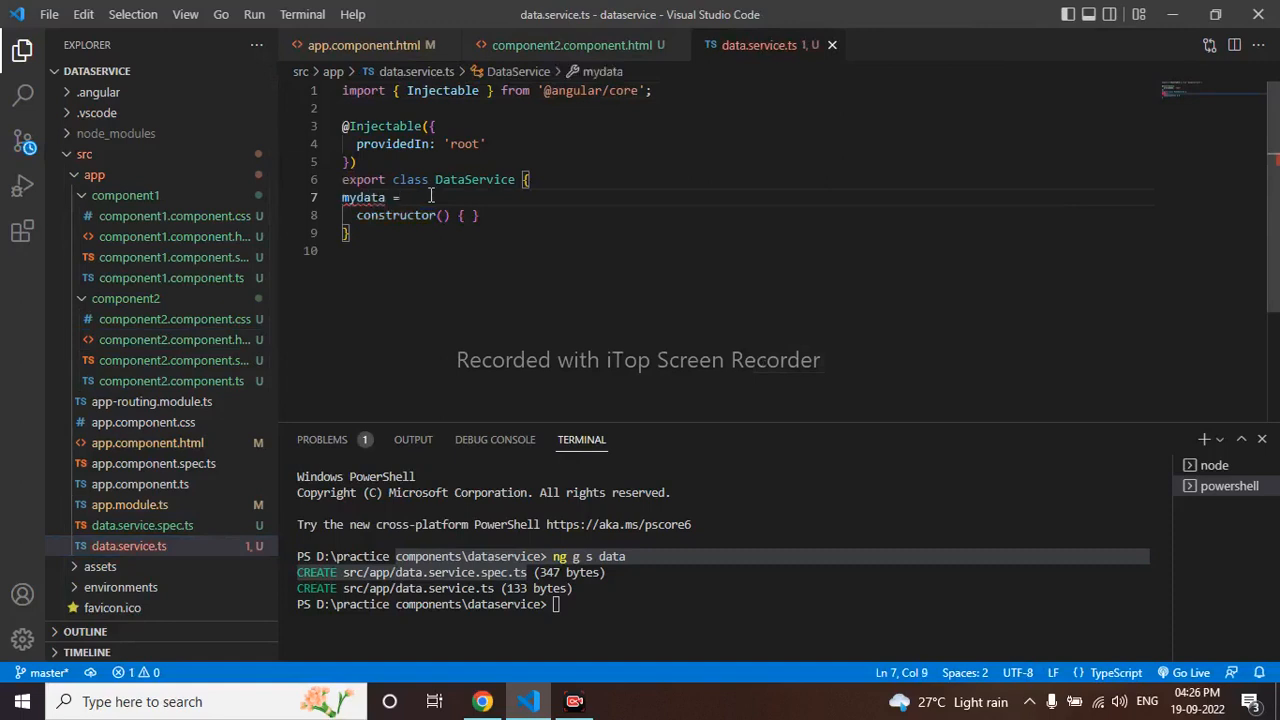
pyautogui.write('new')
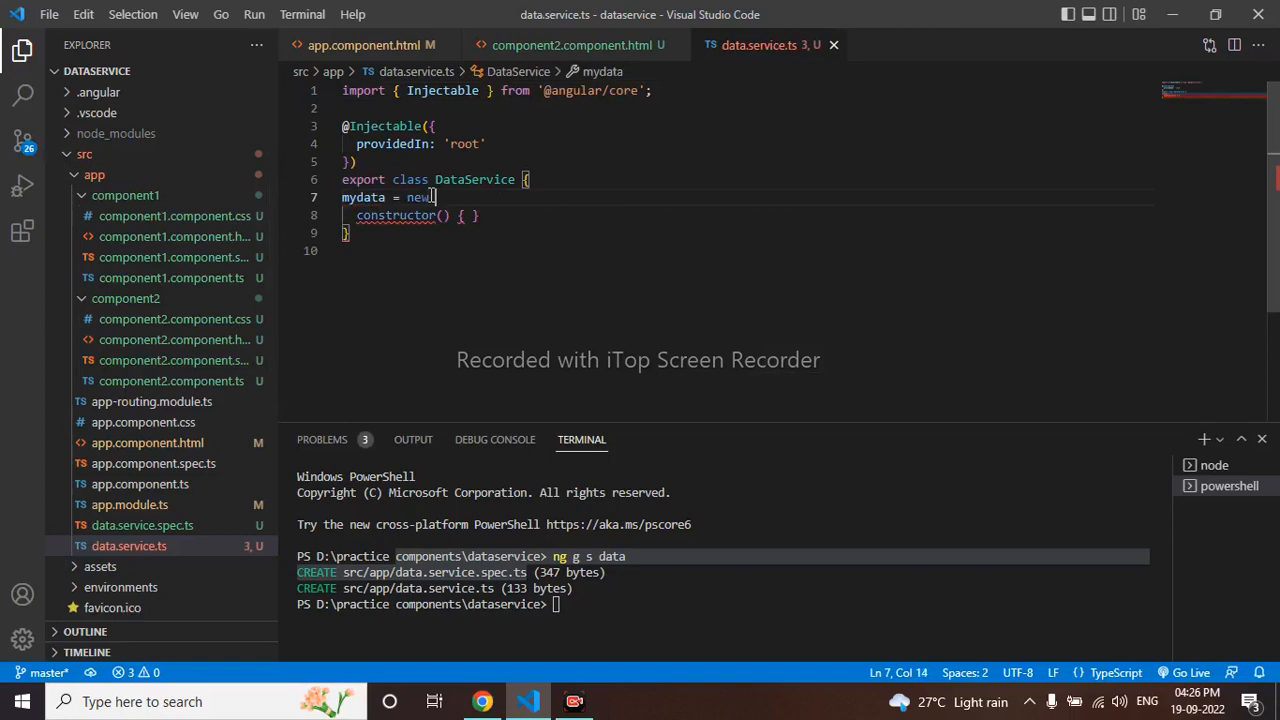
pyautogui.write('E')
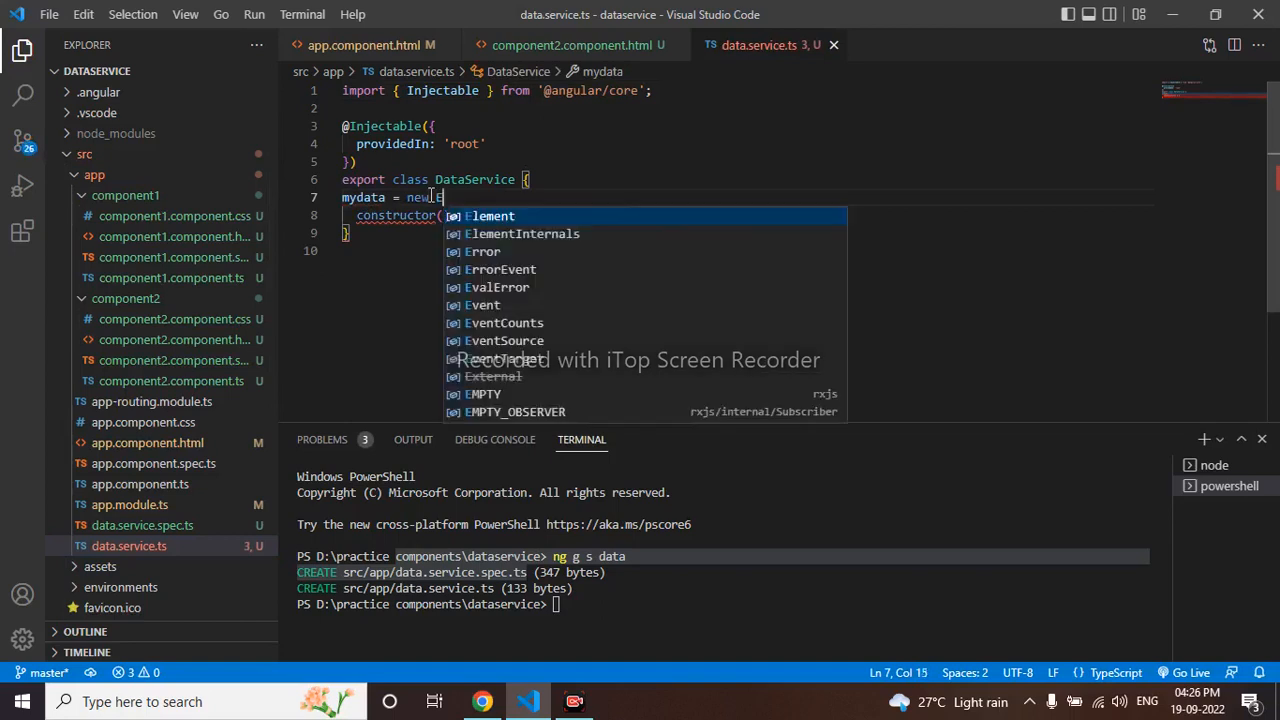
pyautogui.write('Evnt')
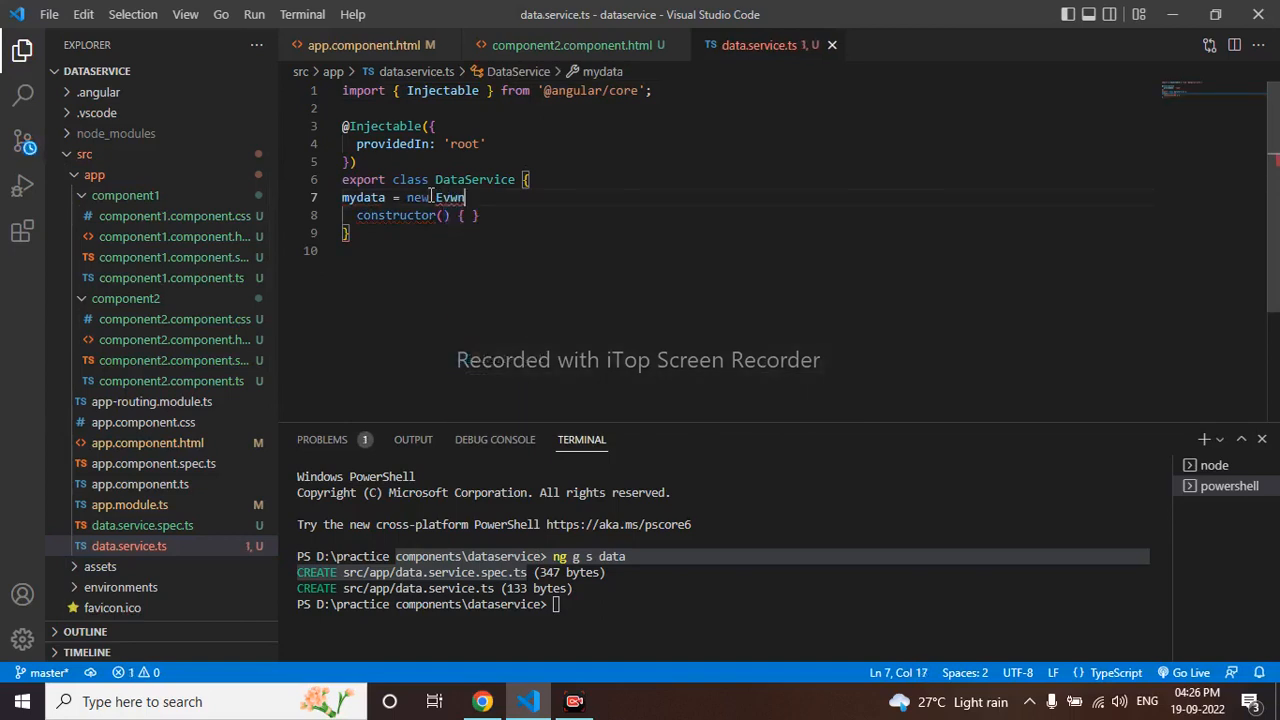
pyautogui.write('e')
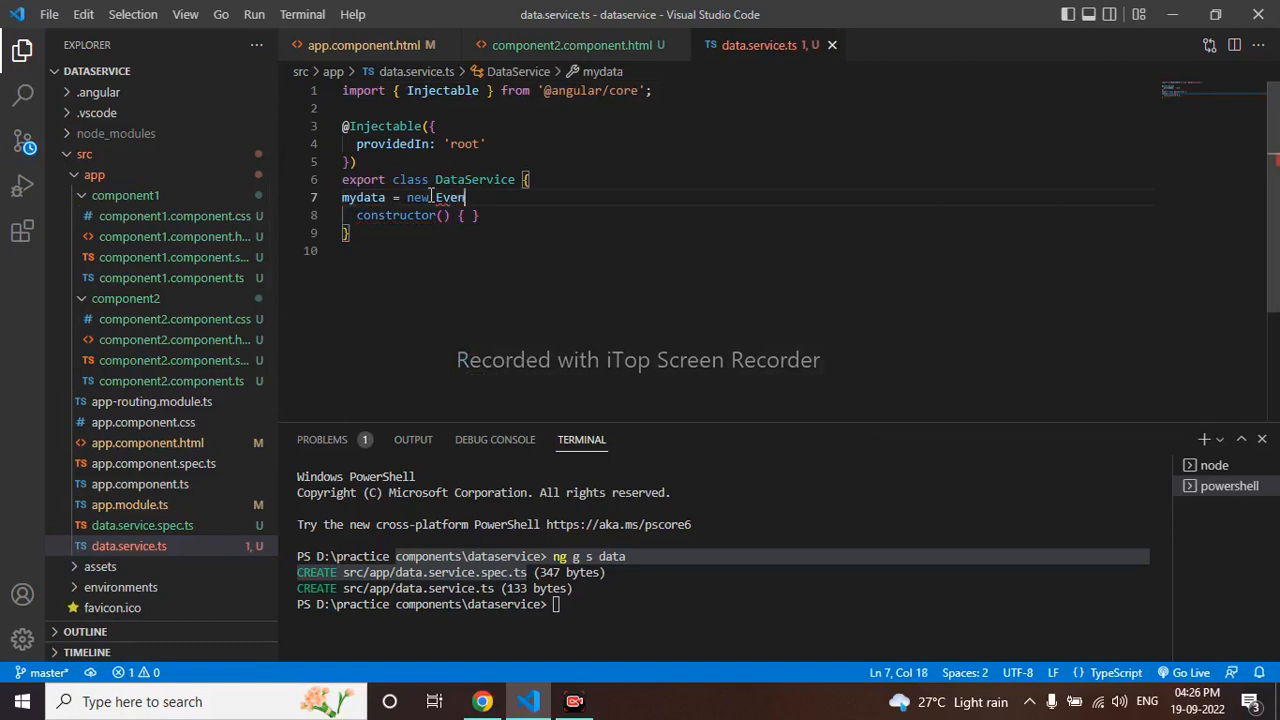
pyautogui.write('t')
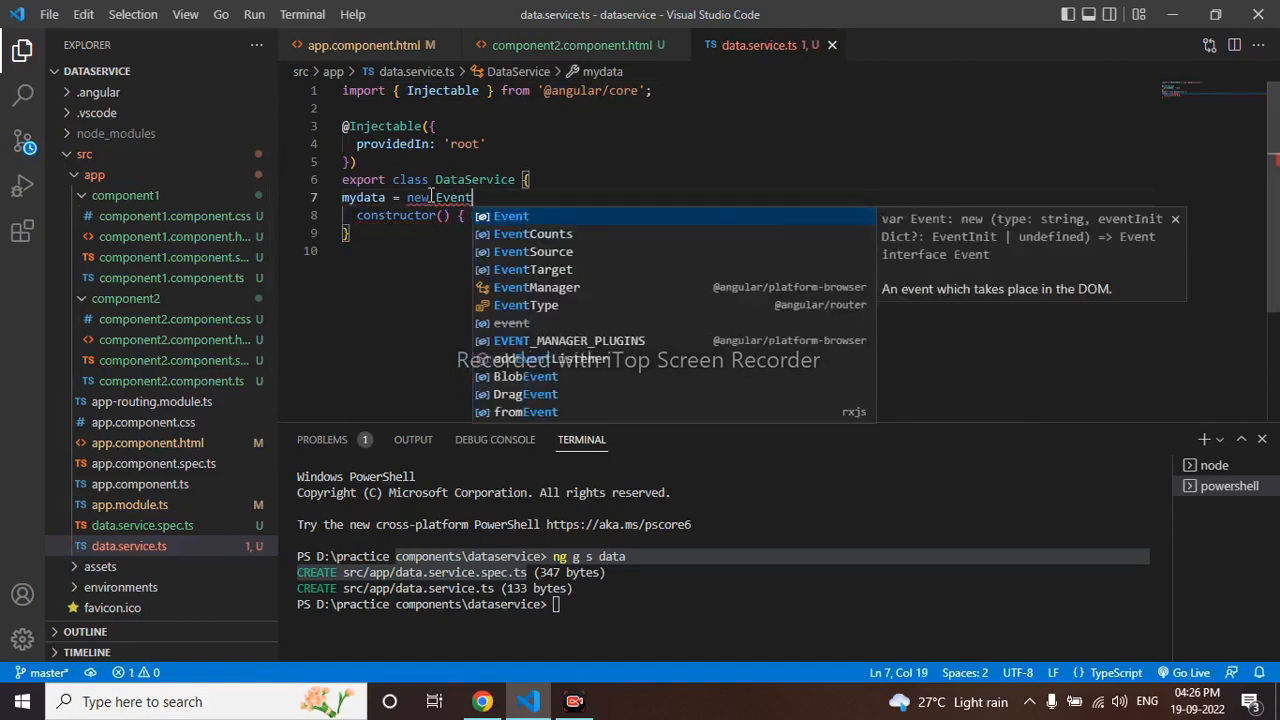
pyautogui.write('Emi')
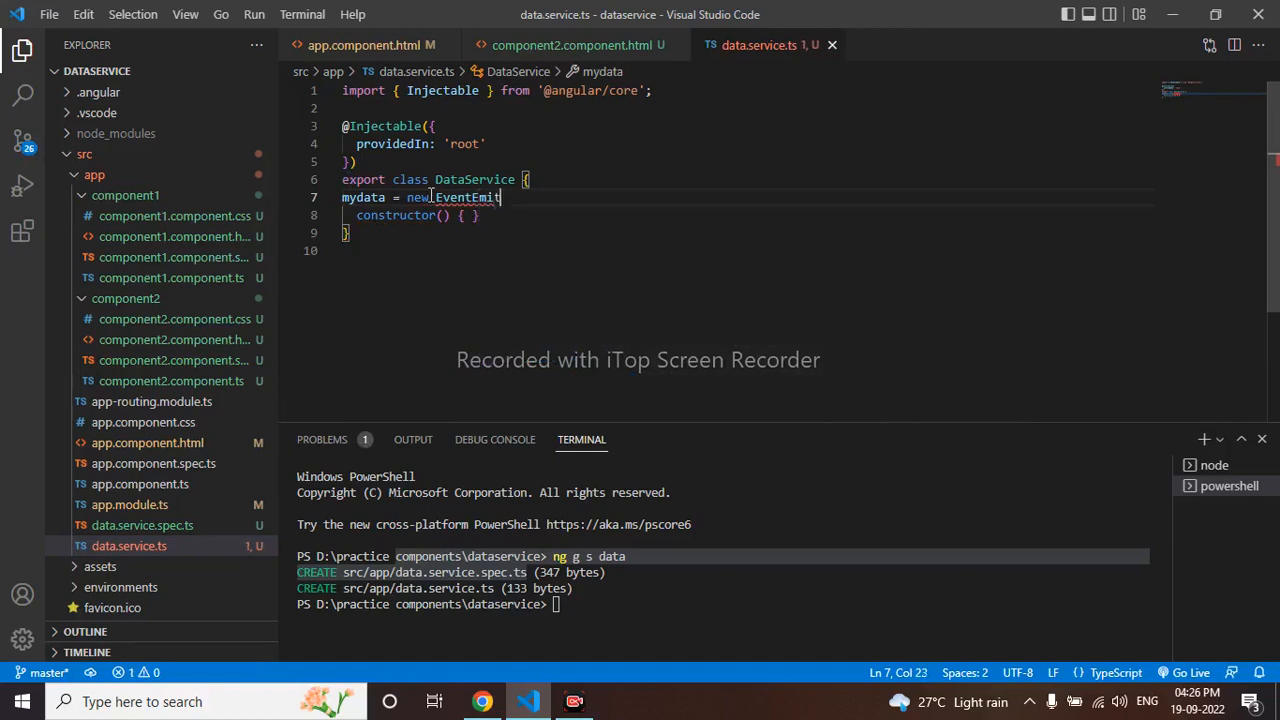
pyautogui.write('ter')
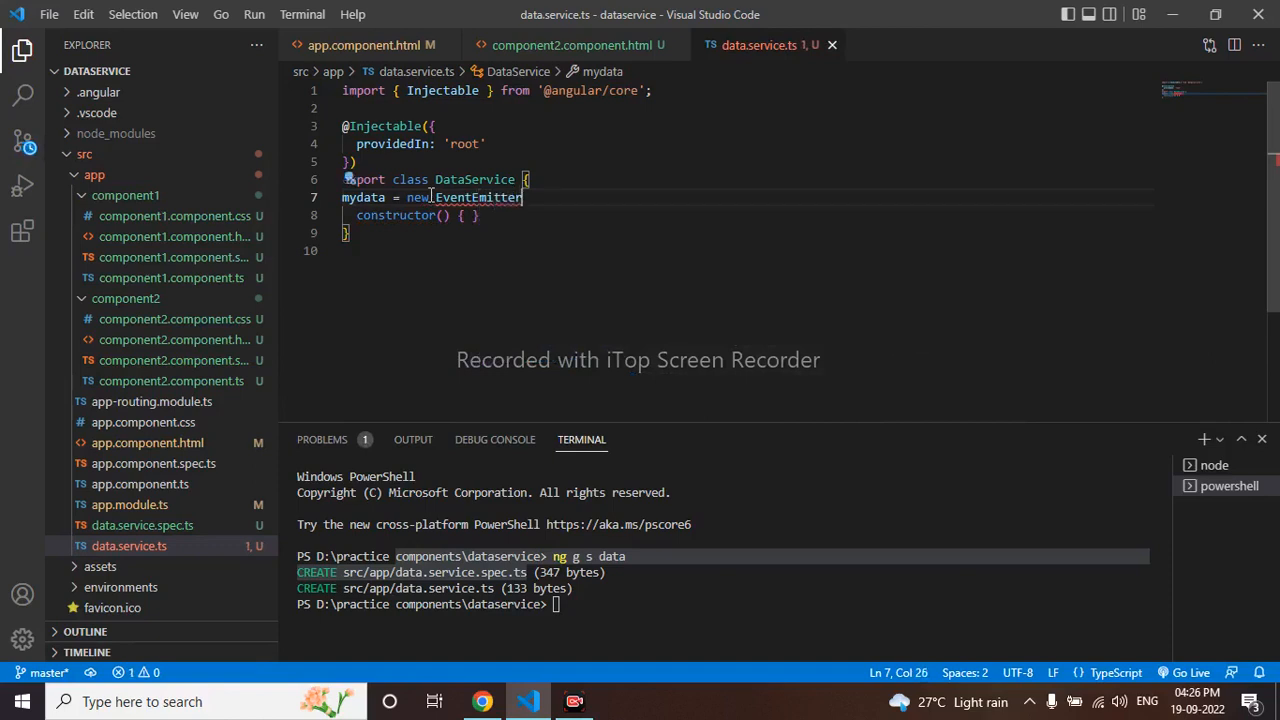
pyautogui.write('<')
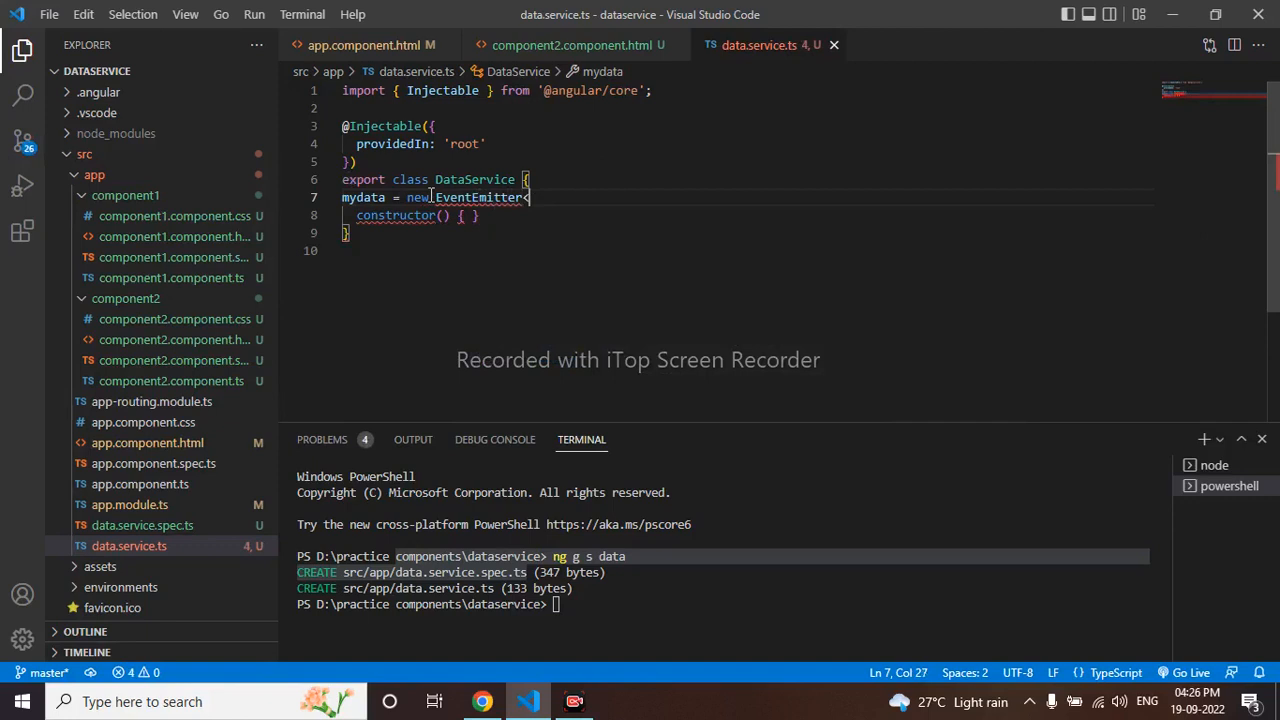
pyautogui.write('string>')
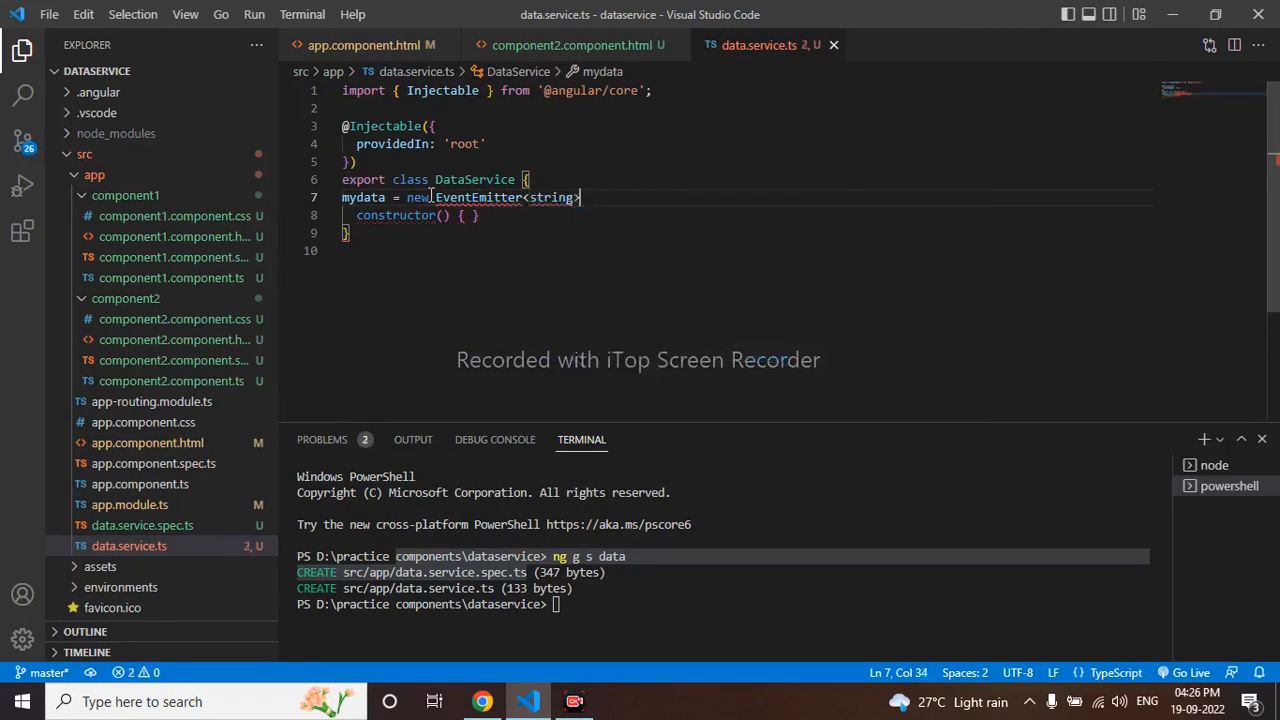
pyautogui.write('()')
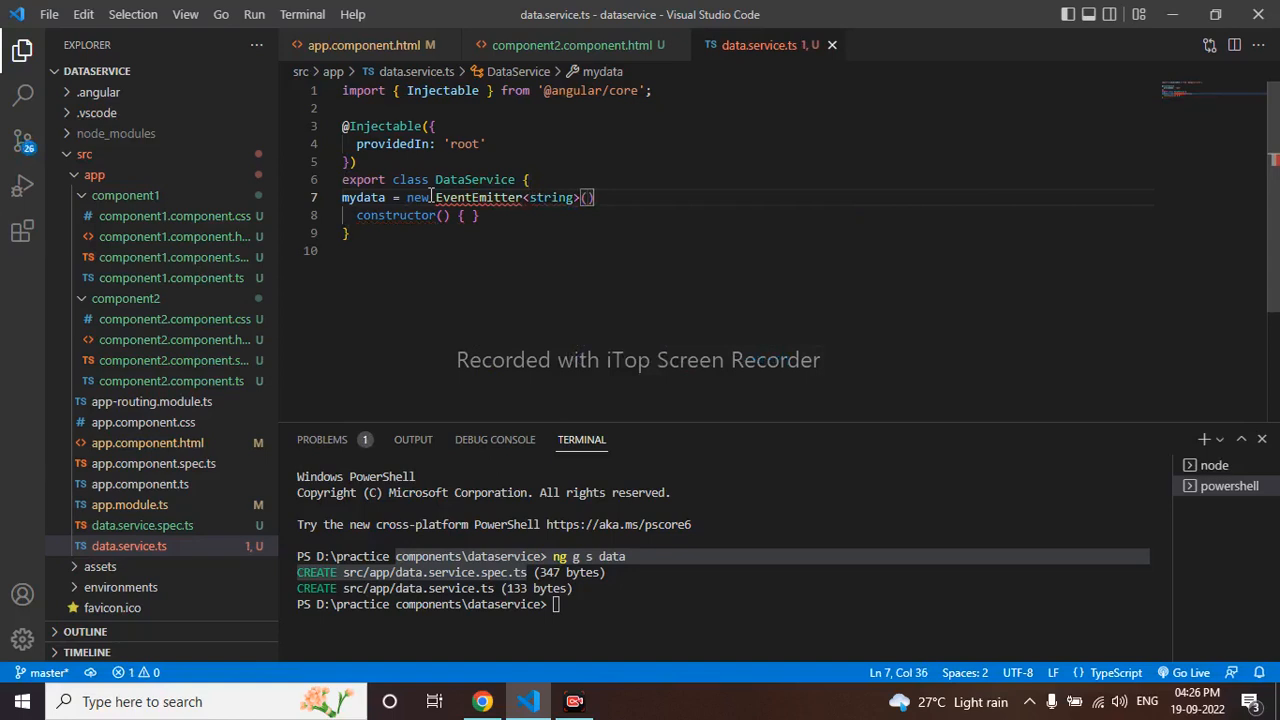
pyautogui.write(';')
pyautogui.click(501, 90)
pyautogui.write(',')
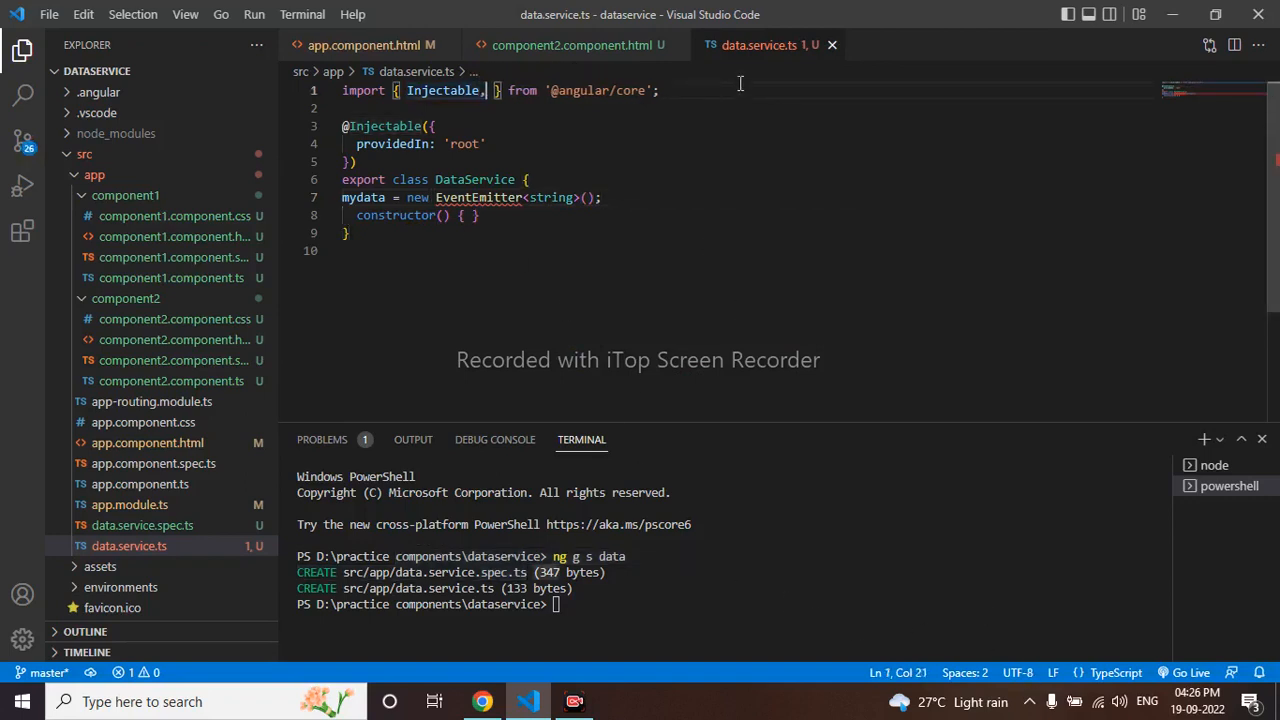
pyautogui.write('EventEmitter')
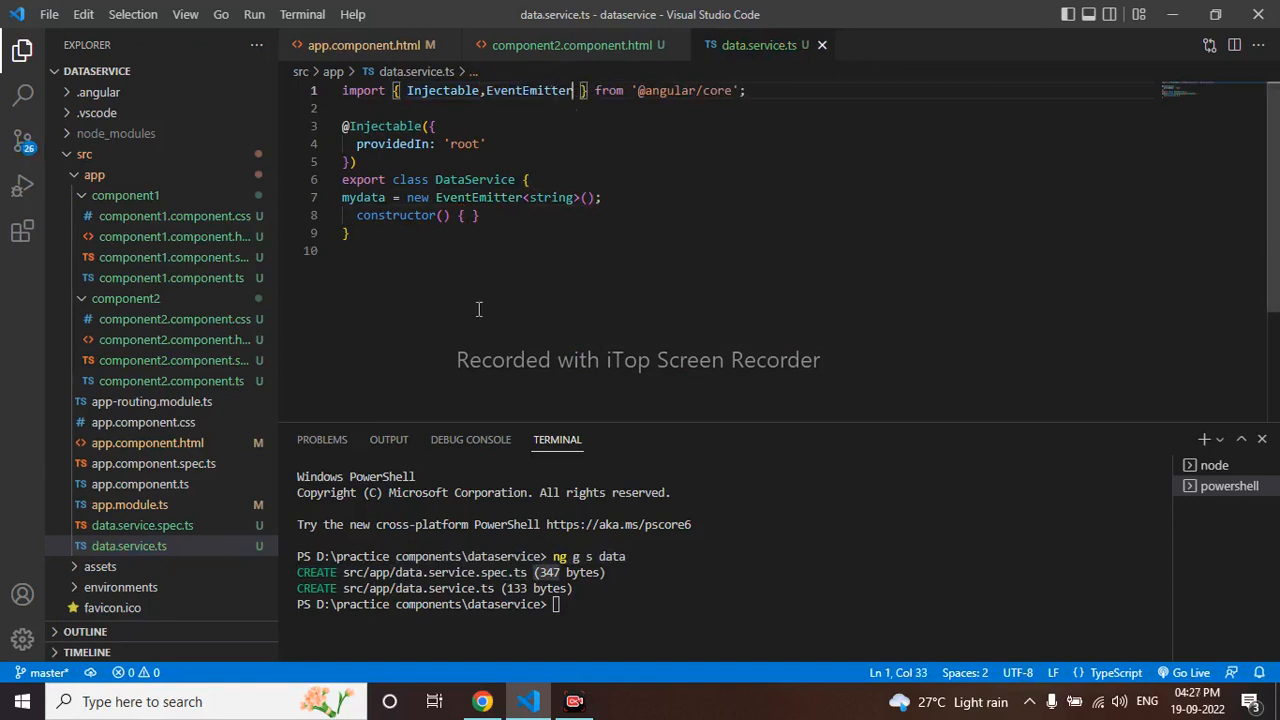
# Add a dataemit(data: string) method below the constructor that calls this.mydata.emit(data)
pyautogui.click(470, 215)
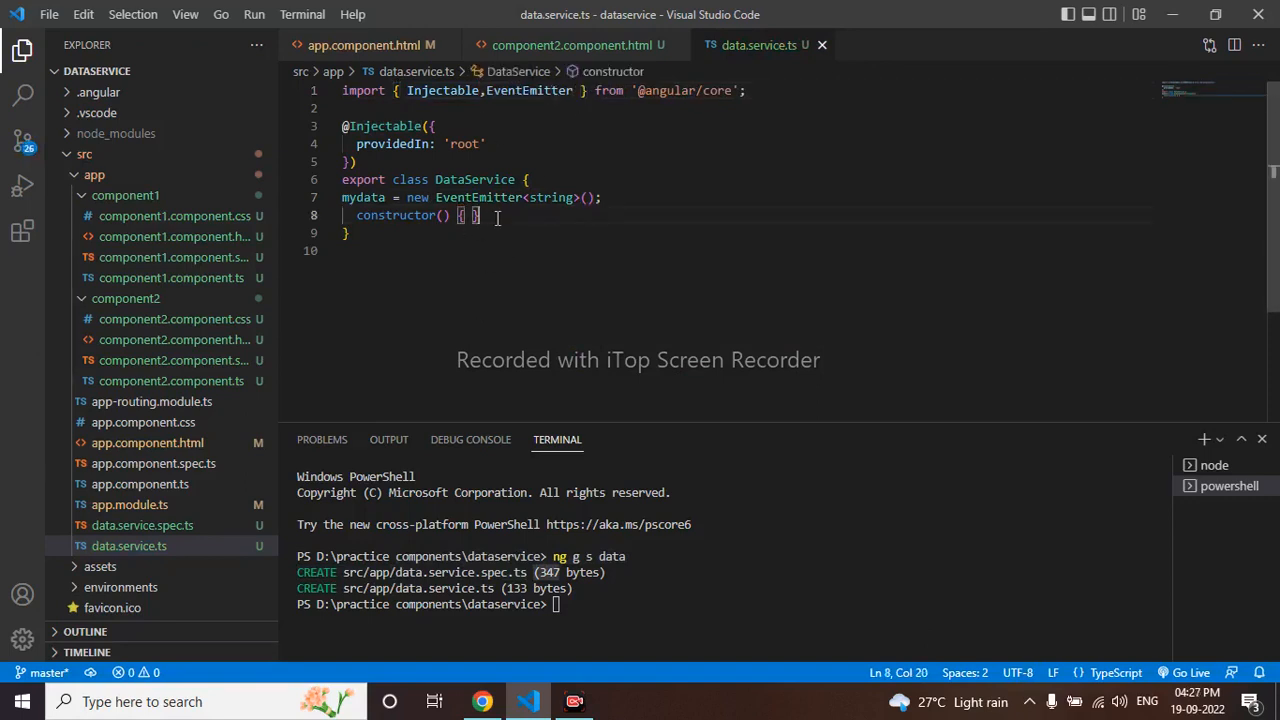
pyautogui.press('Enter')
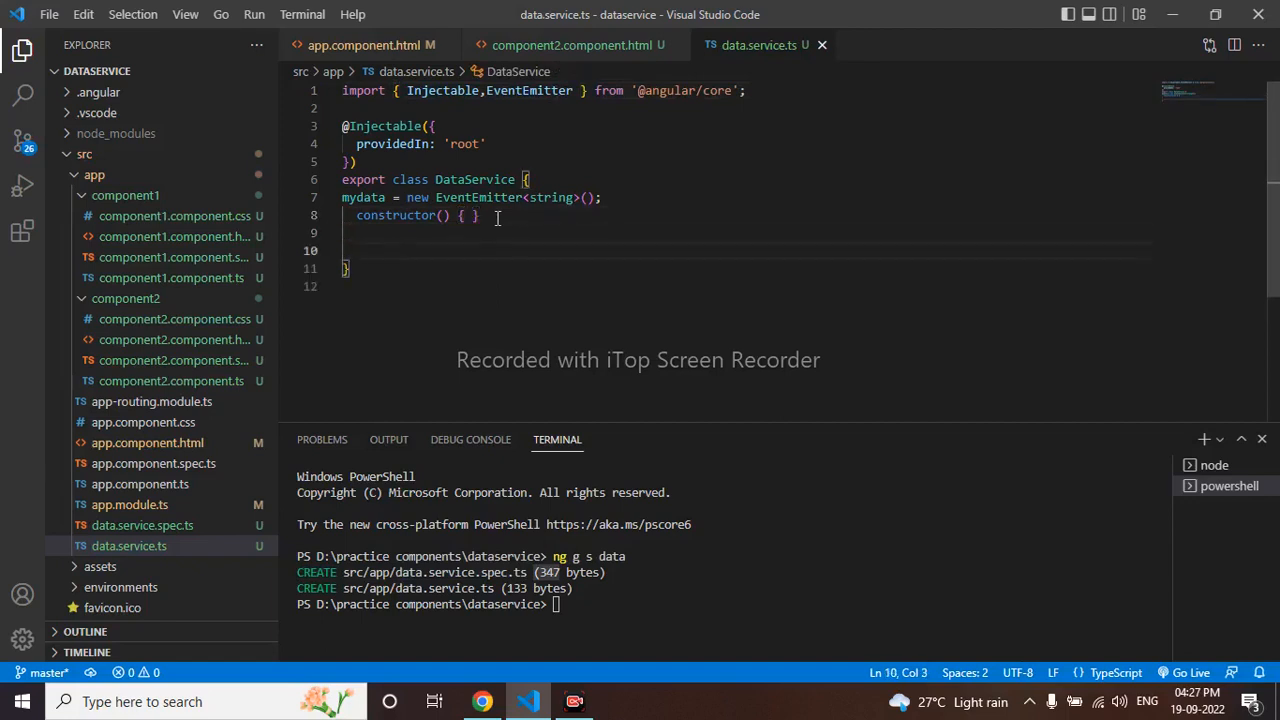
pyautogui.write('data')
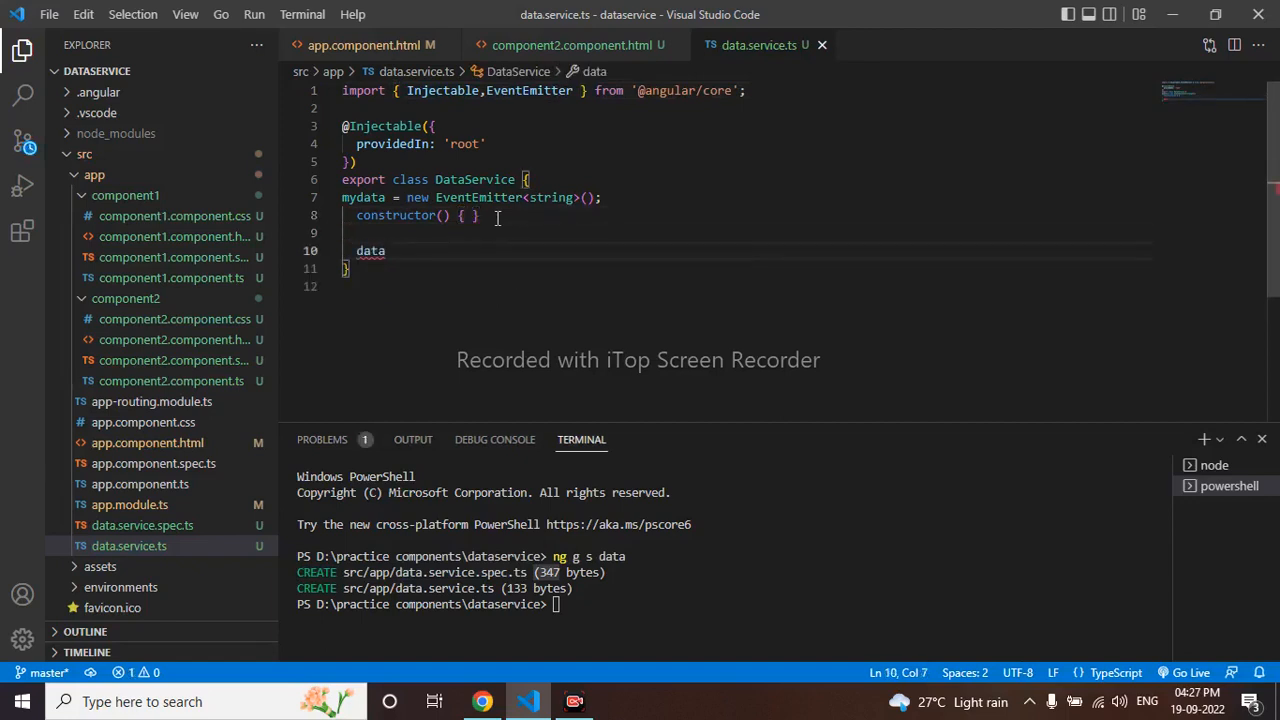
pyautogui.write('emit')
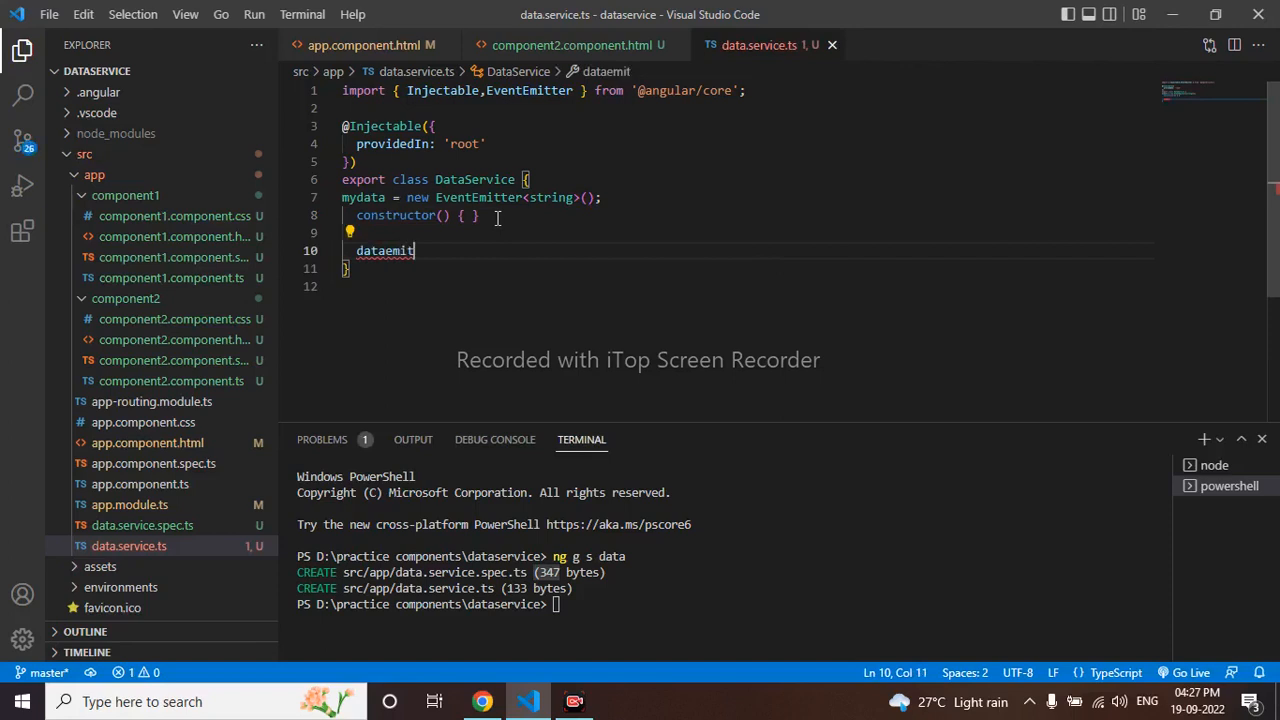
pyautogui.write('()')
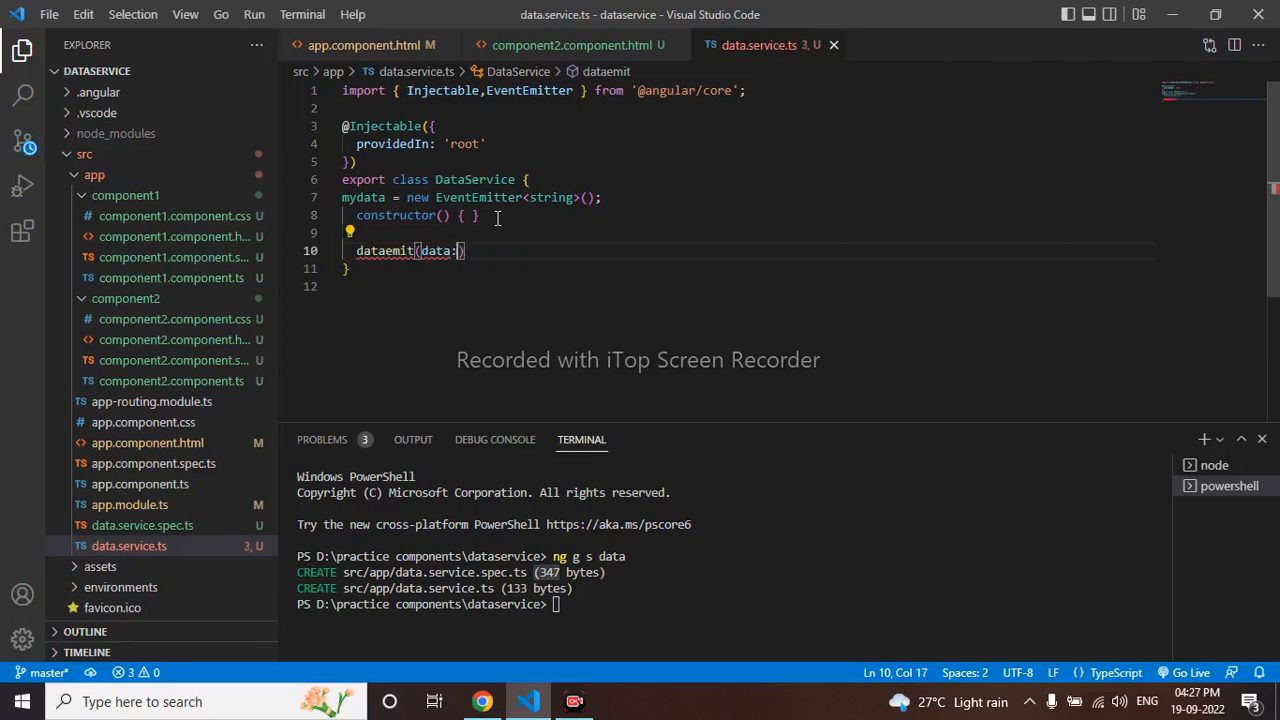
pyautogui.write('string')
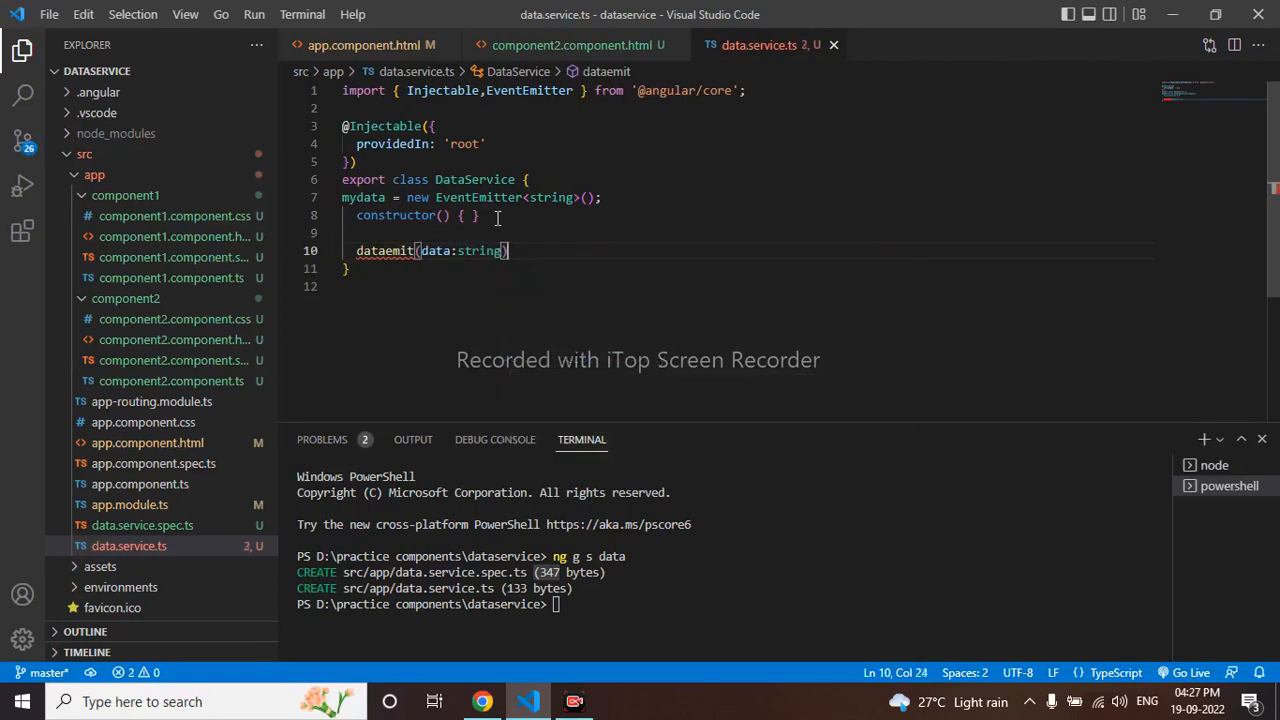
pyautogui.write('{')
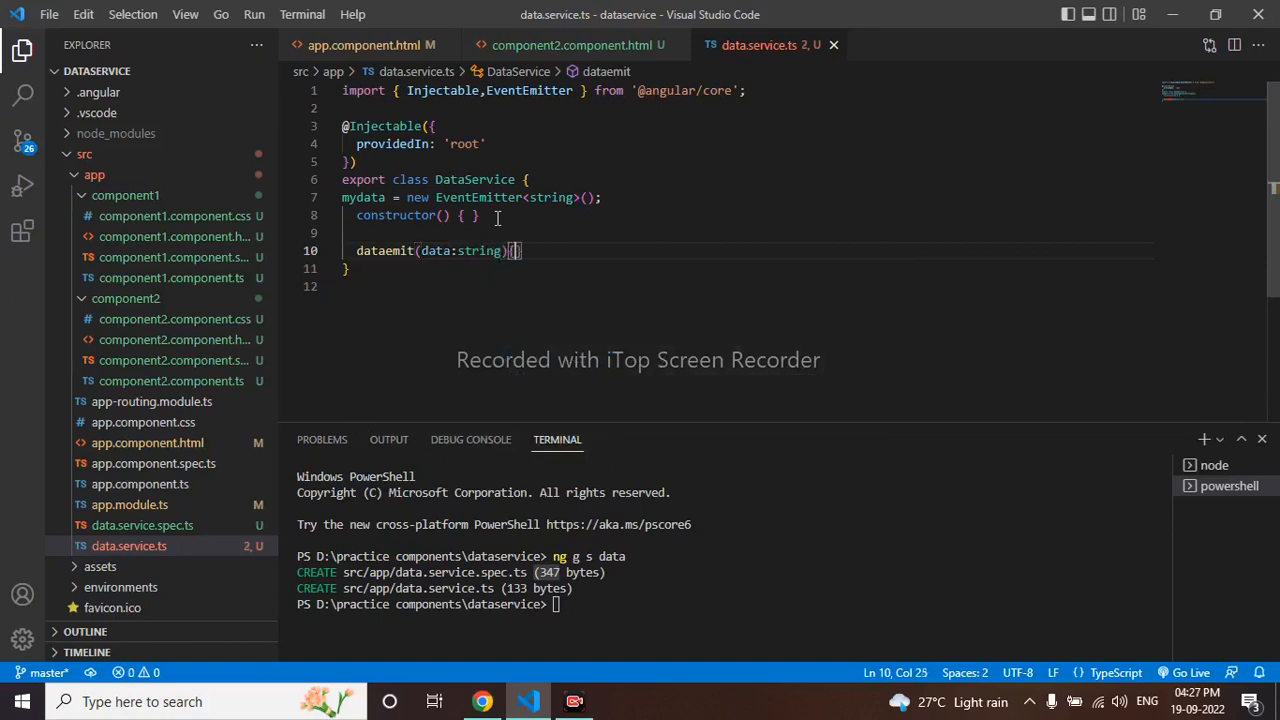
pyautogui.write('t')
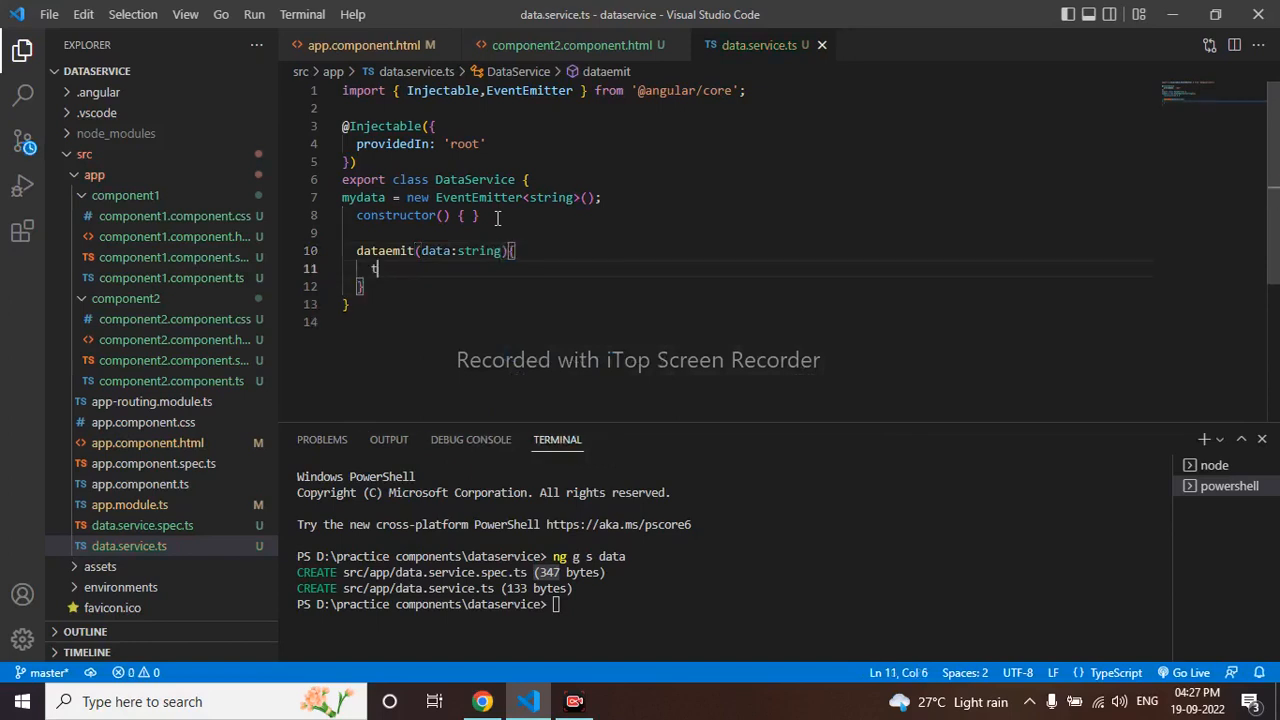
pyautogui.write('his.mydata')
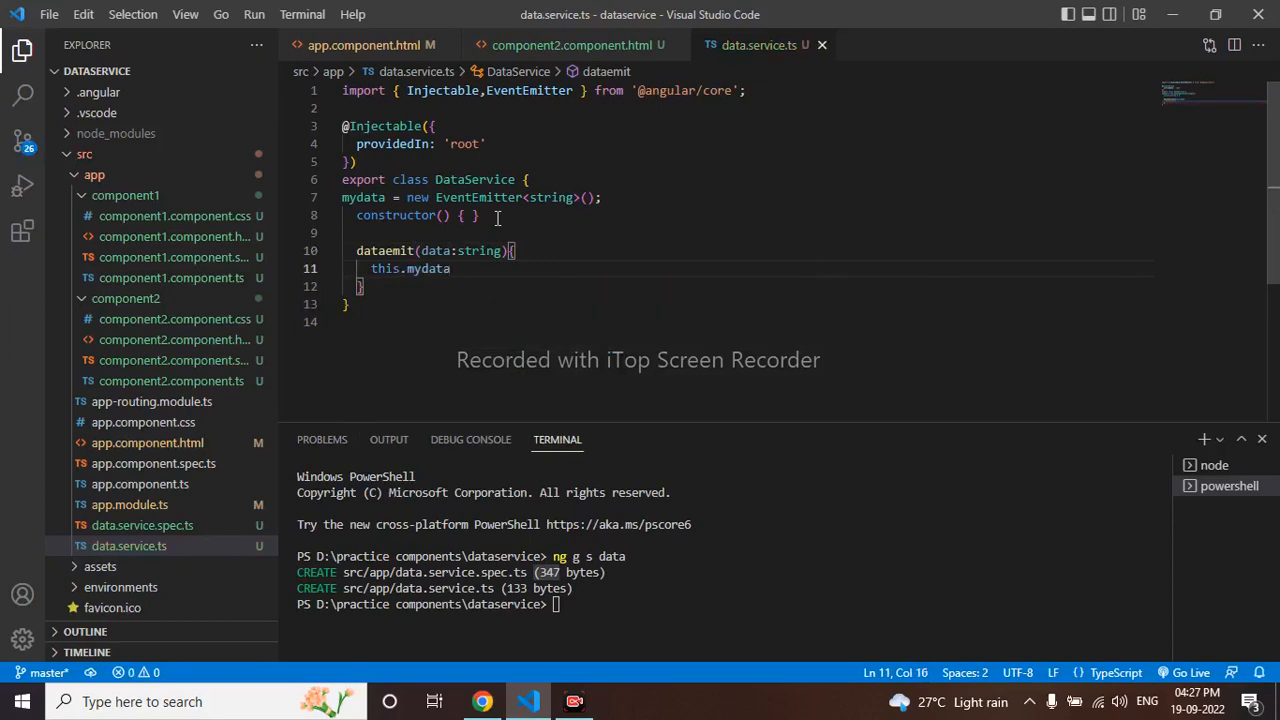
pyautogui.write('.emit(')
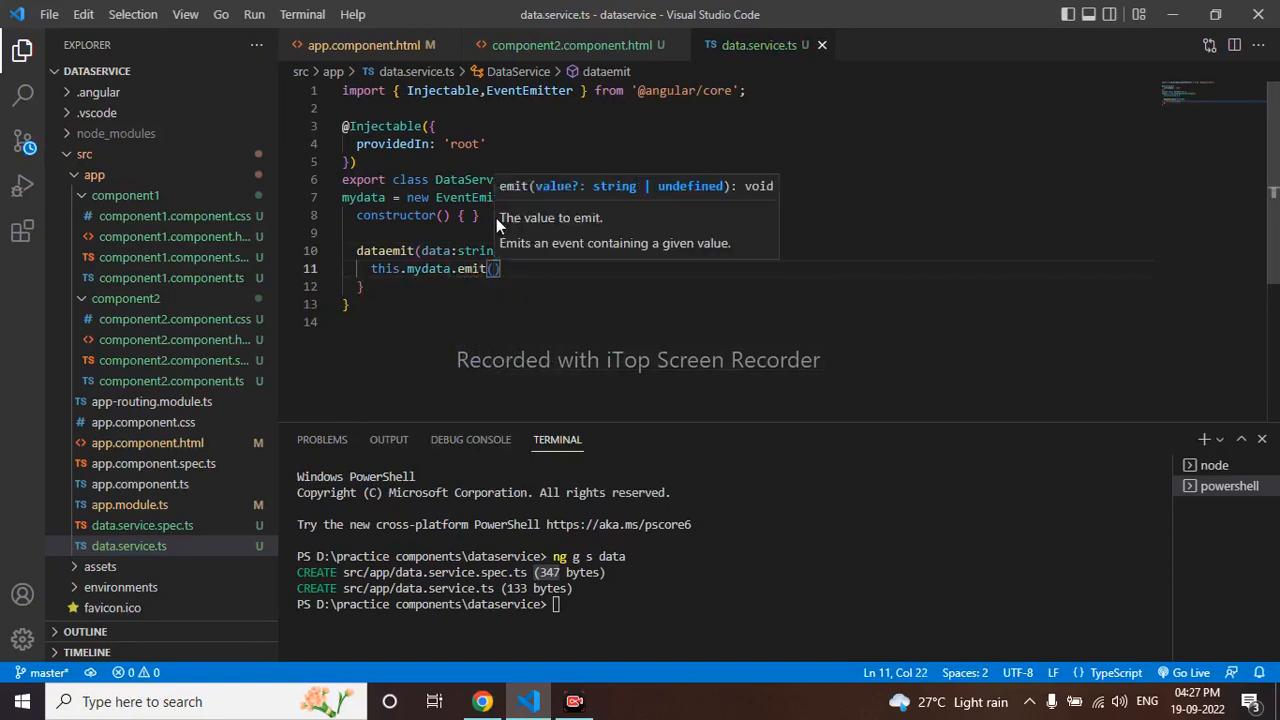
pyautogui.write('data')
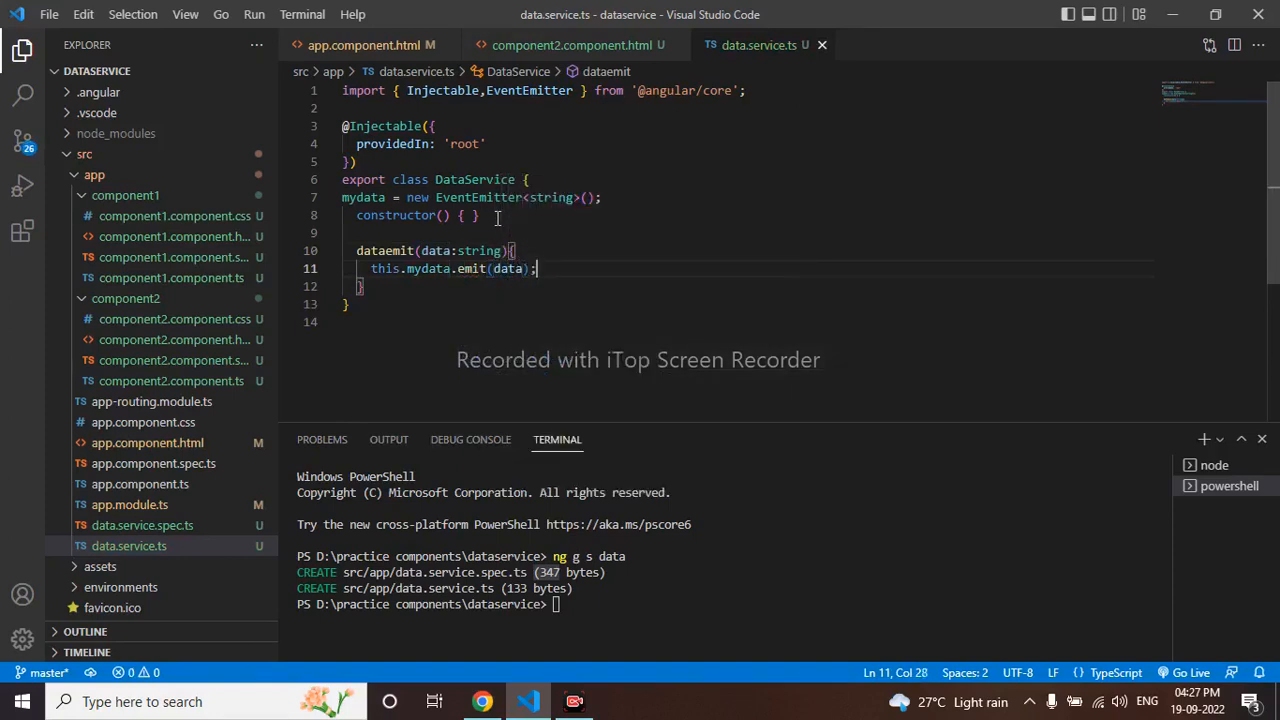
pyautogui.moveTo(1025, 668)
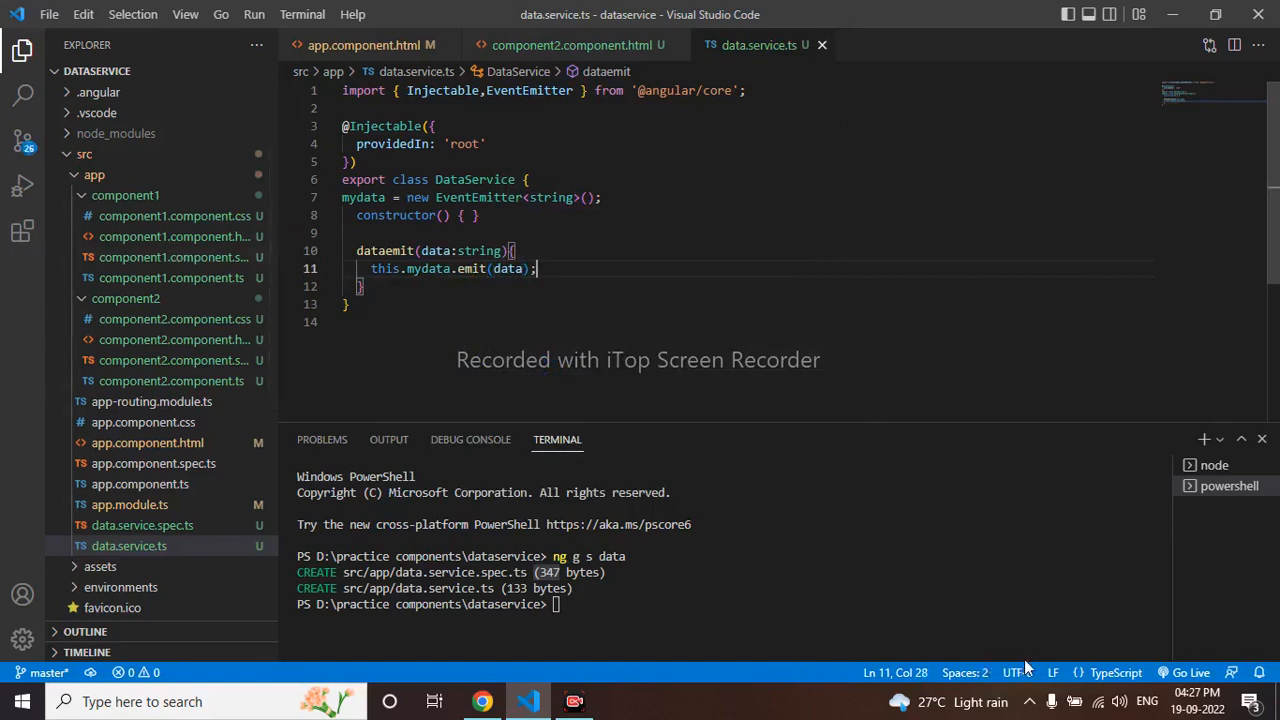
pyautogui.moveTo(160, 260)
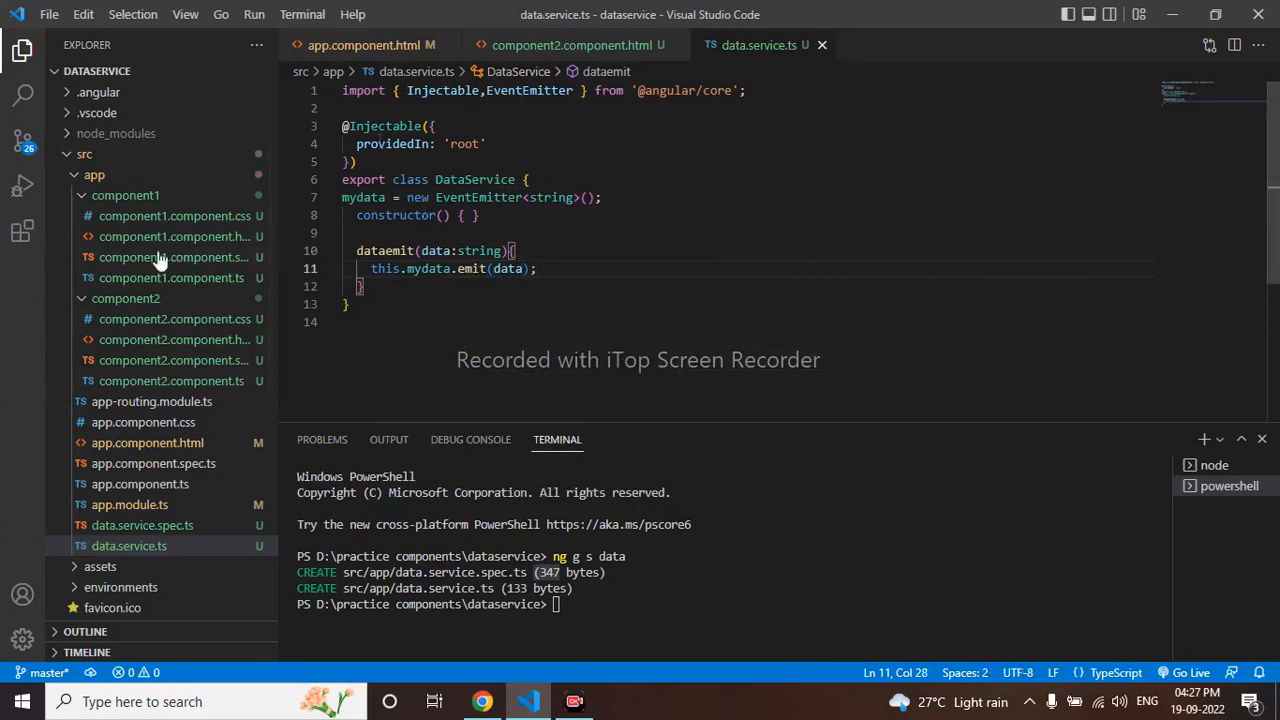
# Add a private data: DataService parameter to component1's constructor, accepting the suggested type
pyautogui.click(170, 277)
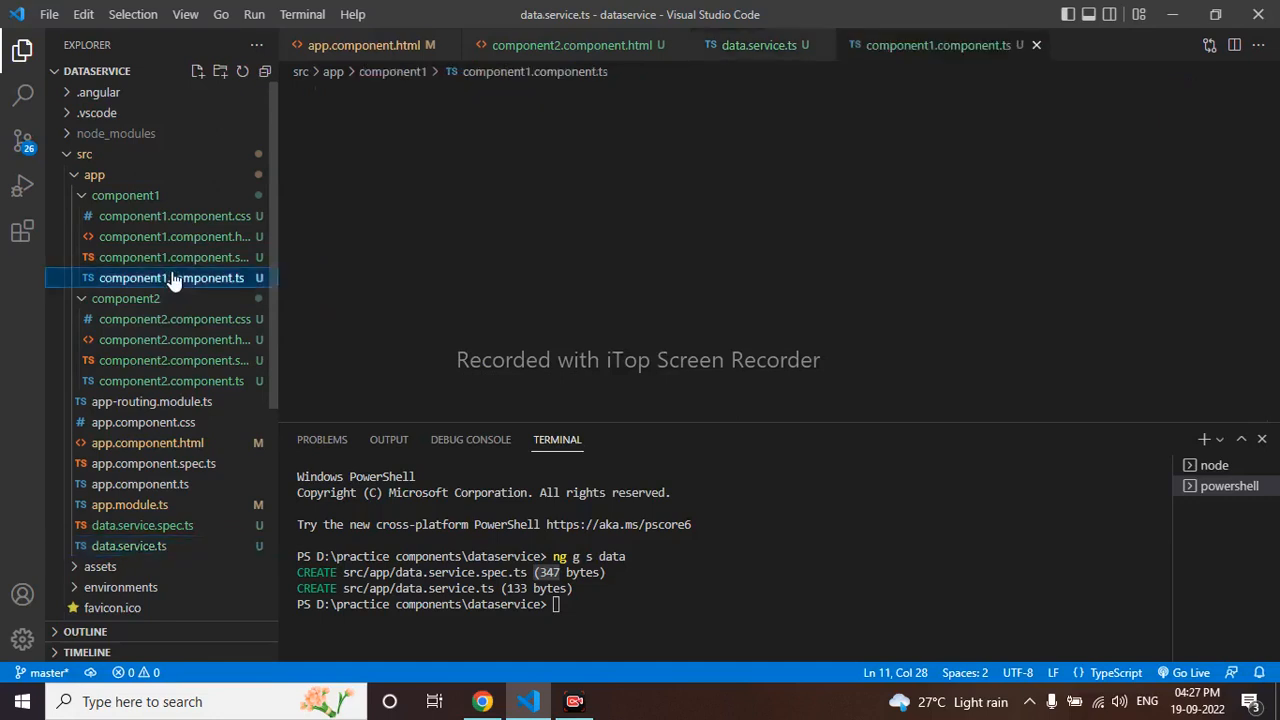
pyautogui.click(175, 278)
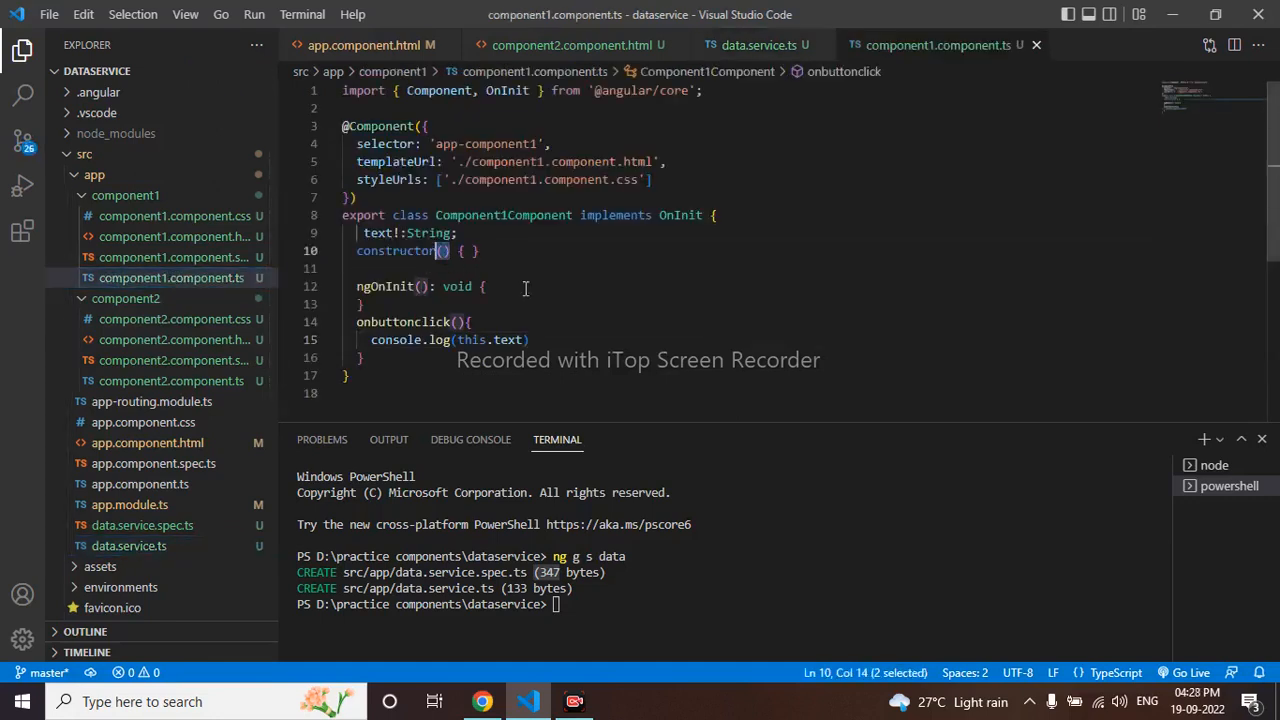
pyautogui.click(445, 251)
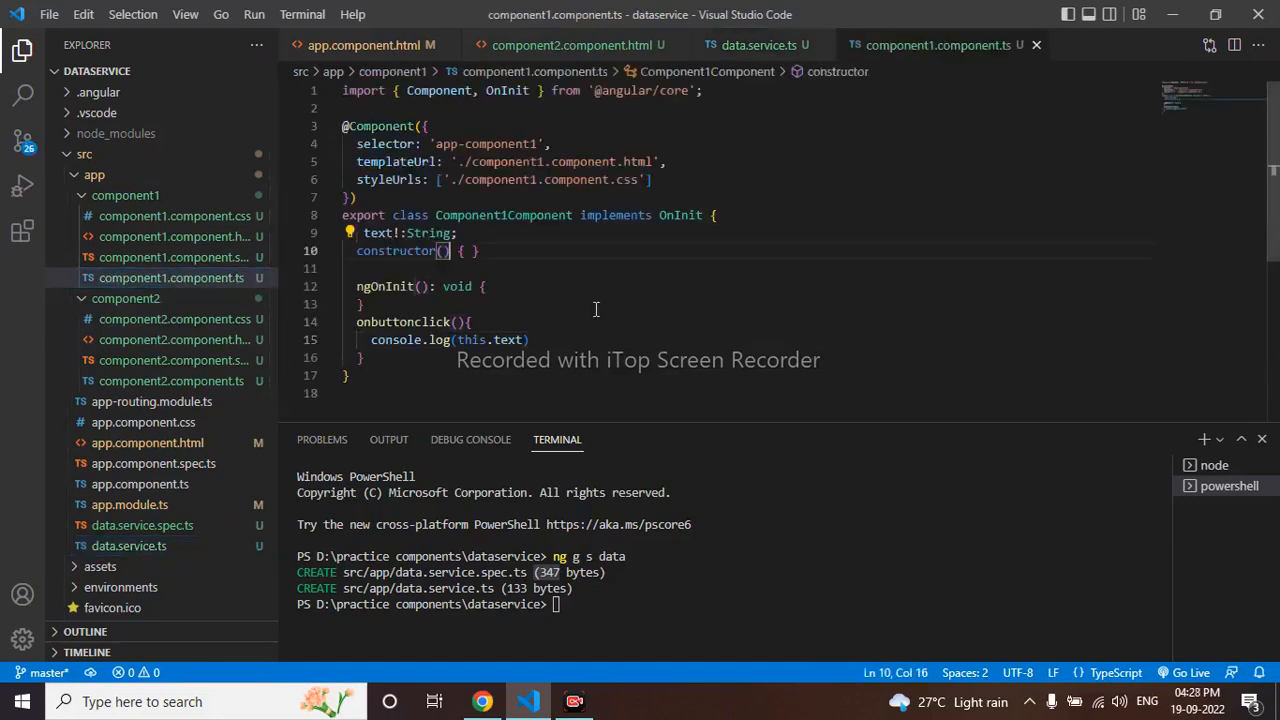
pyautogui.write('private')
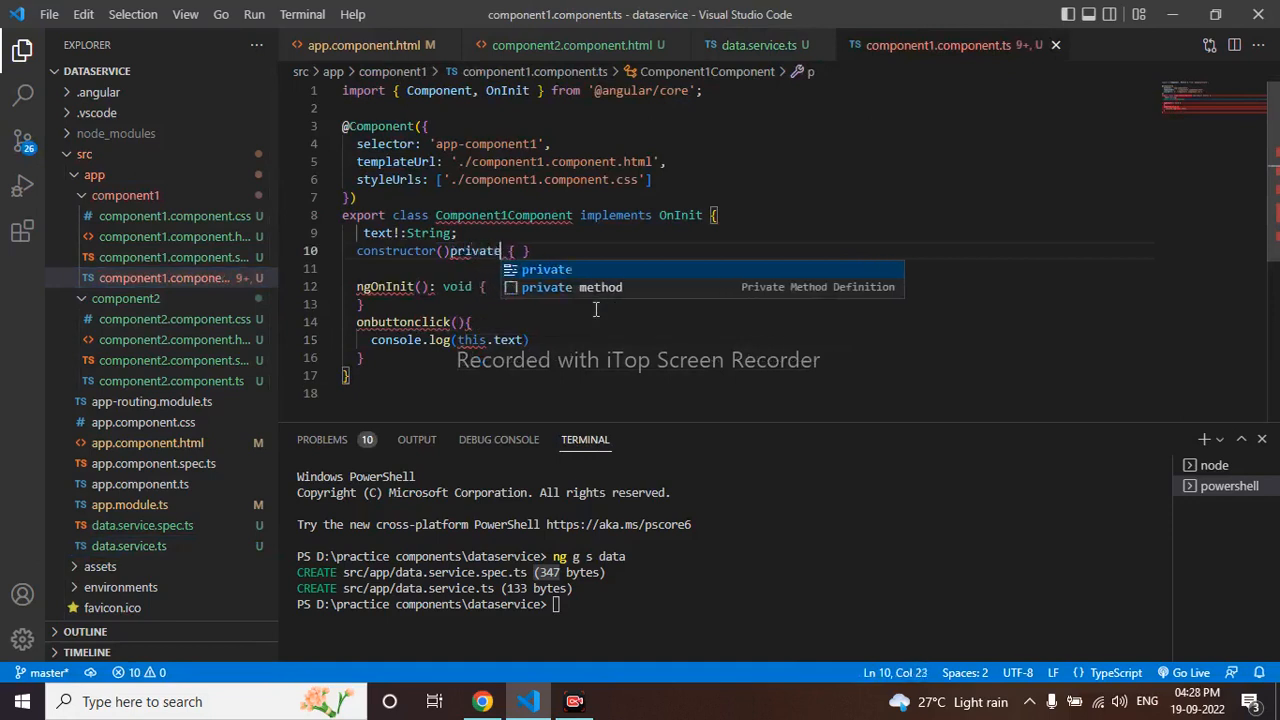
pyautogui.write('data')
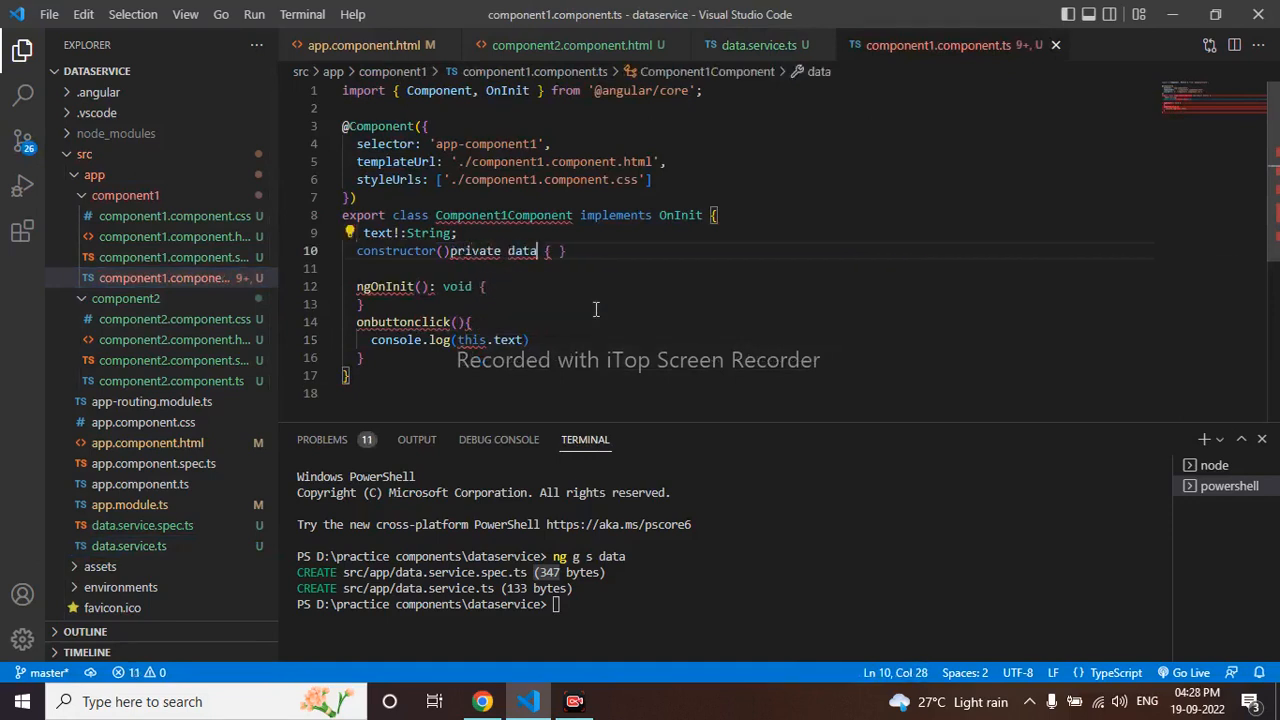
pyautogui.press('Backspace')
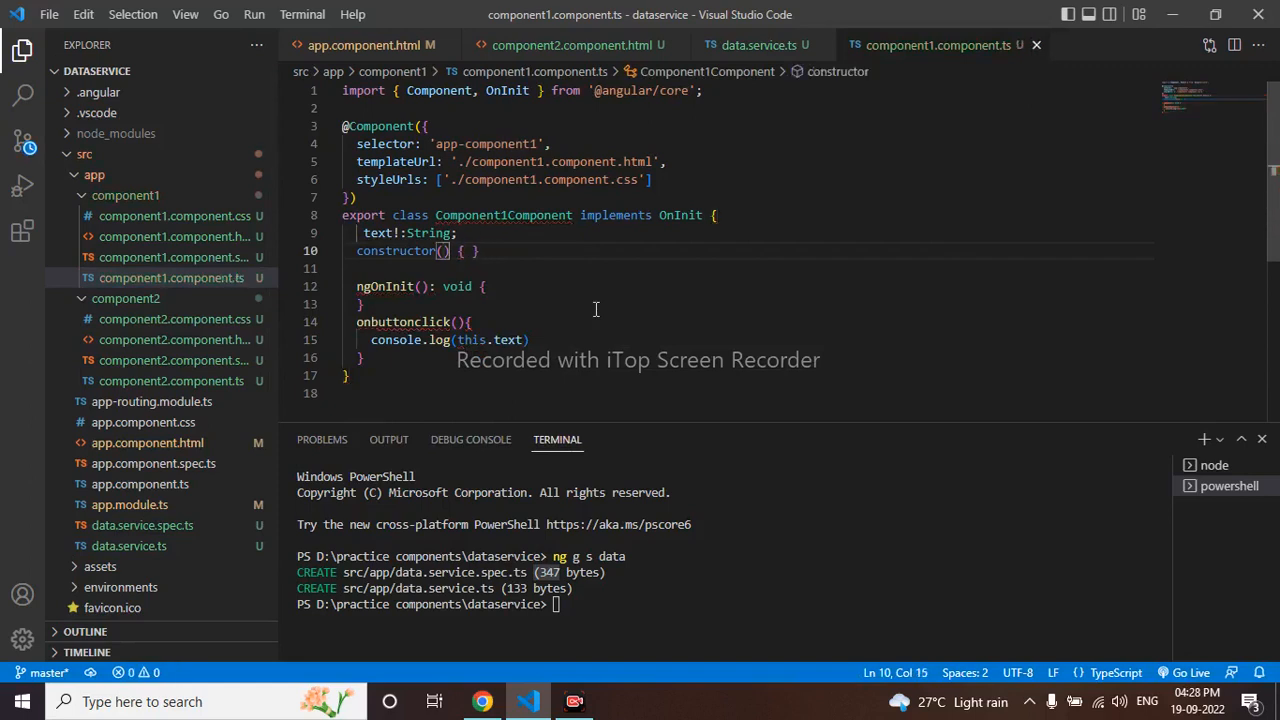
pyautogui.write('private')
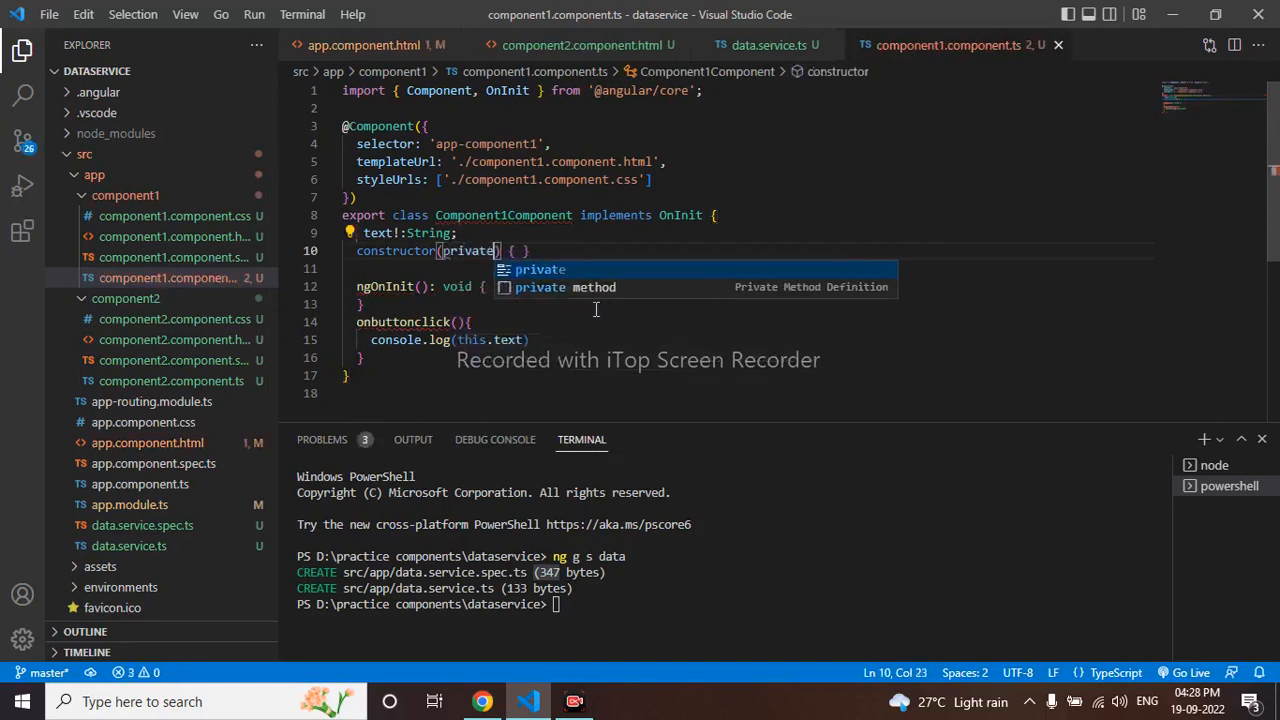
pyautogui.write('data')
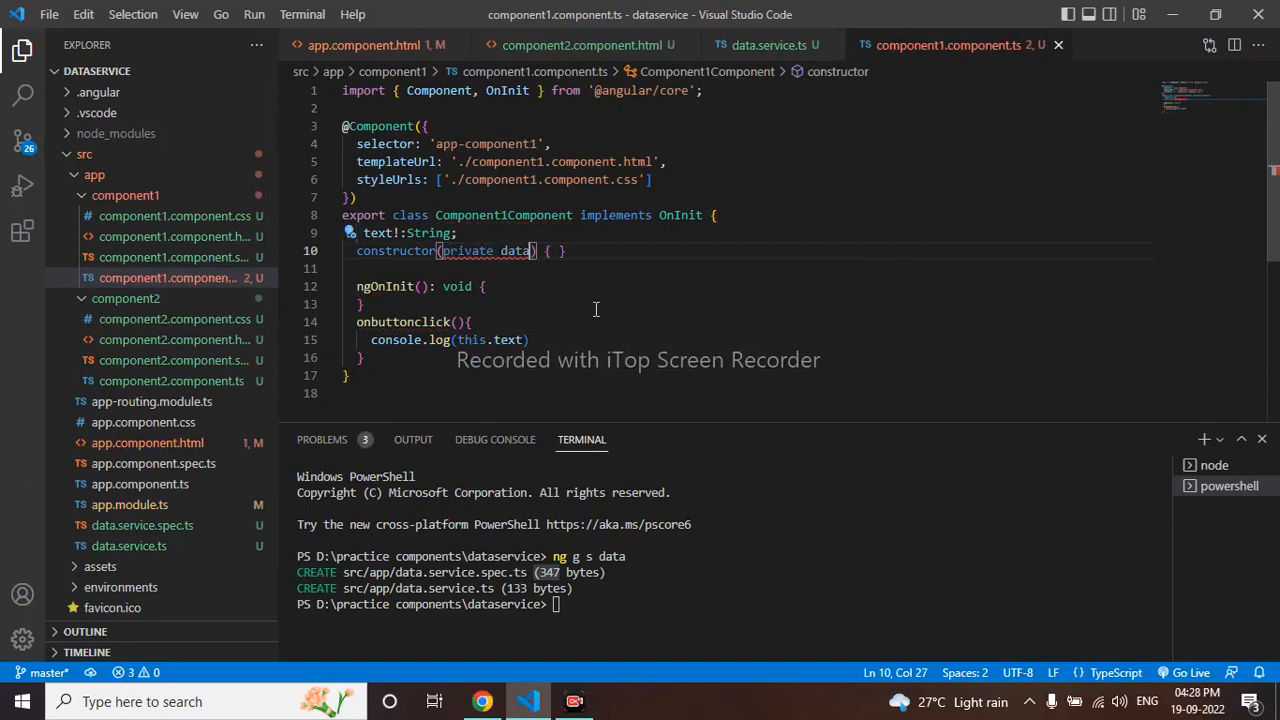
pyautogui.write(':d')
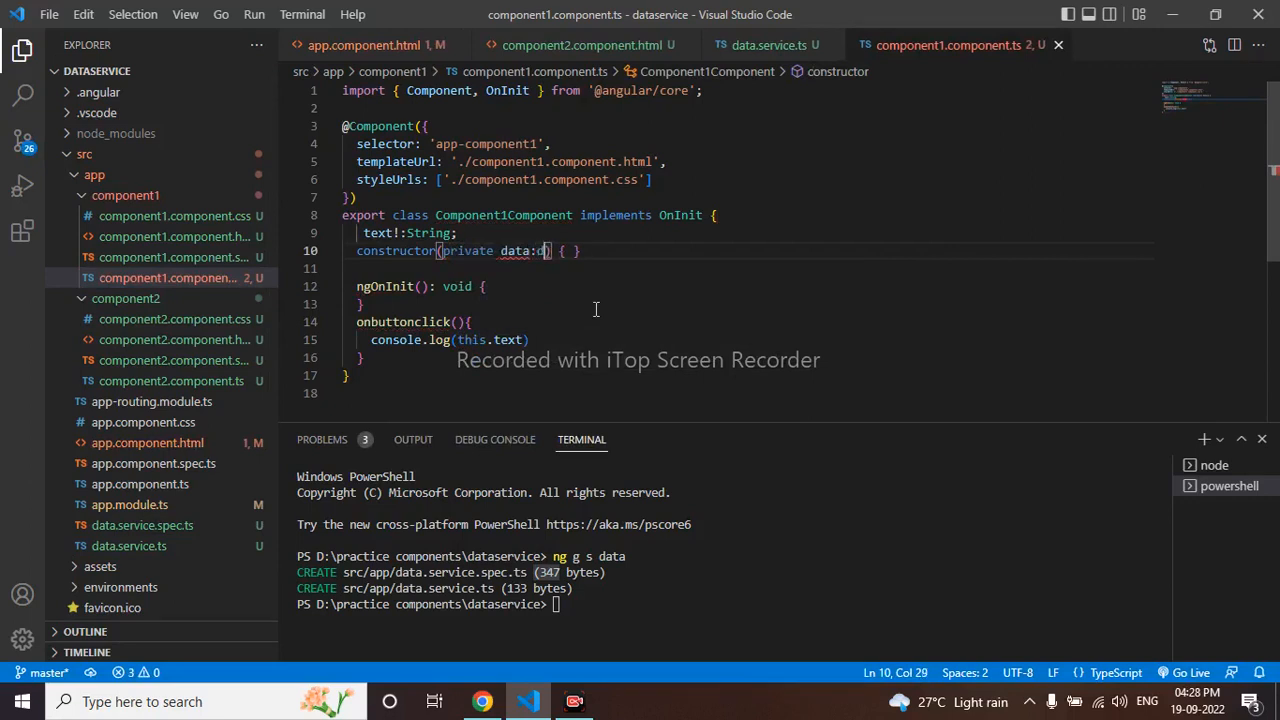
pyautogui.write('atas')
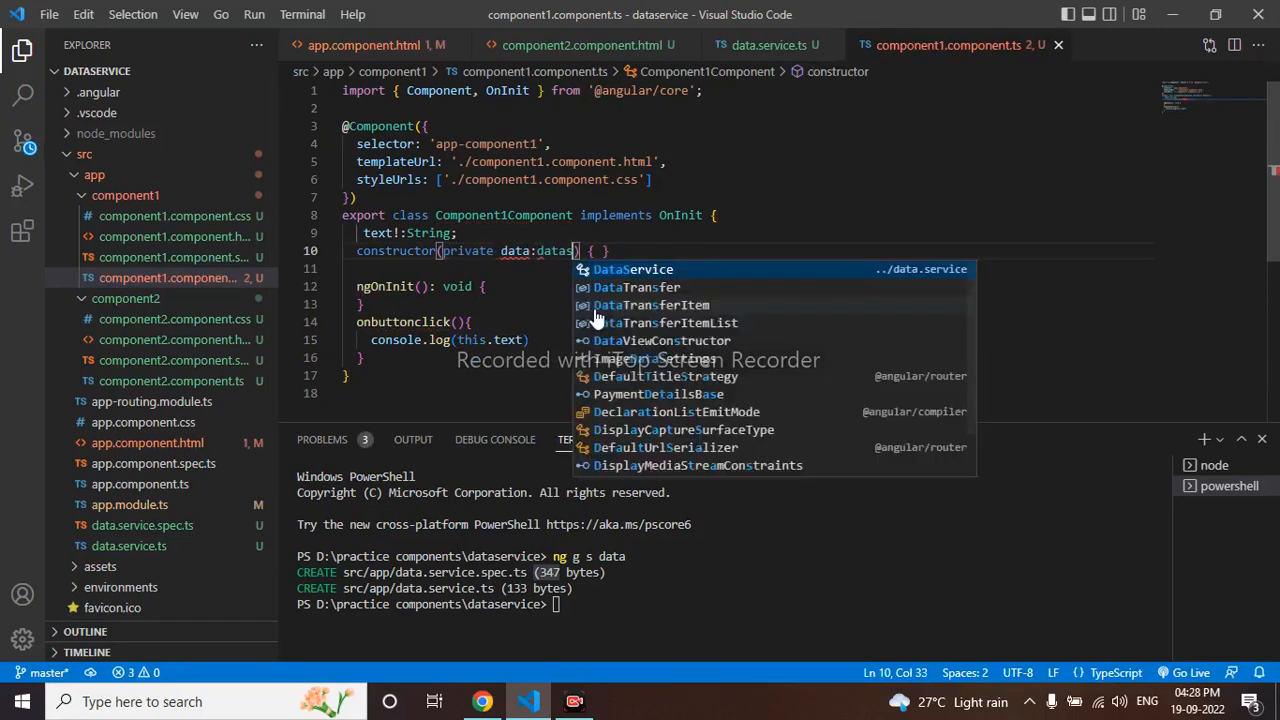
pyautogui.click(632, 269)
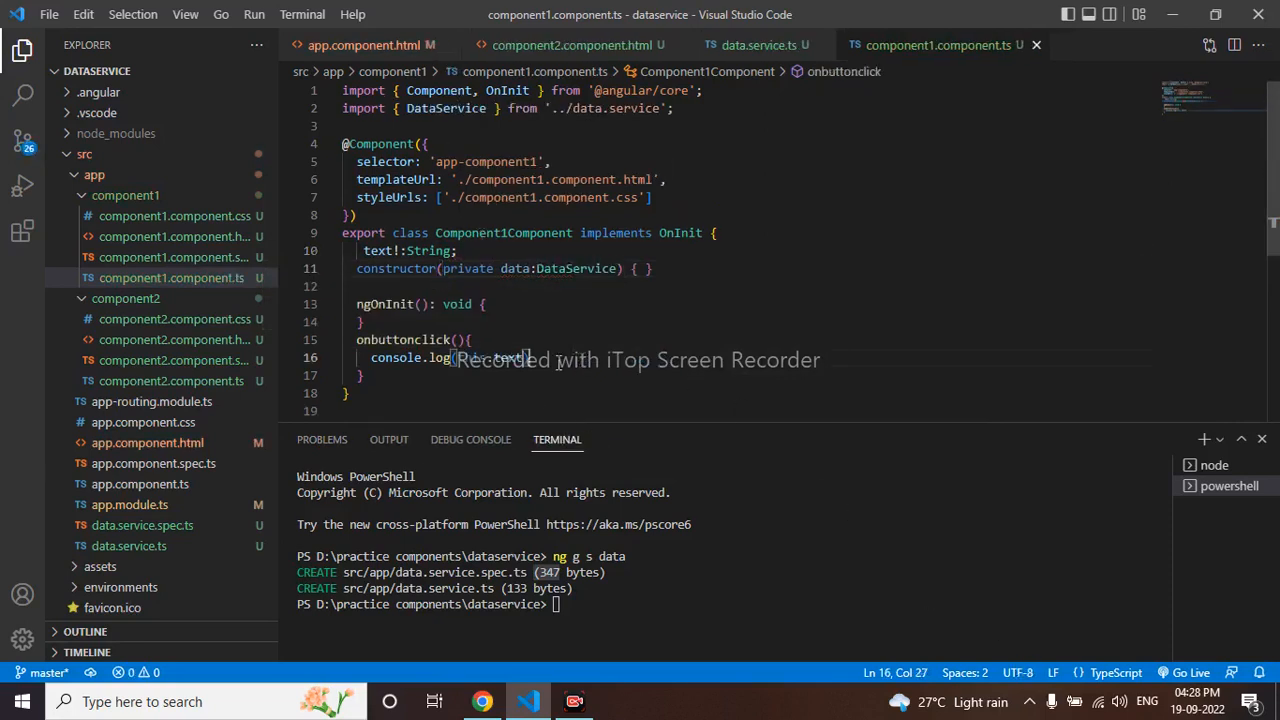
# Call this.data.dataemit(this.text) inside onbuttonclick
pyautogui.write('this')
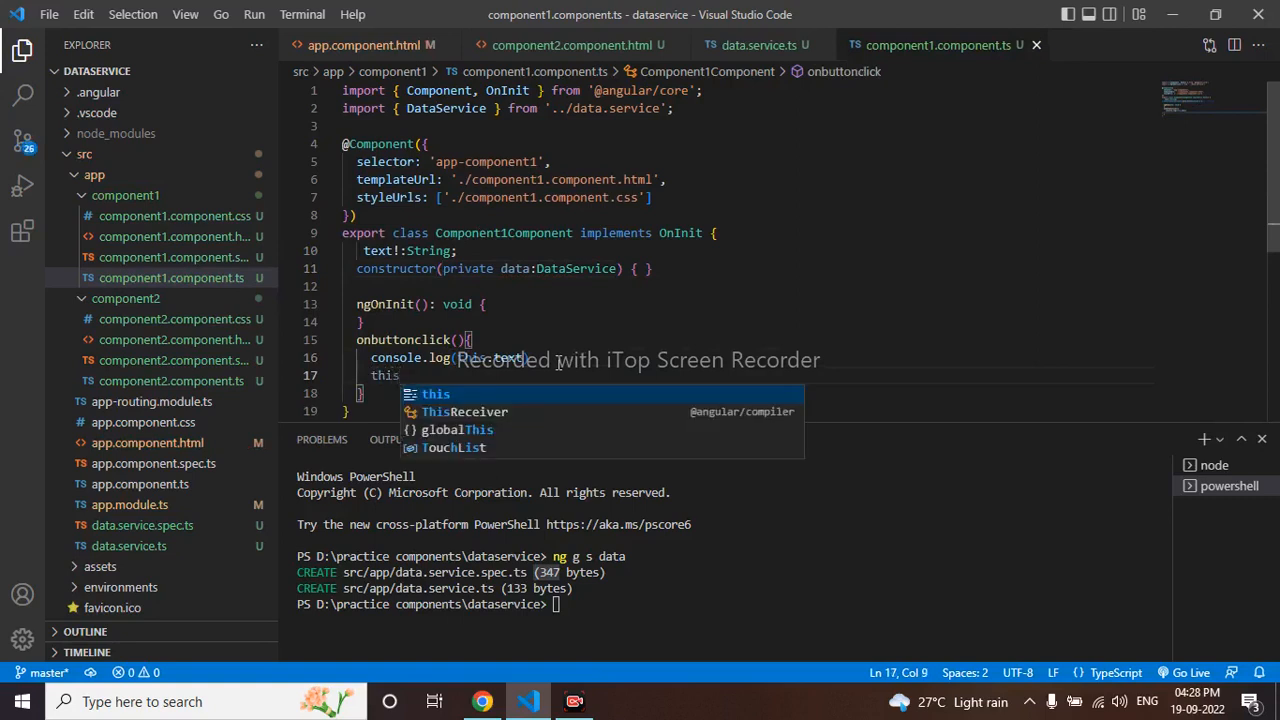
pyautogui.write('.data')
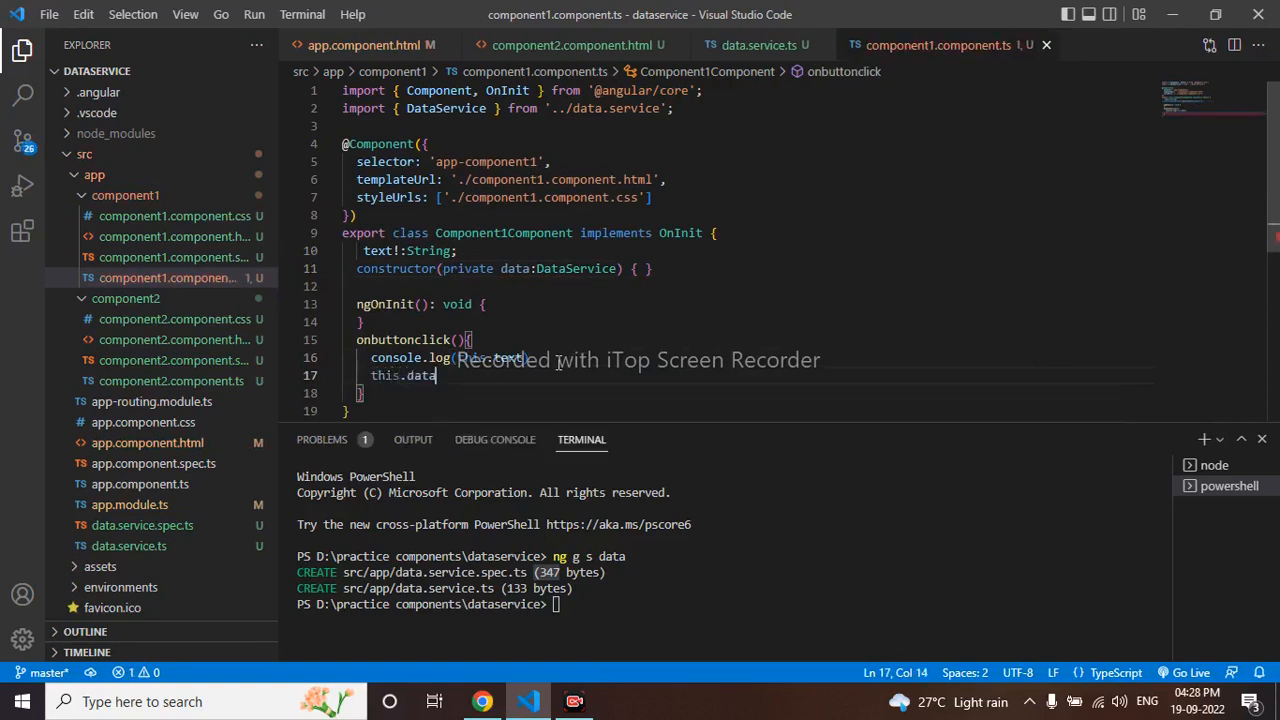
pyautogui.write('.')
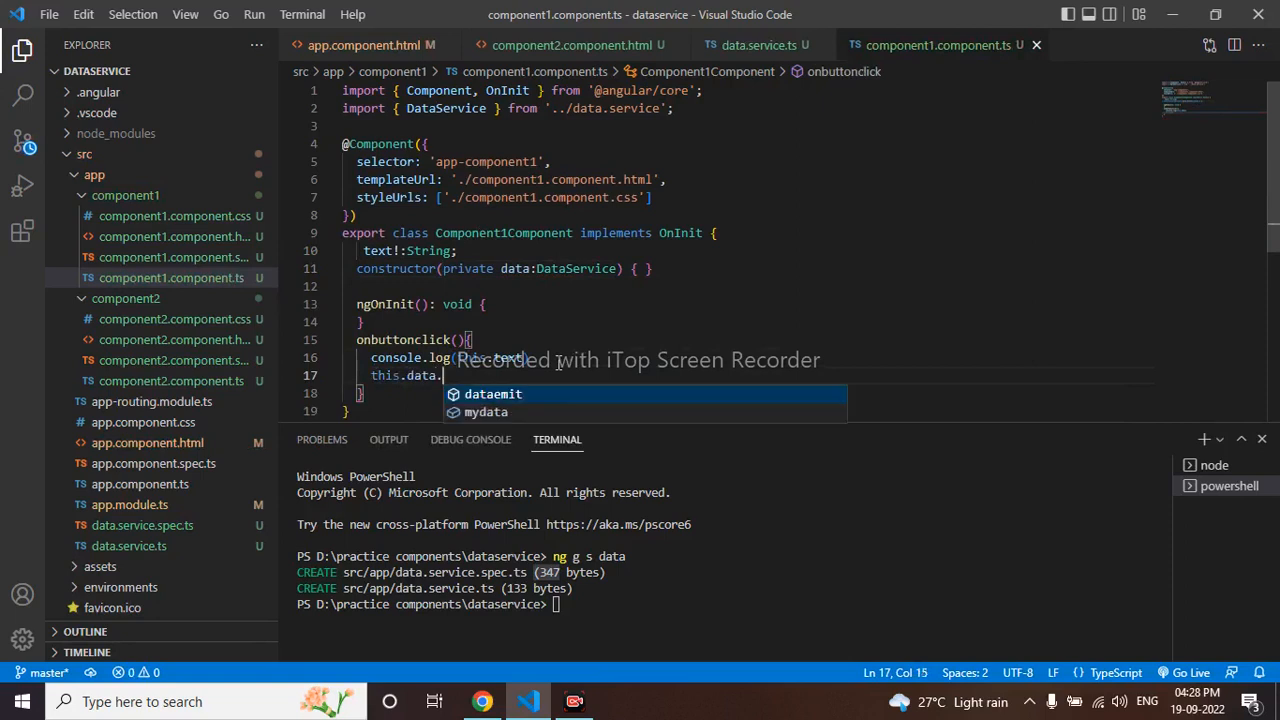
pyautogui.write('dataemit')
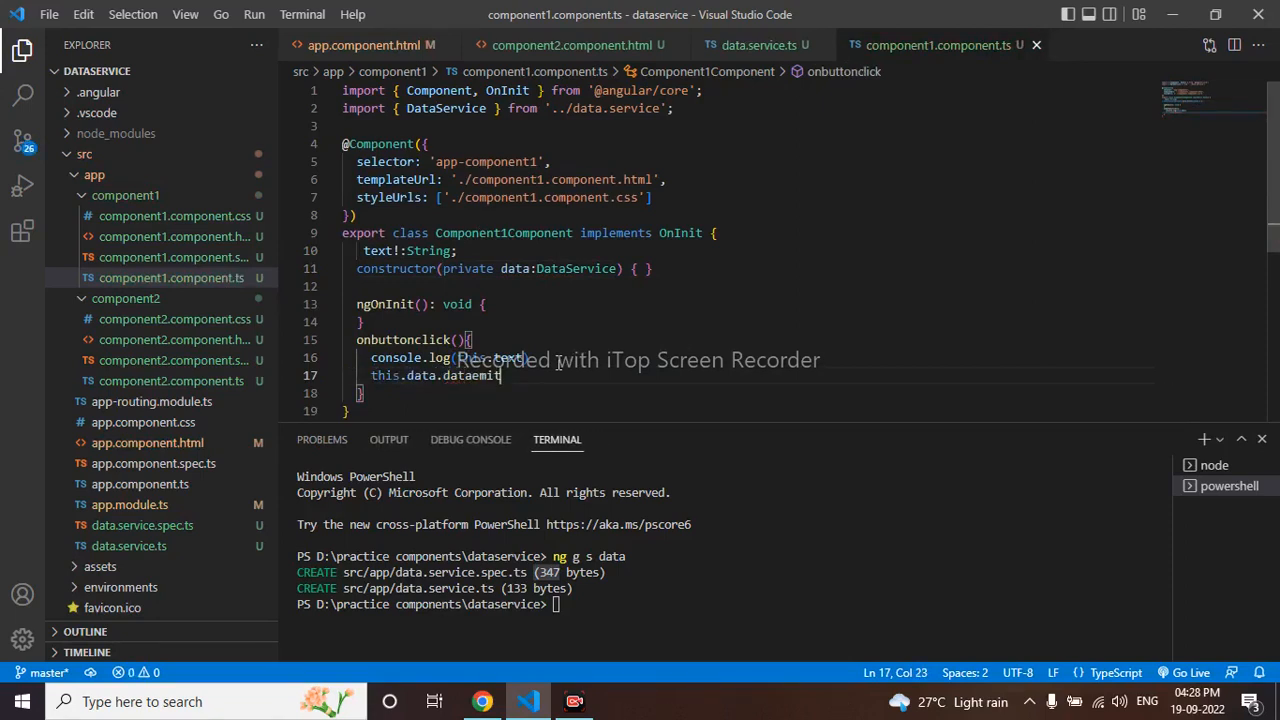
pyautogui.write('(this.text')
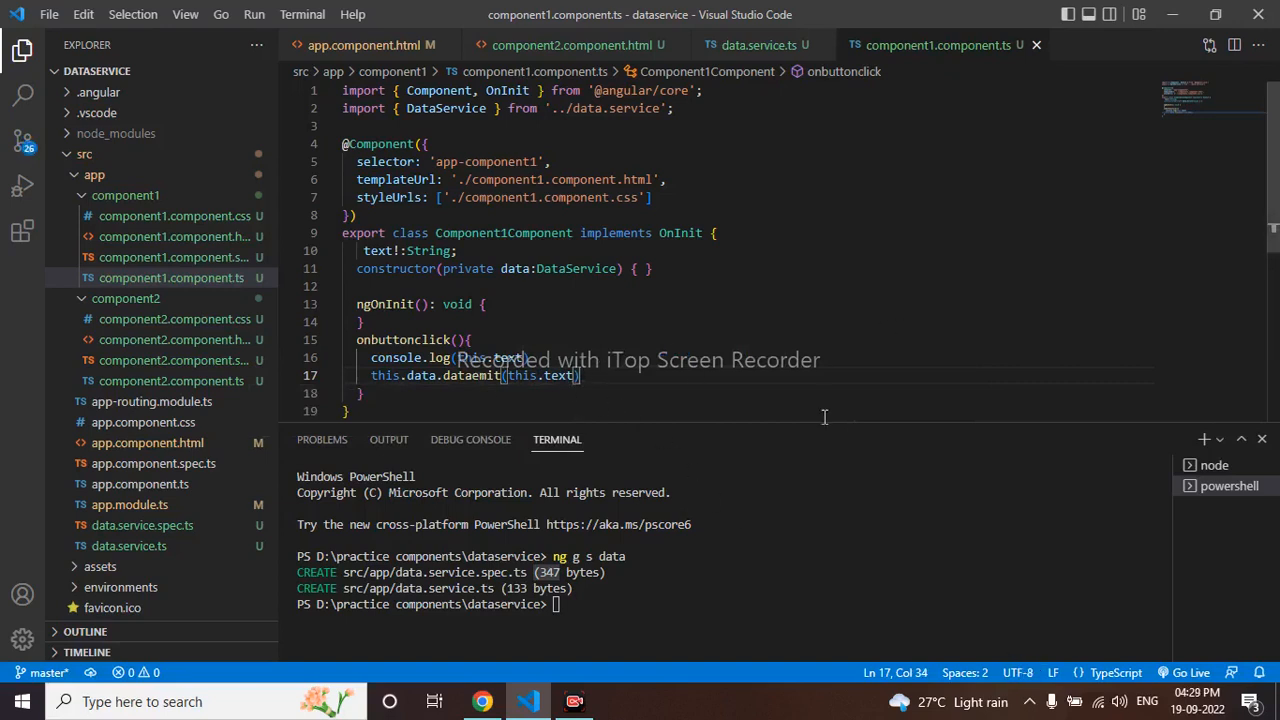
pyautogui.moveTo(248, 388)
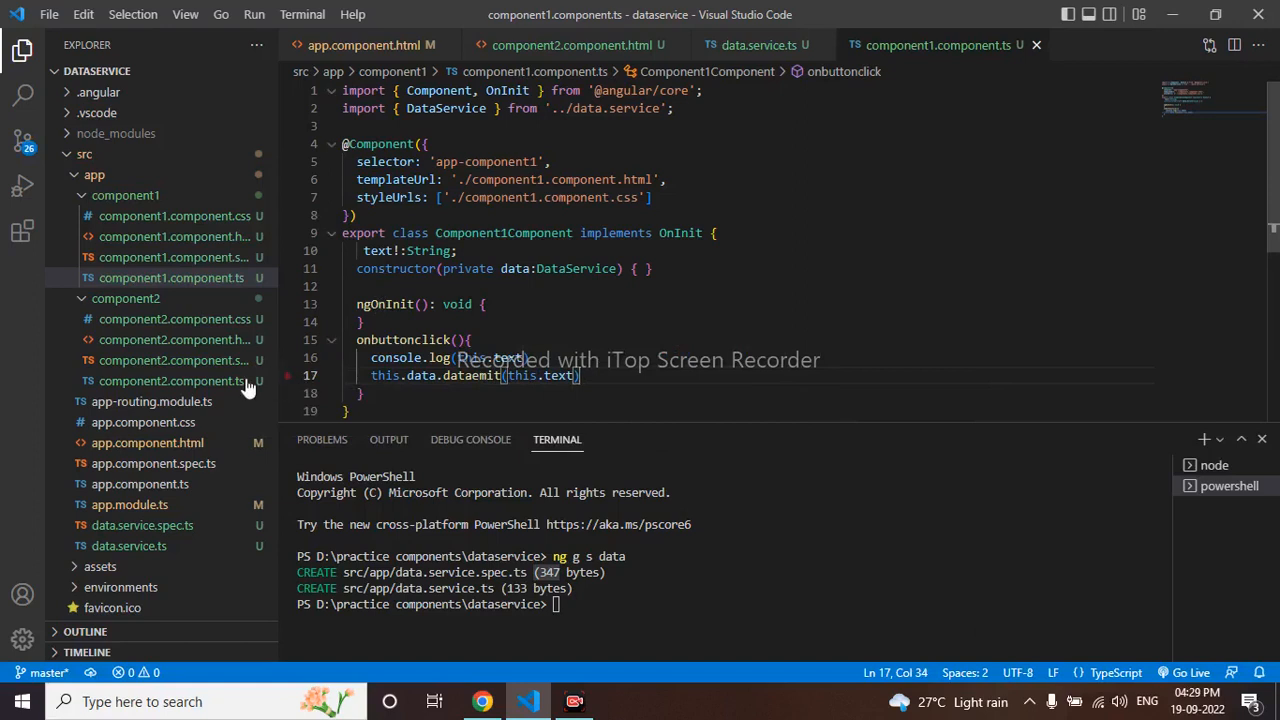
# Add a private data: DataService parameter to Component2's constructor, importing DataService
pyautogui.click(170, 381)
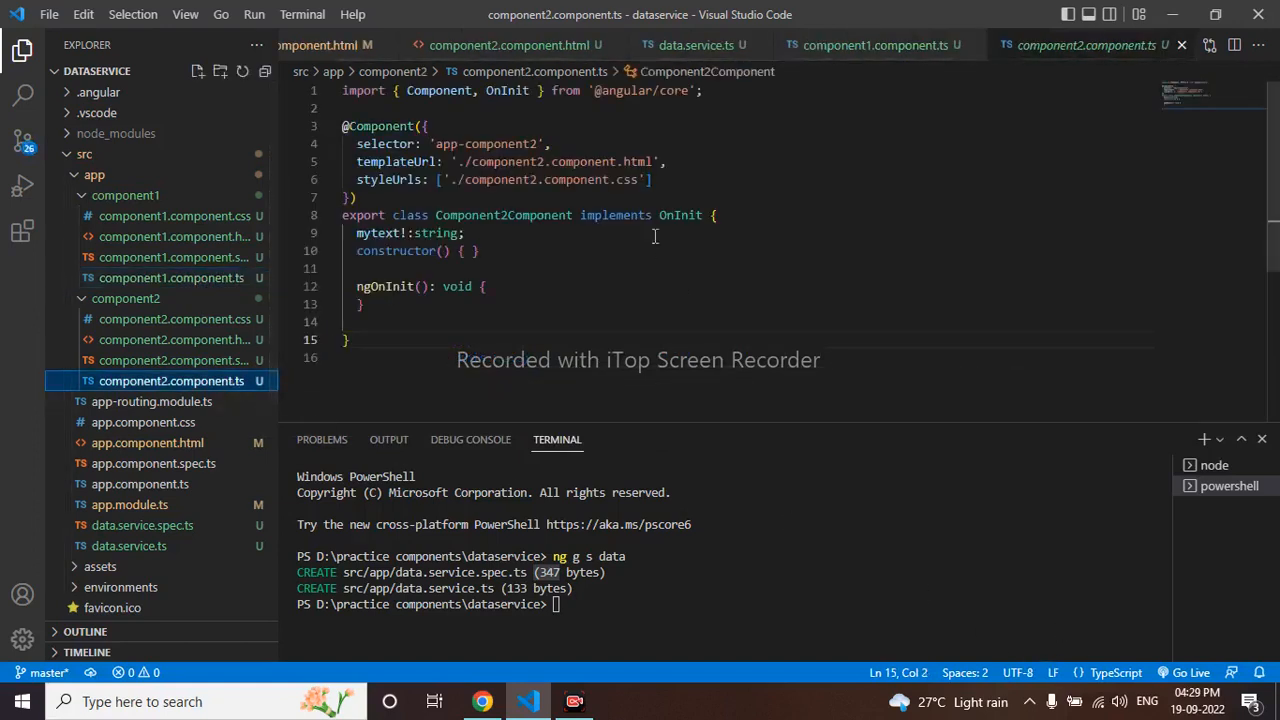
pyautogui.click(440, 251)
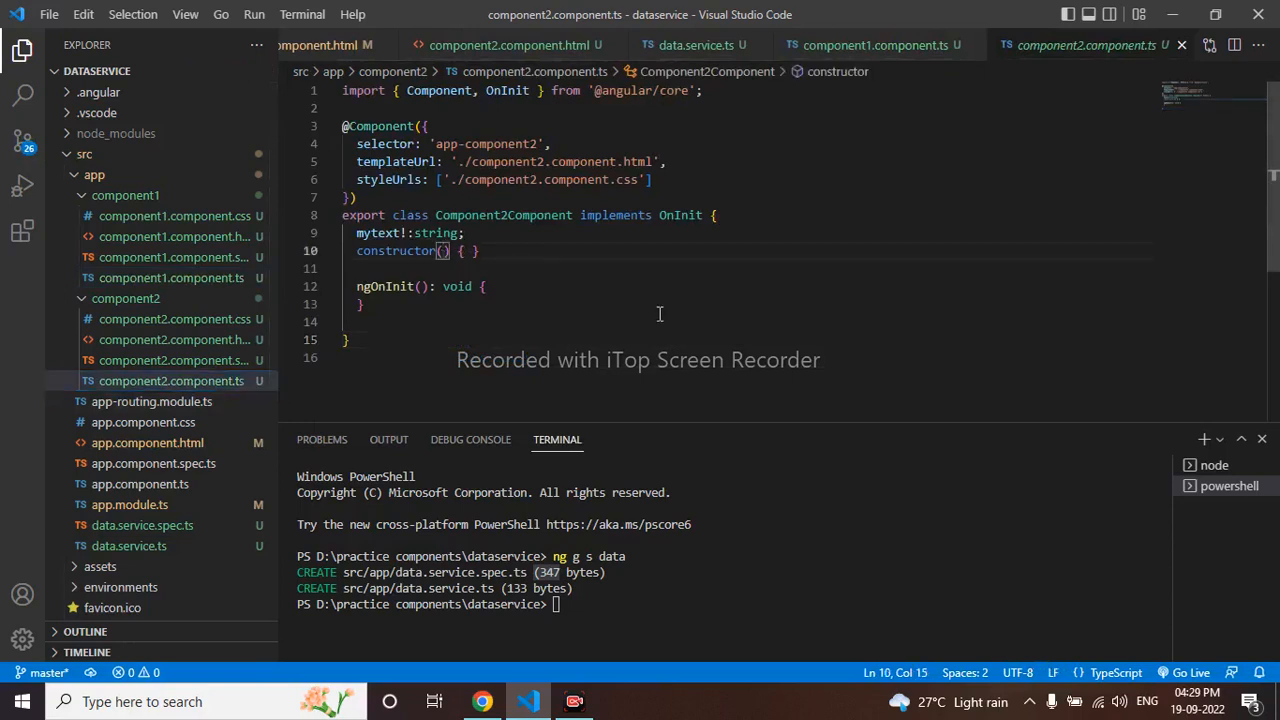
pyautogui.write('private')
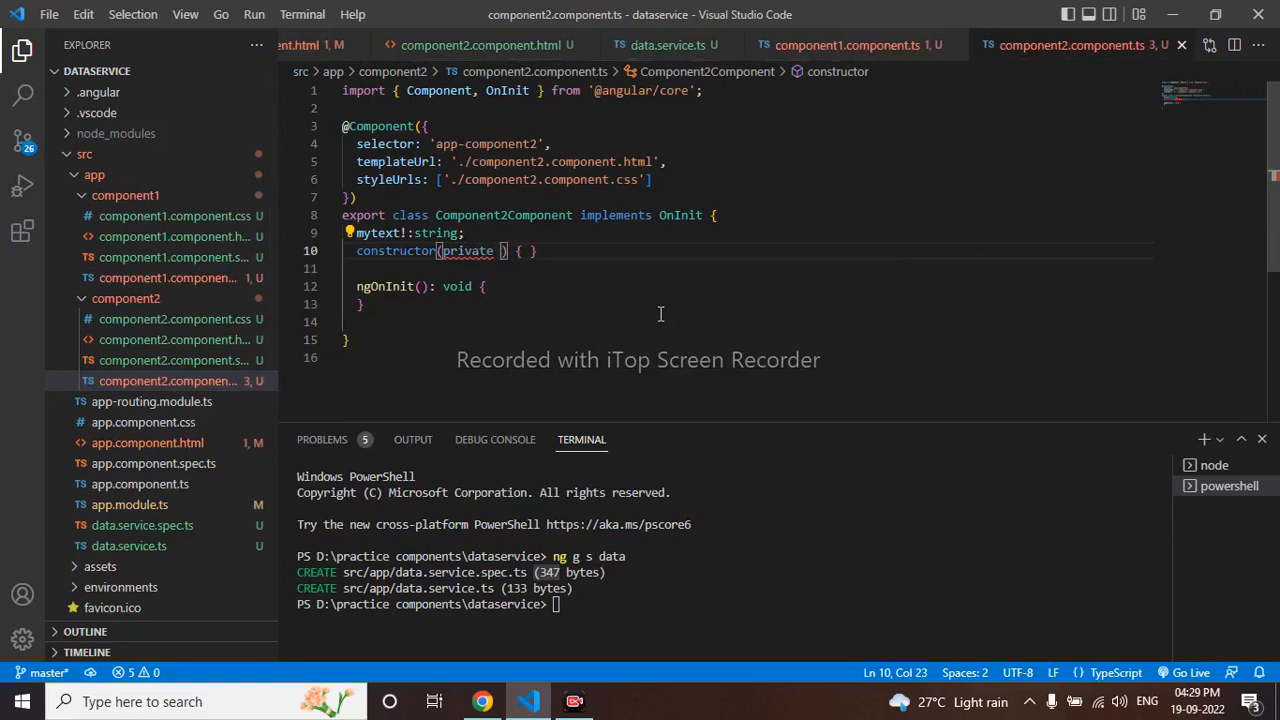
pyautogui.write('data:')
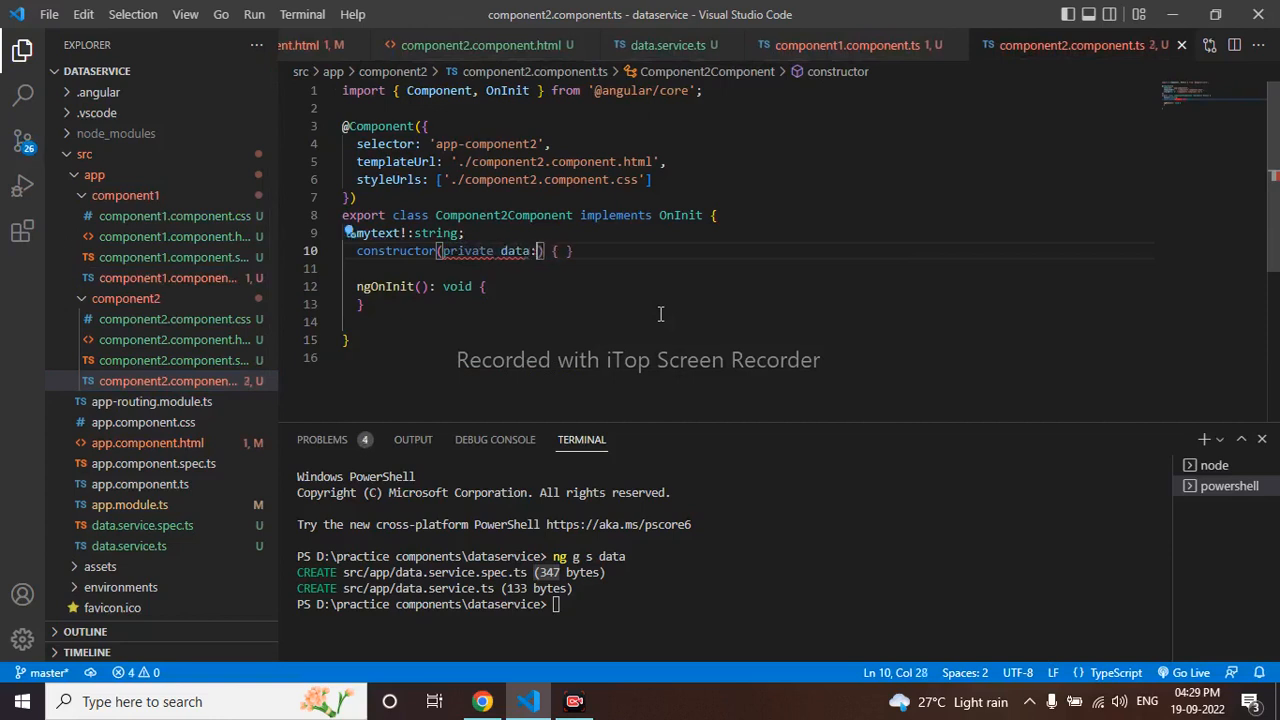
pyautogui.write('da')
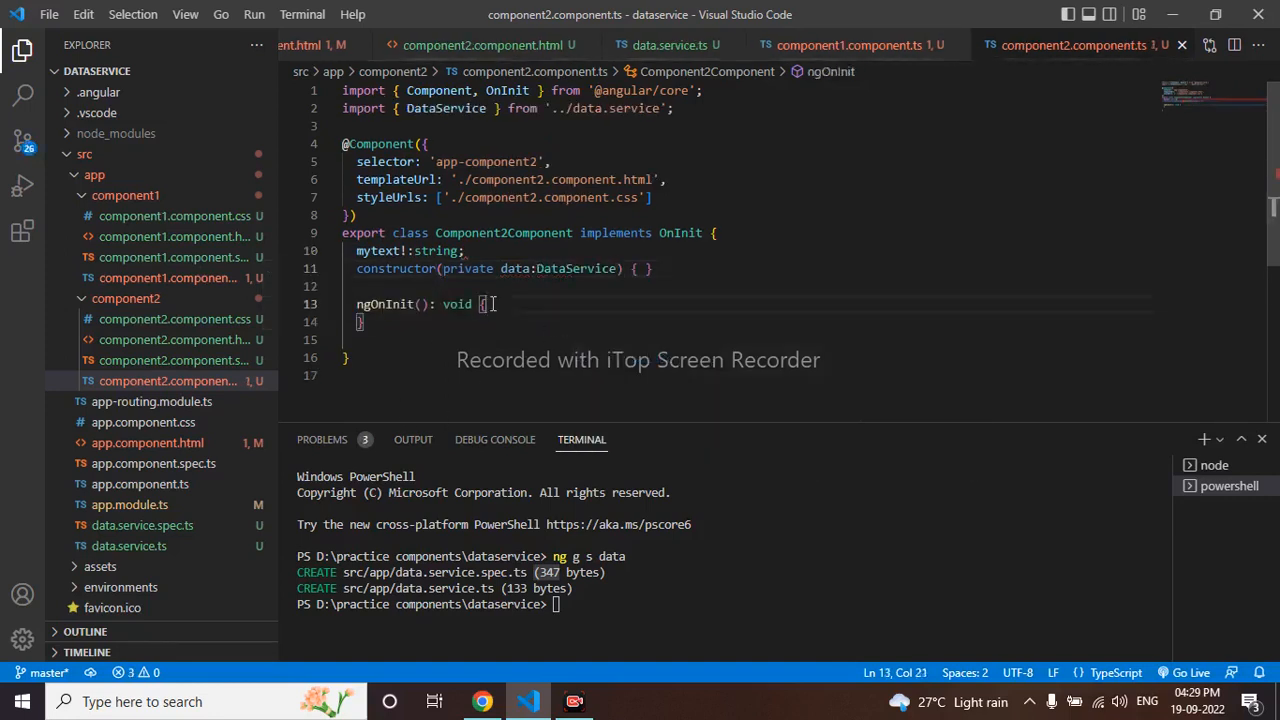
# In ngOnInit, subscribe to this.data.mydata and assign each res to this.mytext
pyautogui.write('thi')
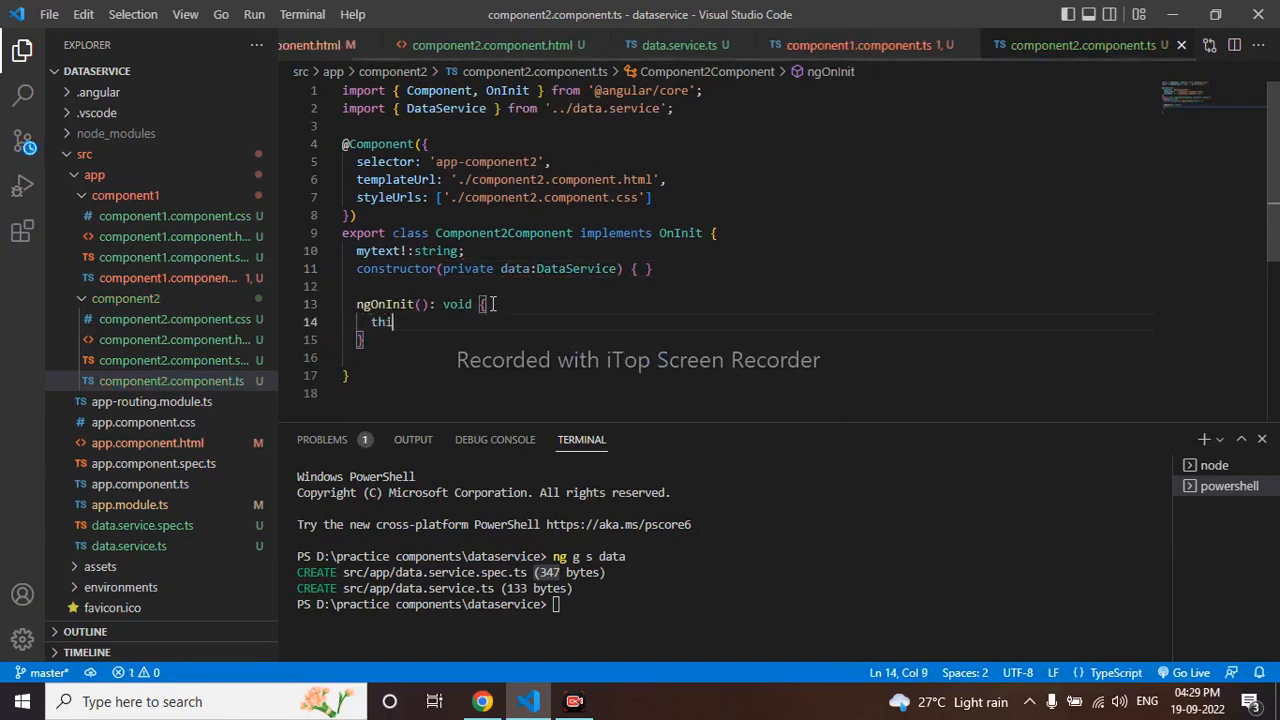
pyautogui.write('s.')
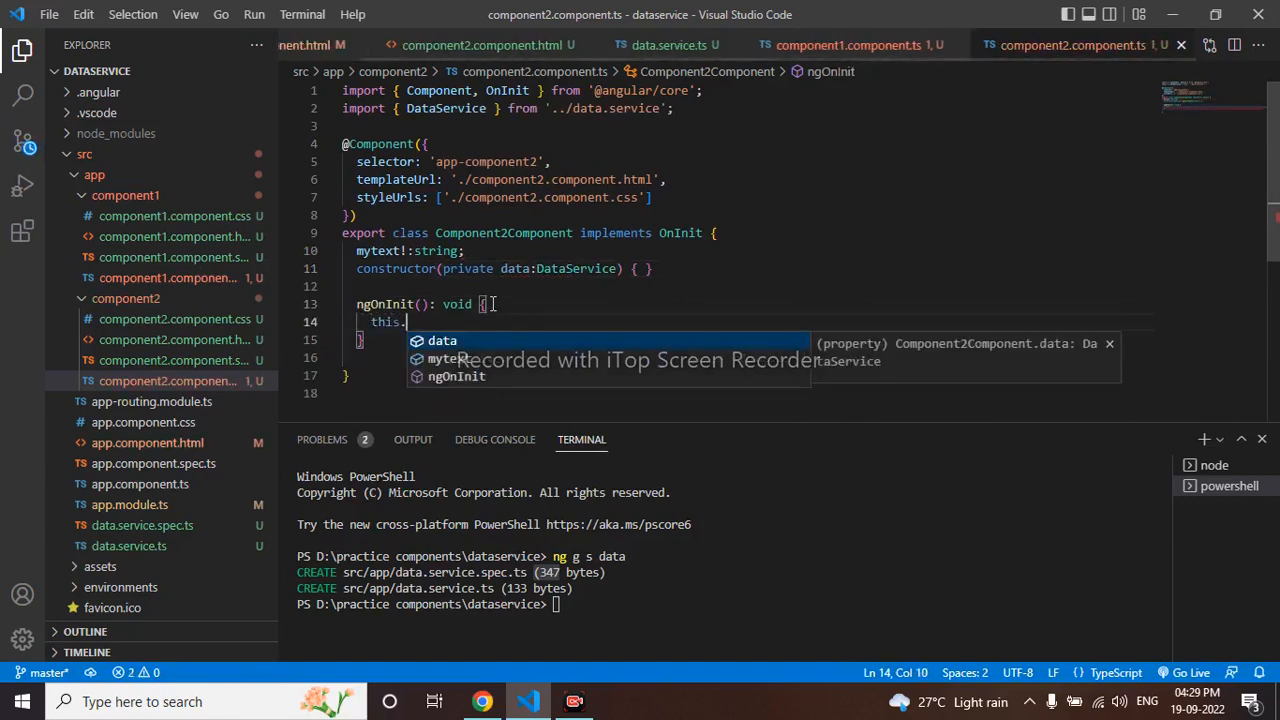
pyautogui.write('data')
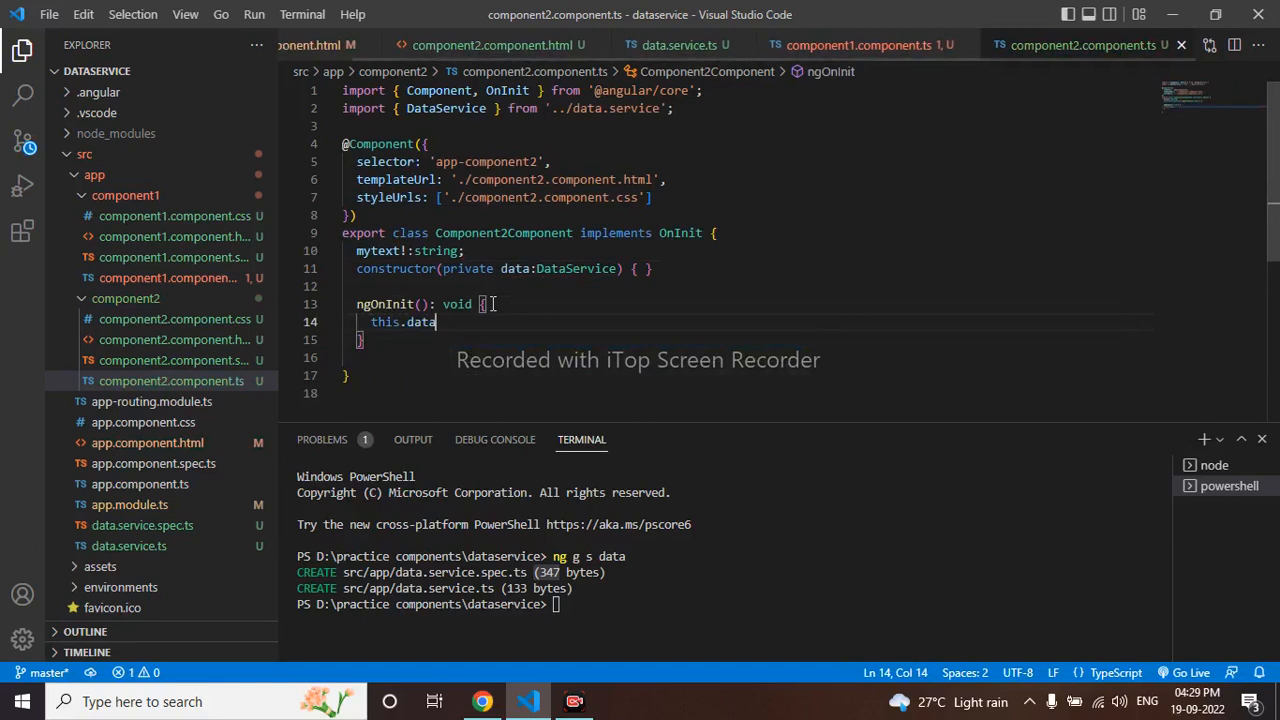
pyautogui.write('.')
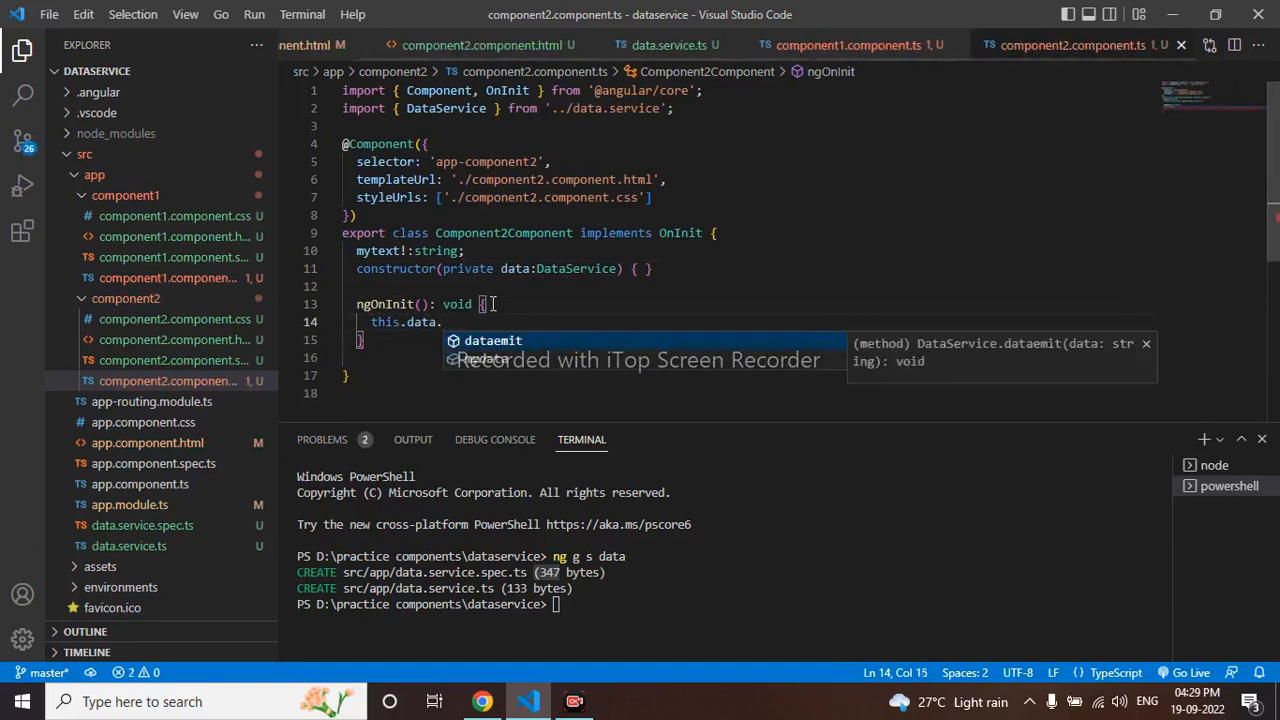
pyautogui.write('mydata')
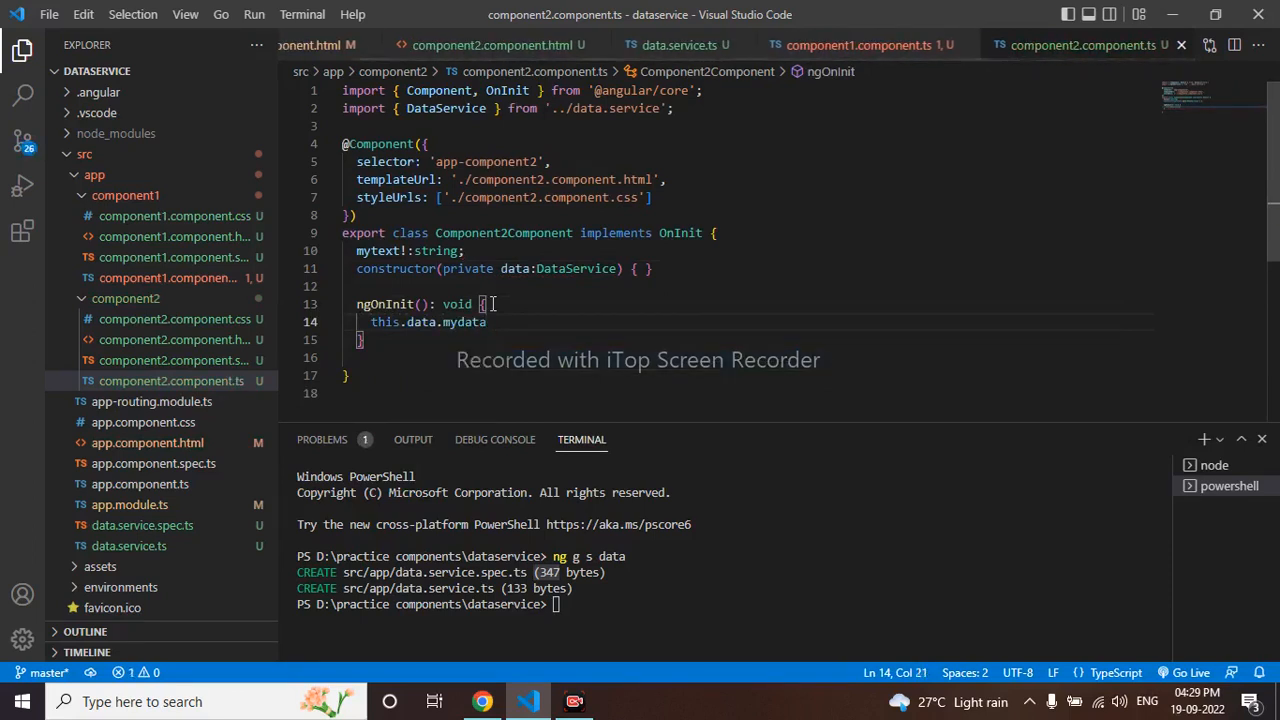
pyautogui.write('.')
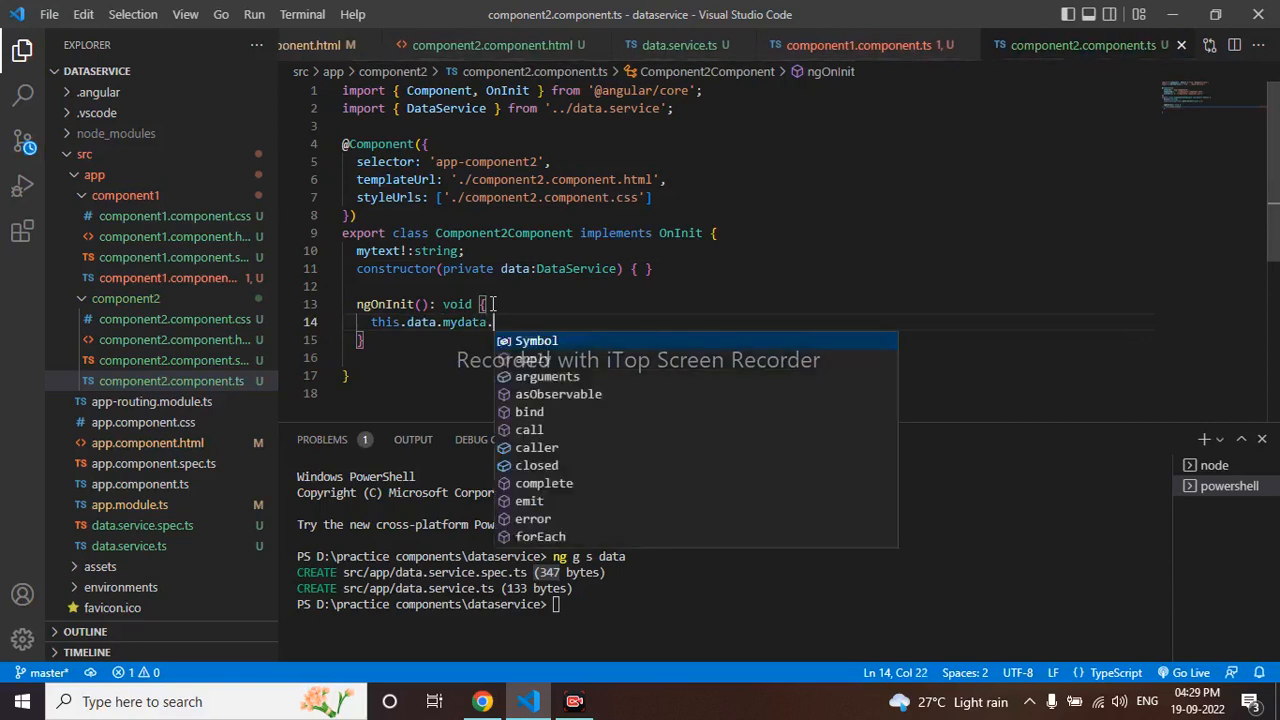
pyautogui.write('subscribe')
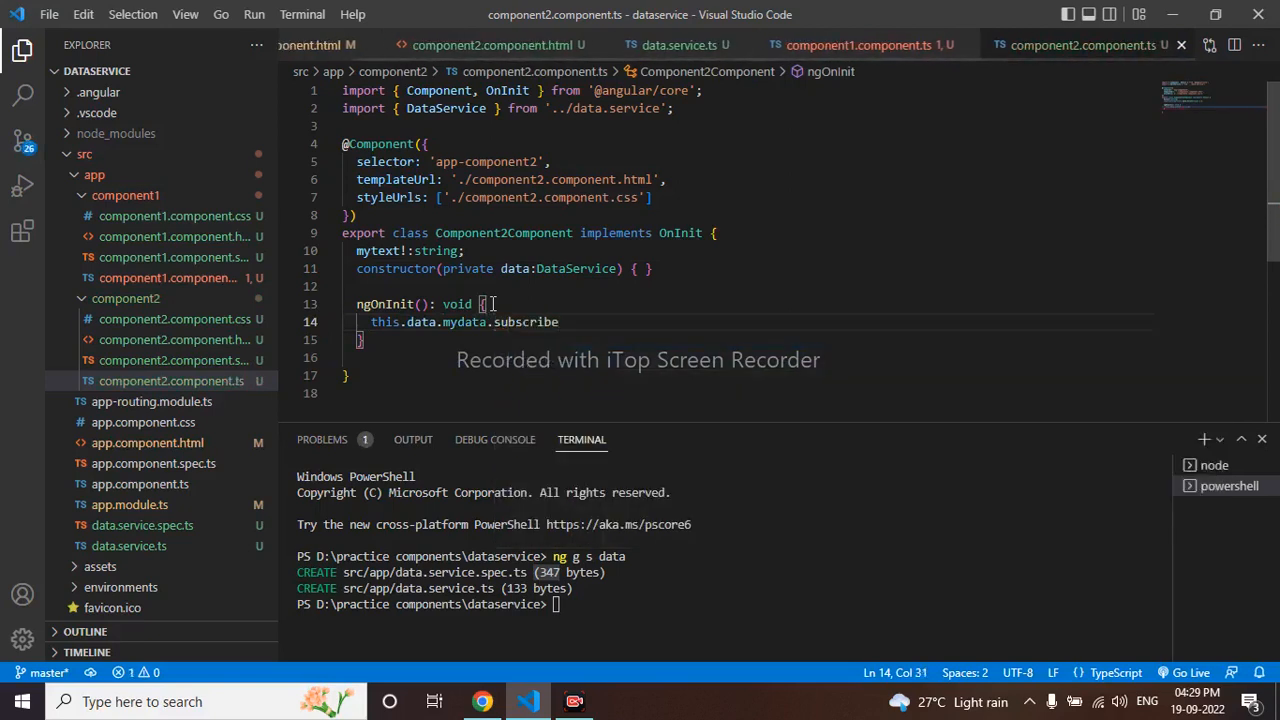
pyautogui.write('(')
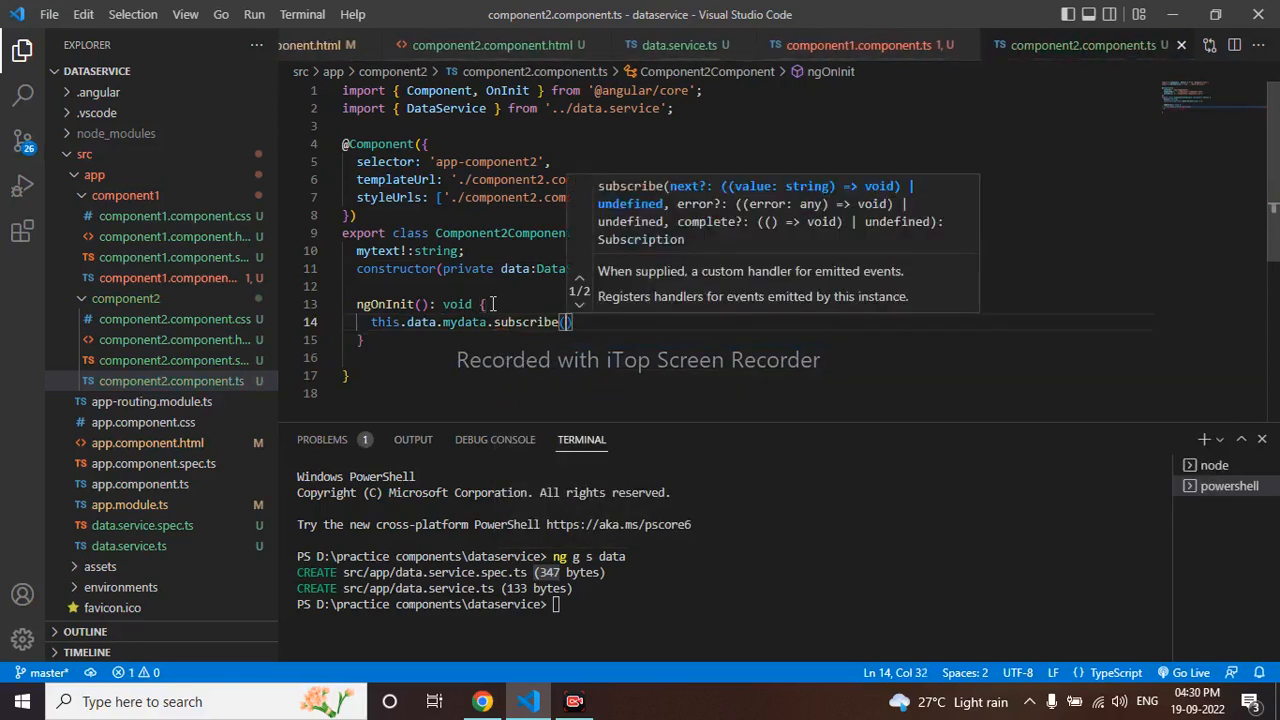
pyautogui.write('(')
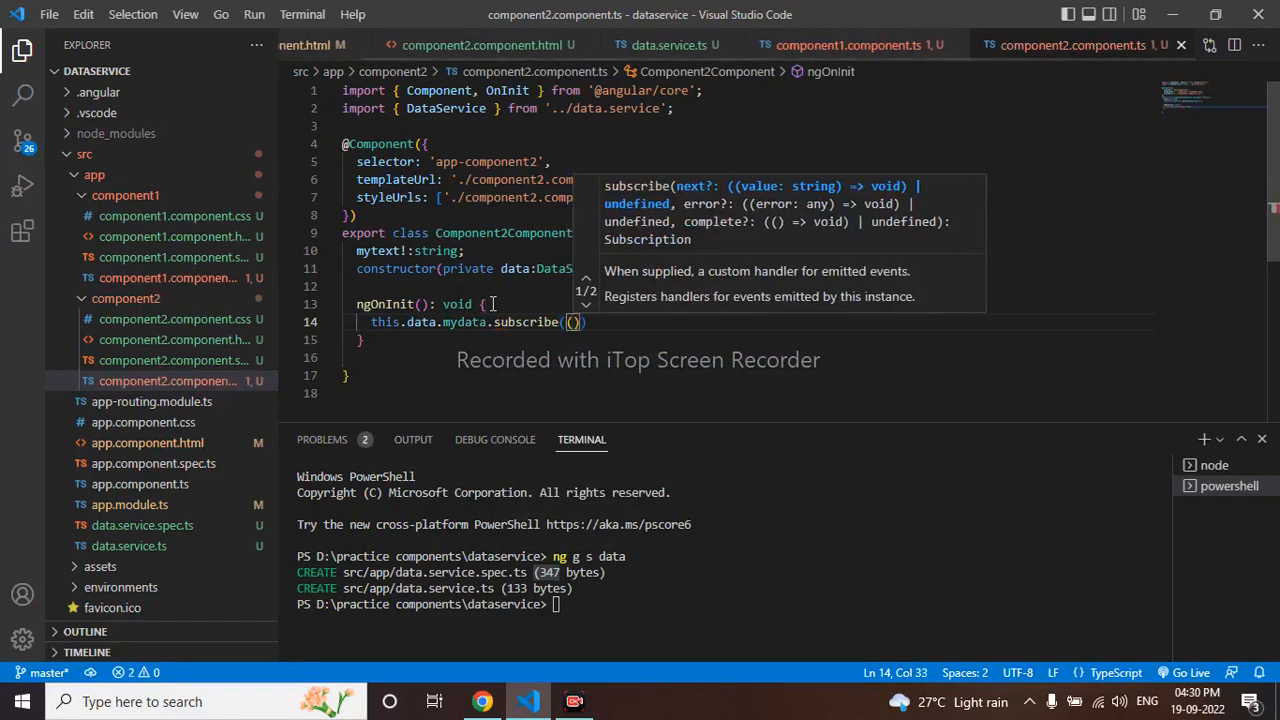
pyautogui.write('res')
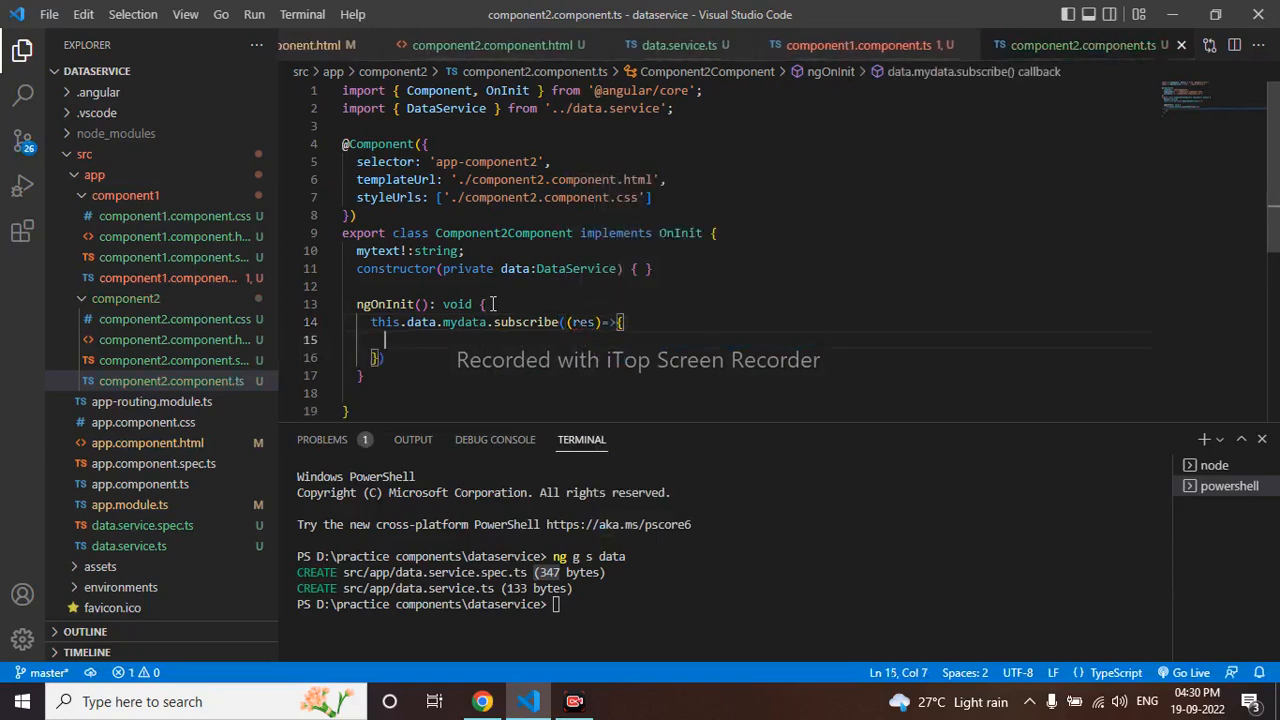
pyautogui.write('this')
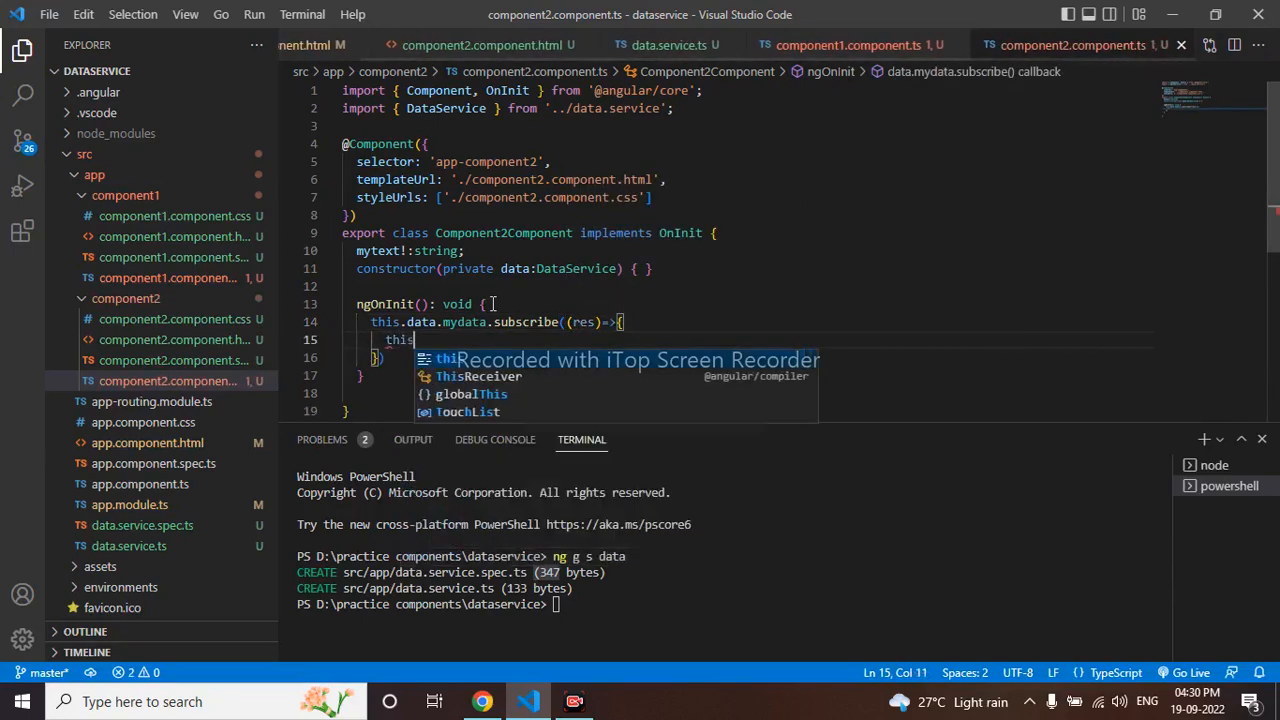
pyautogui.write('.myte')
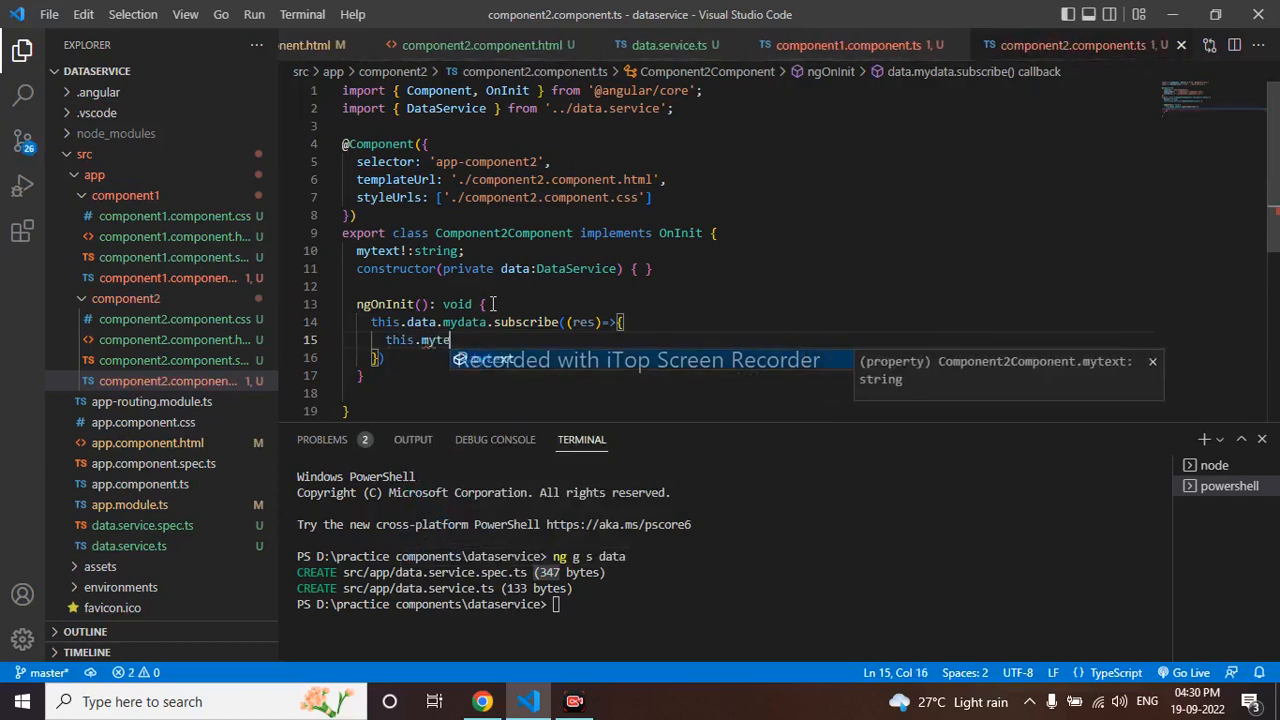
pyautogui.write('xt')
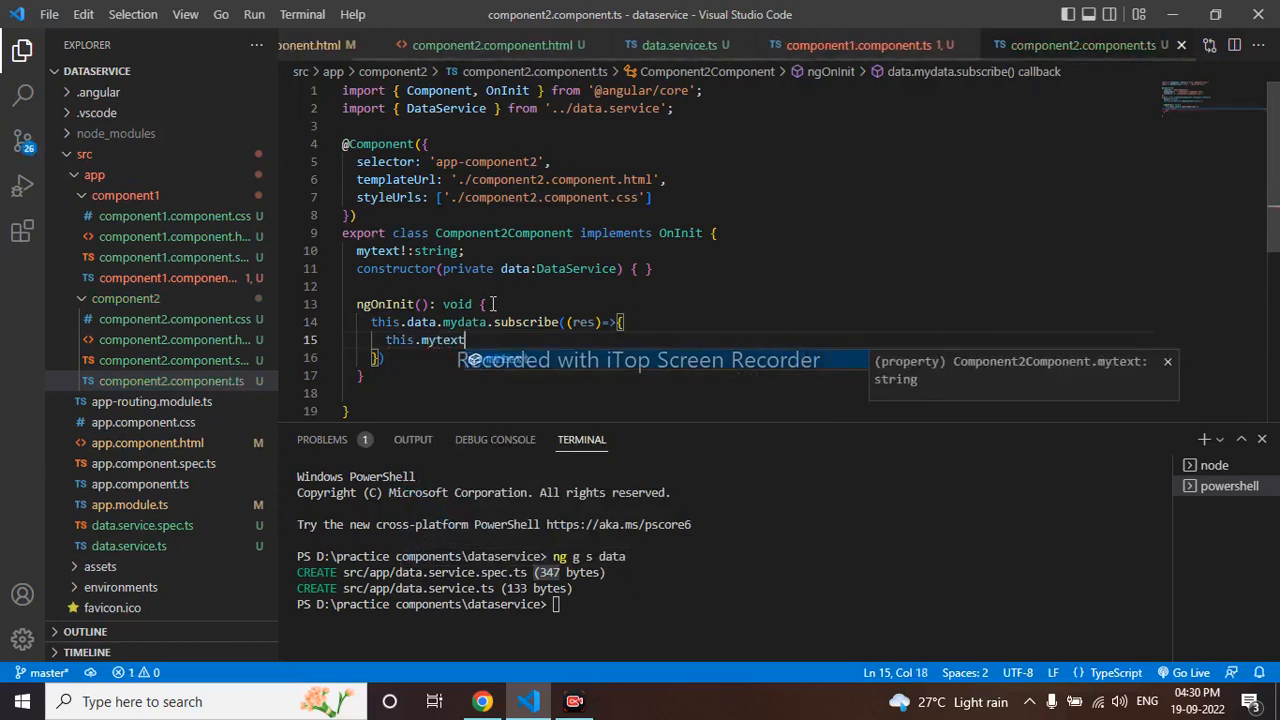
pyautogui.write('=')
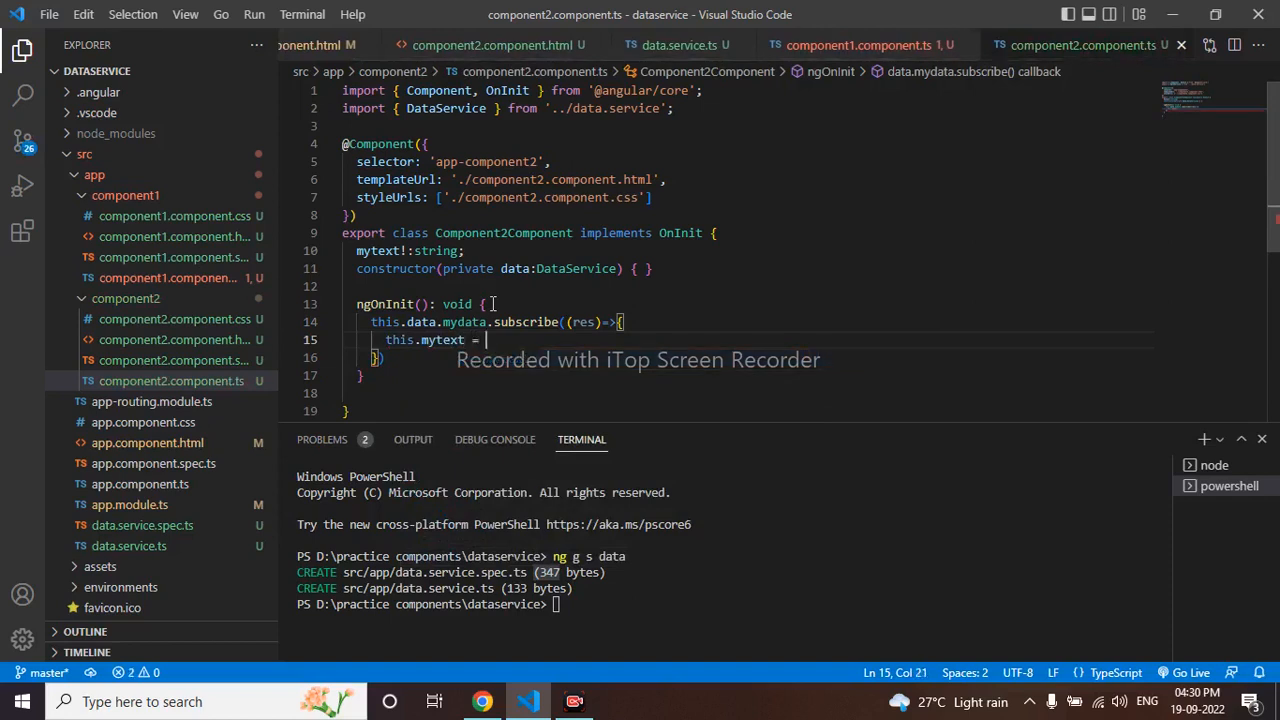
pyautogui.write('res;')
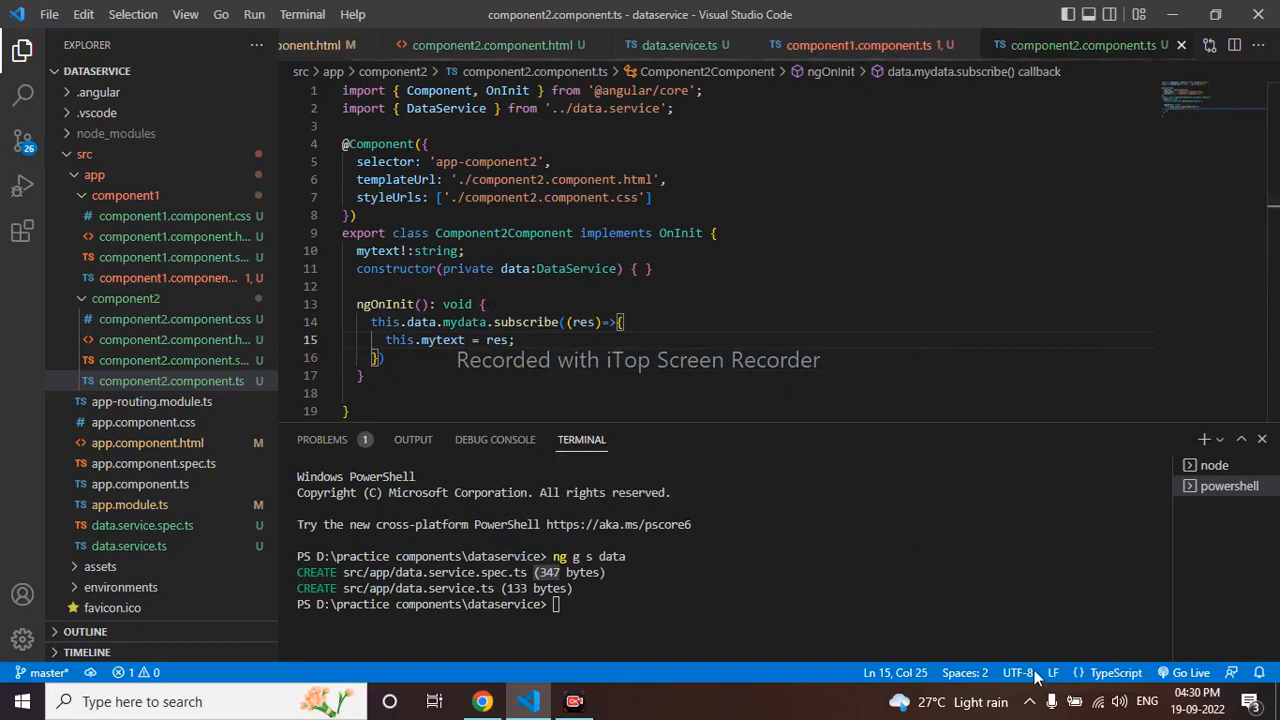
# Review the data.service.ts and component1.component.ts tabs, then return to the app in Chrome
pyautogui.click(687, 45)
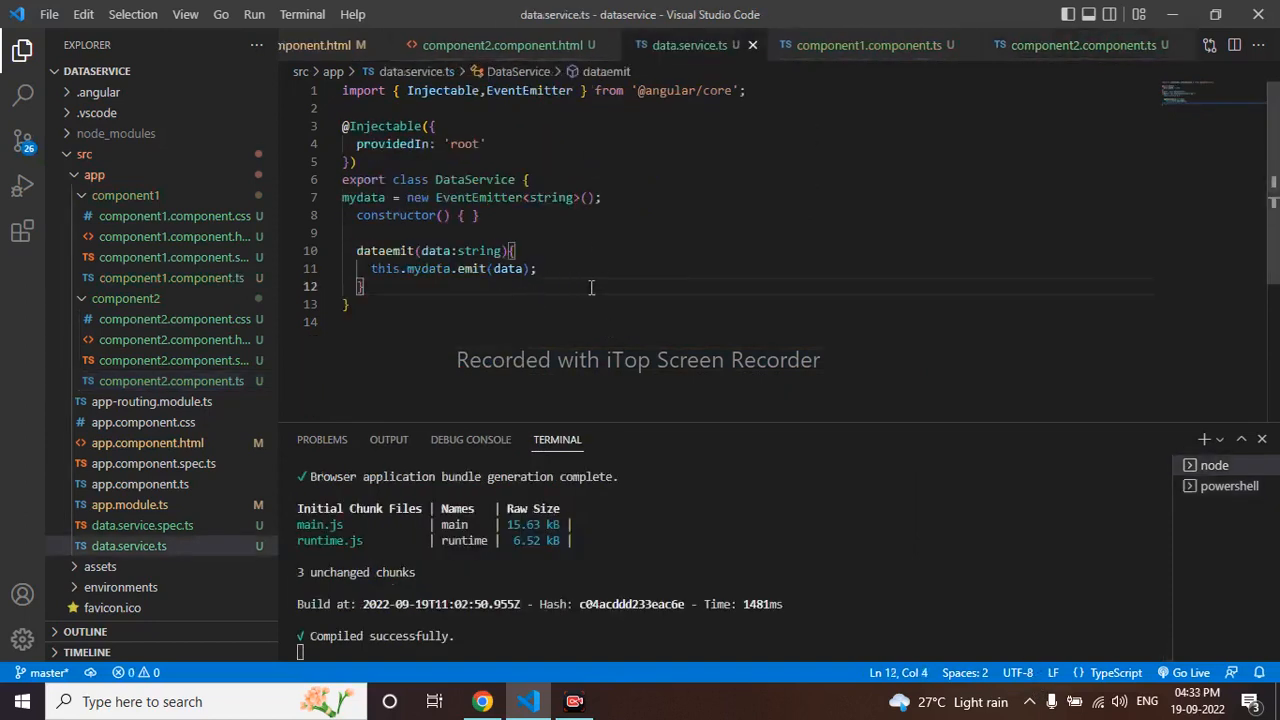
pyautogui.click(862, 45)
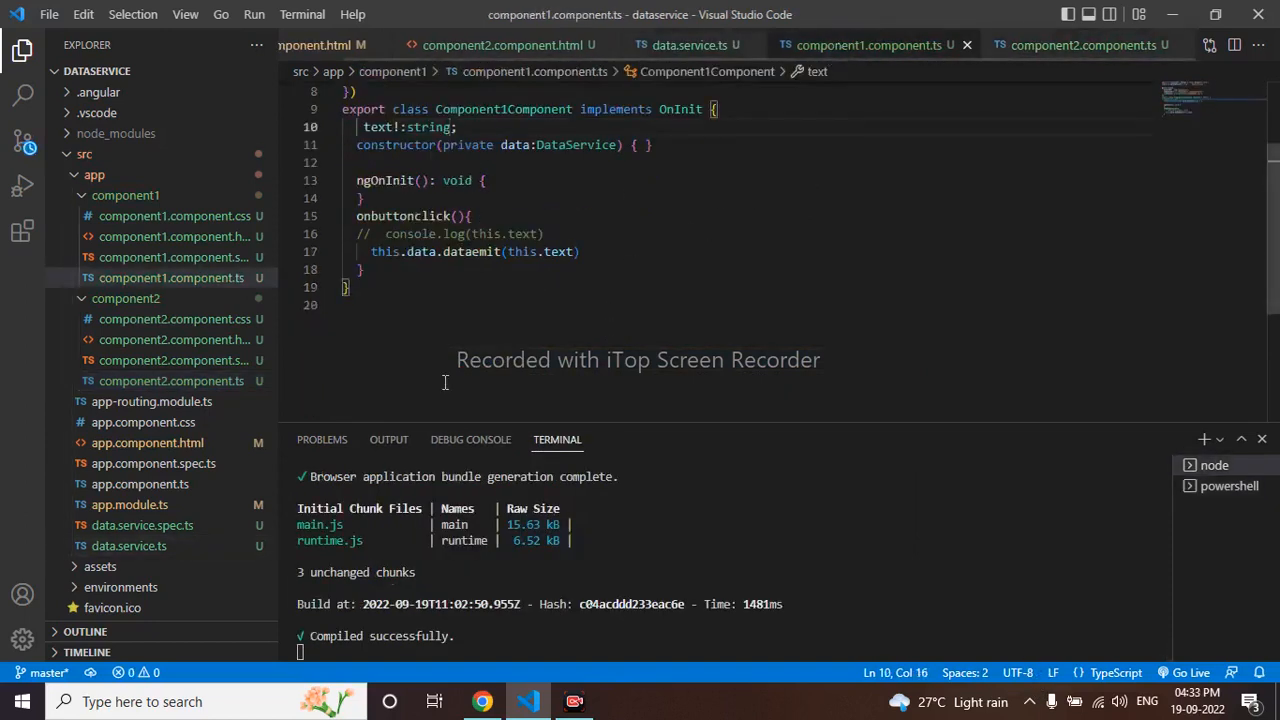
pyautogui.moveTo(1065, 657)
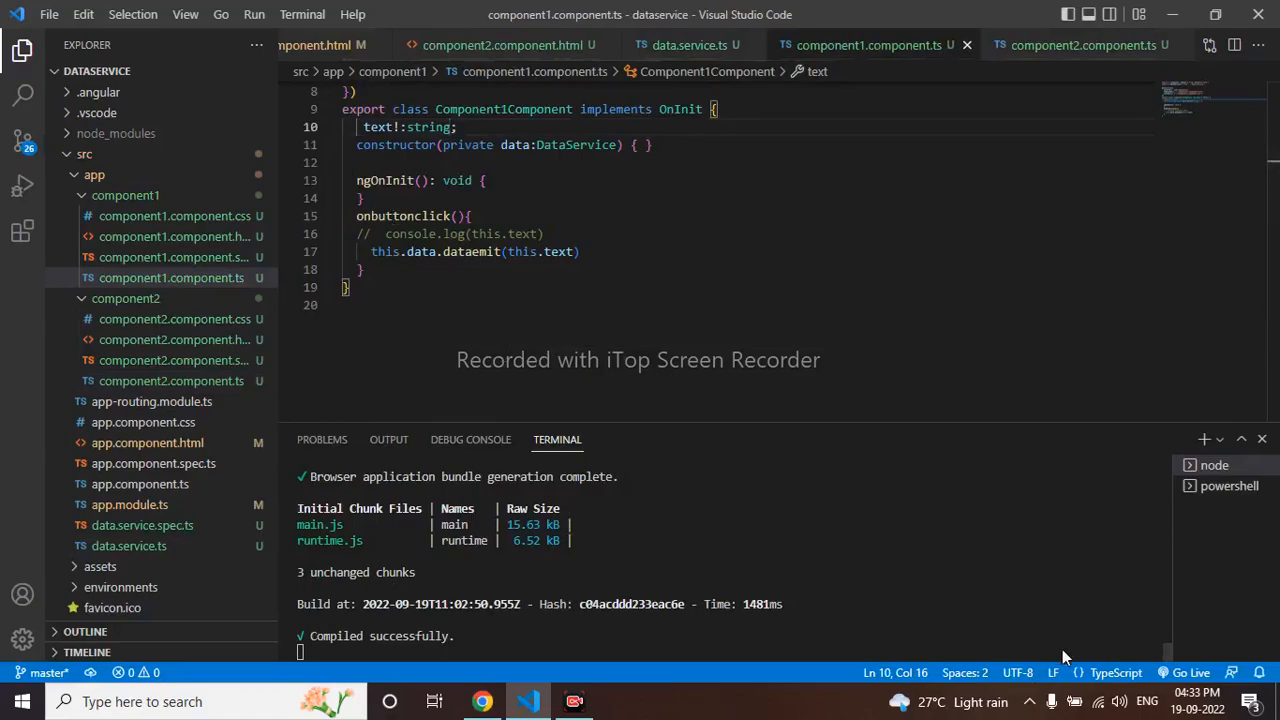
pyautogui.click(482, 701)
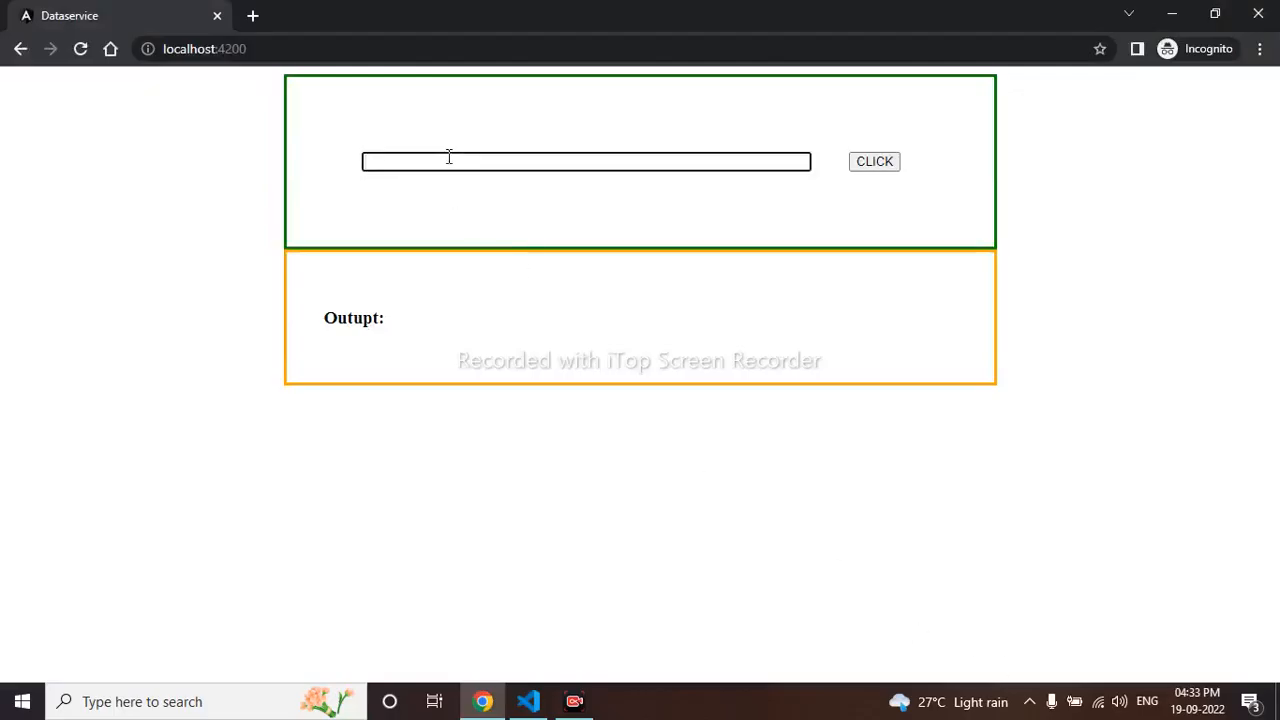
# Type hello into the input box and send it with the CLICK button
pyautogui.write('heelo')
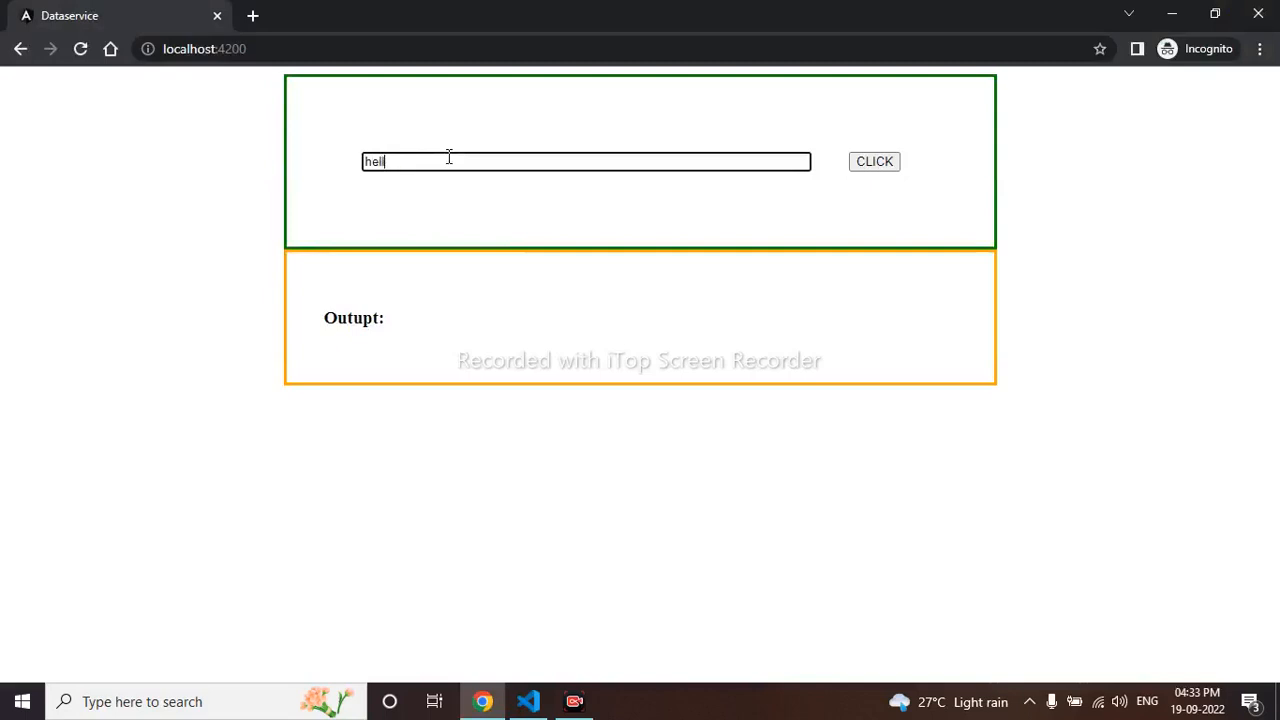
pyautogui.click(874, 161)
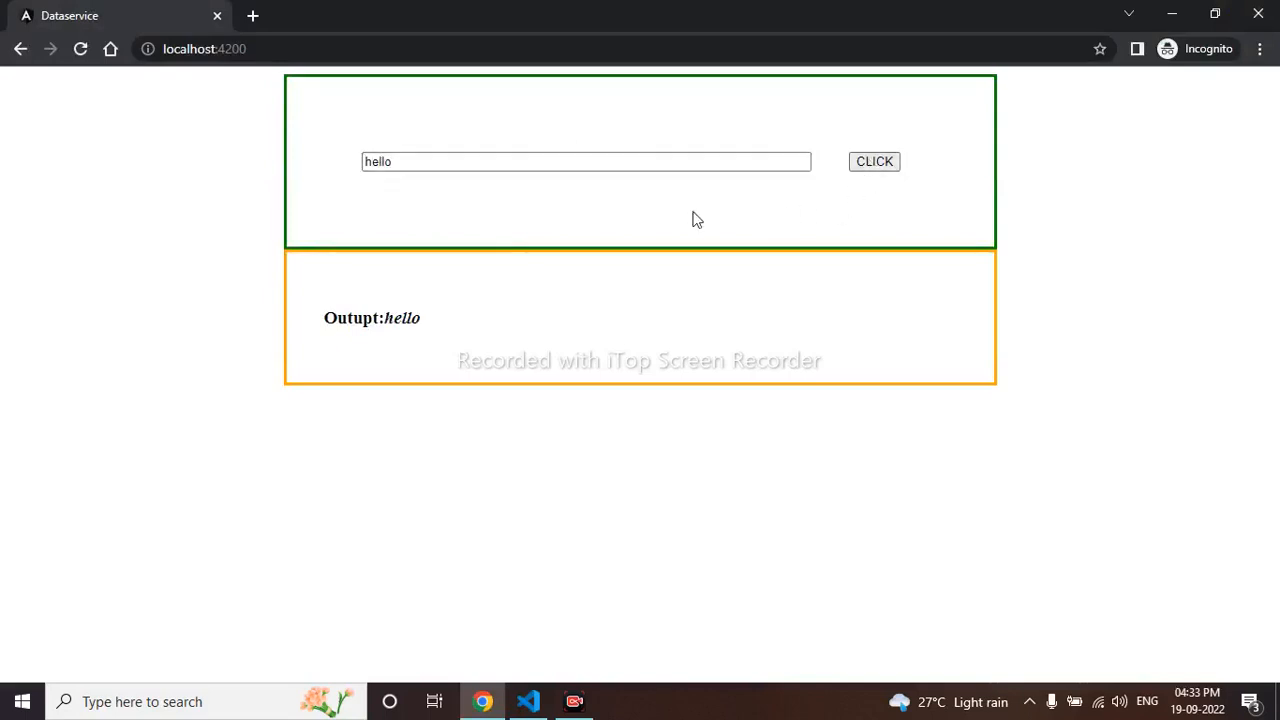
pyautogui.moveTo(839, 184)
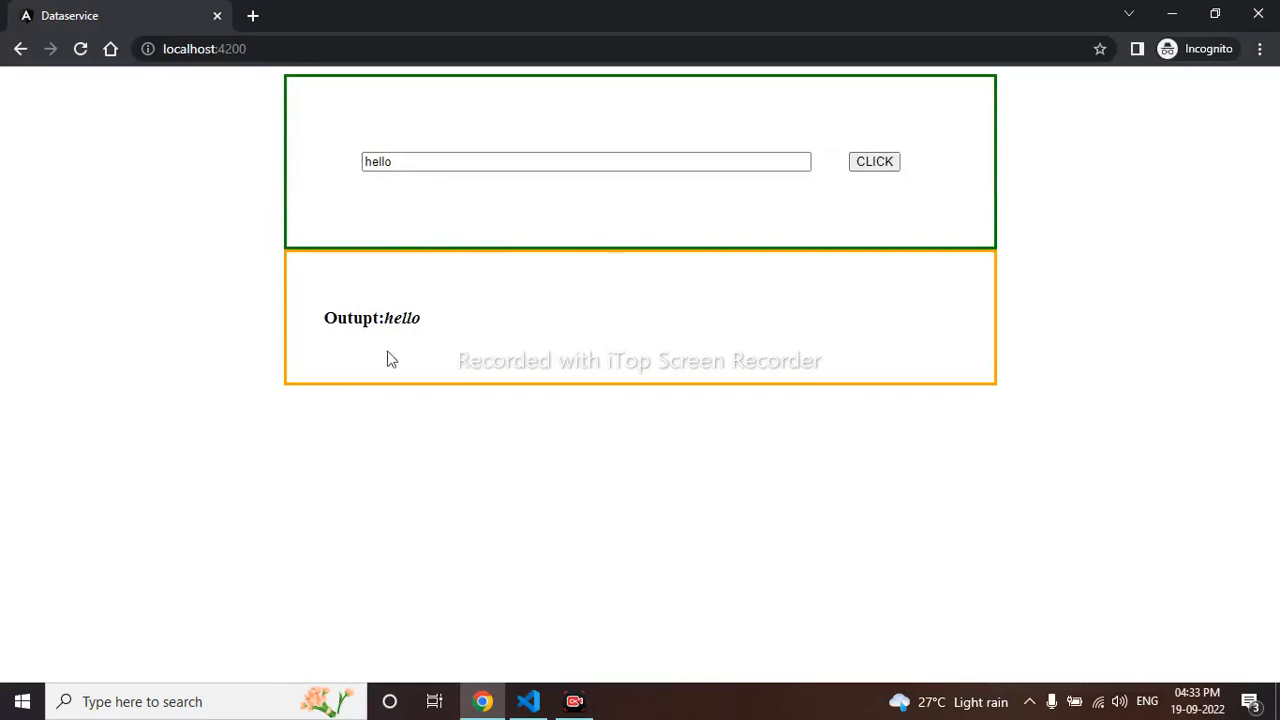
pyautogui.moveTo(715, 503)
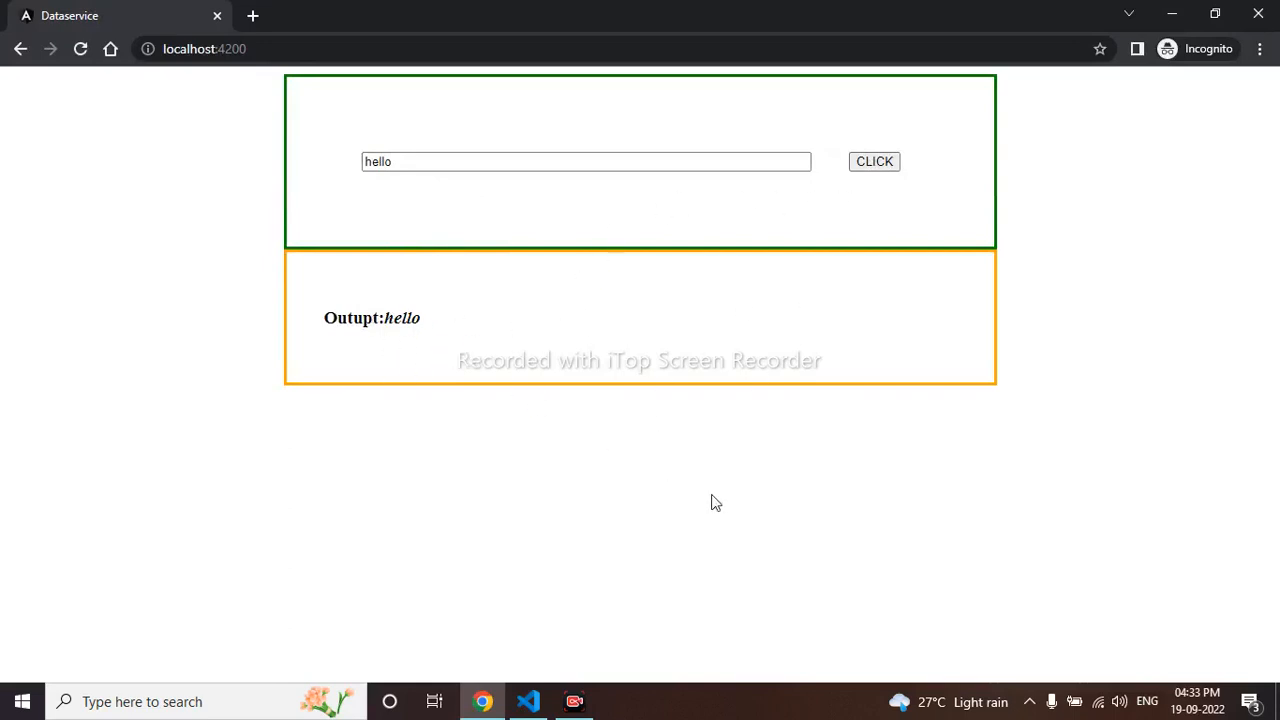